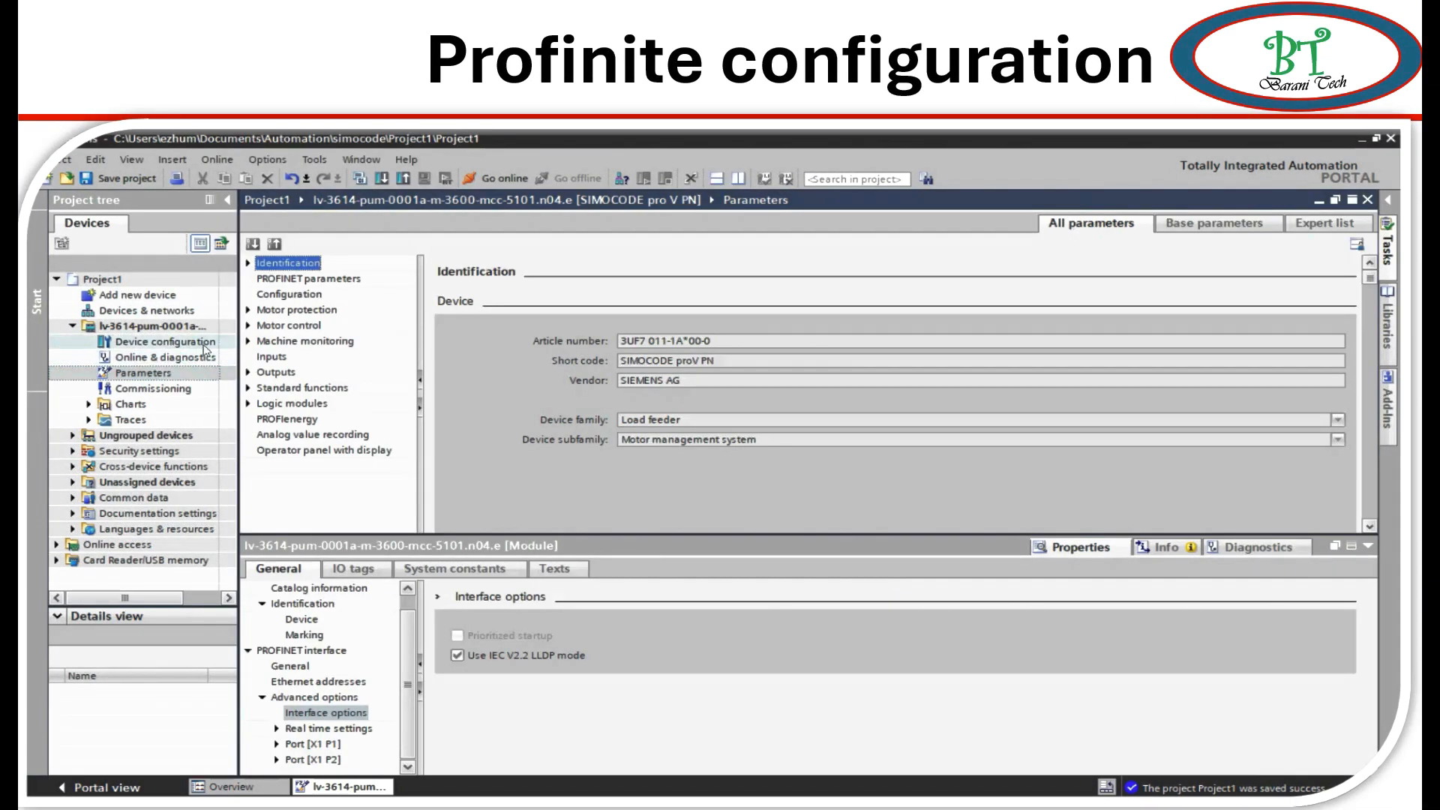
mouse_move(285, 291)
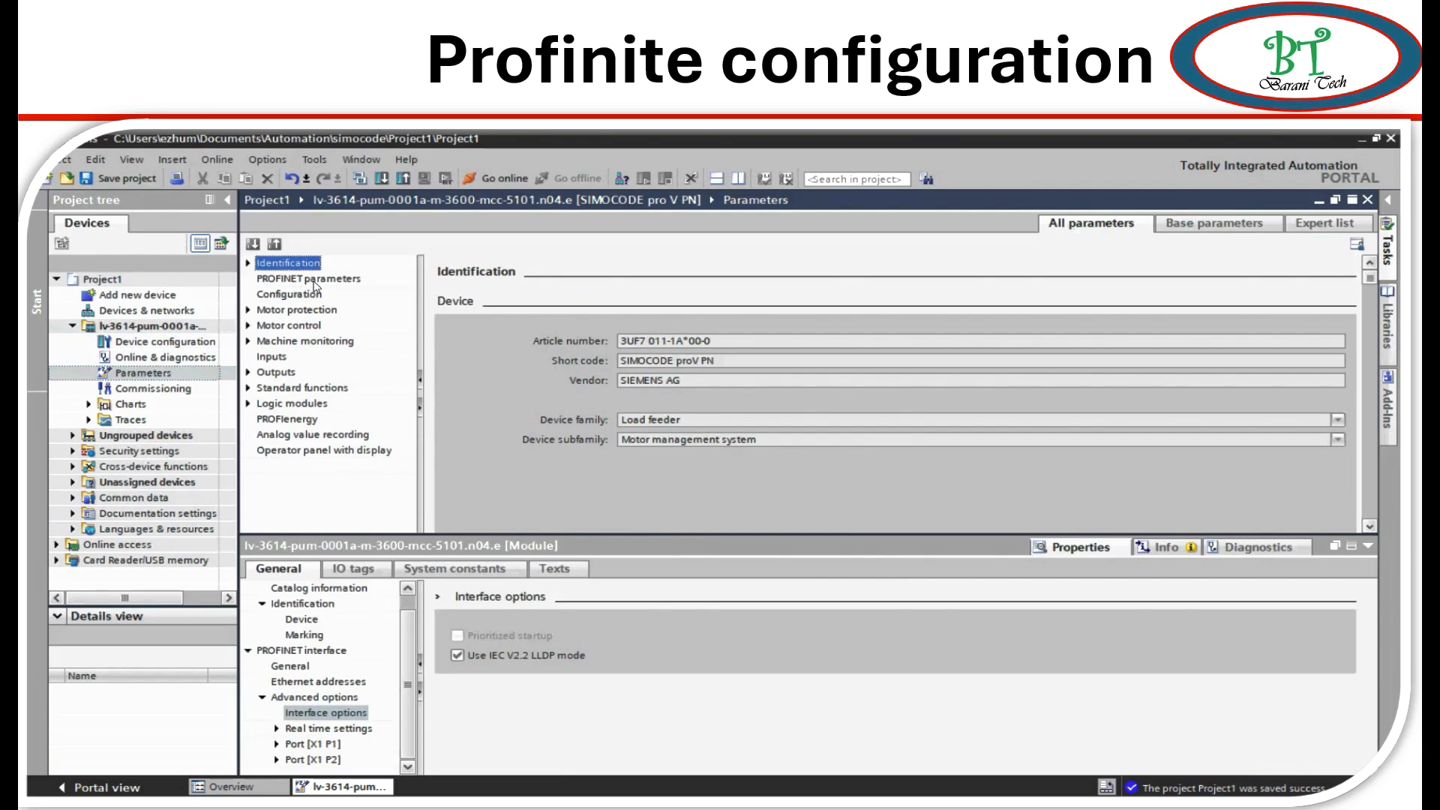
Show the relay's PROFINET parameters with IP 192.168.4.57 and the station name settings.
click(304, 278)
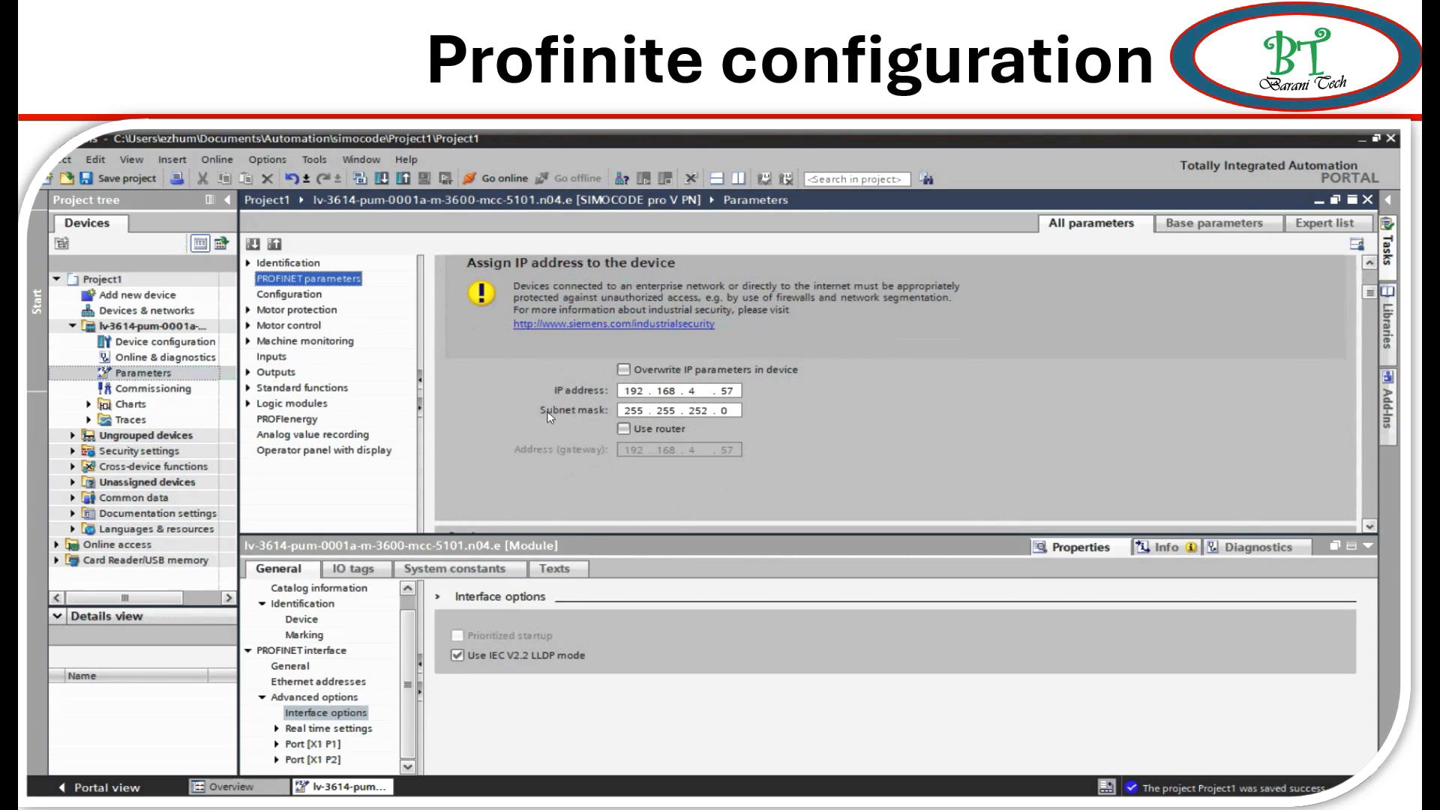
mouse_move(701, 496)
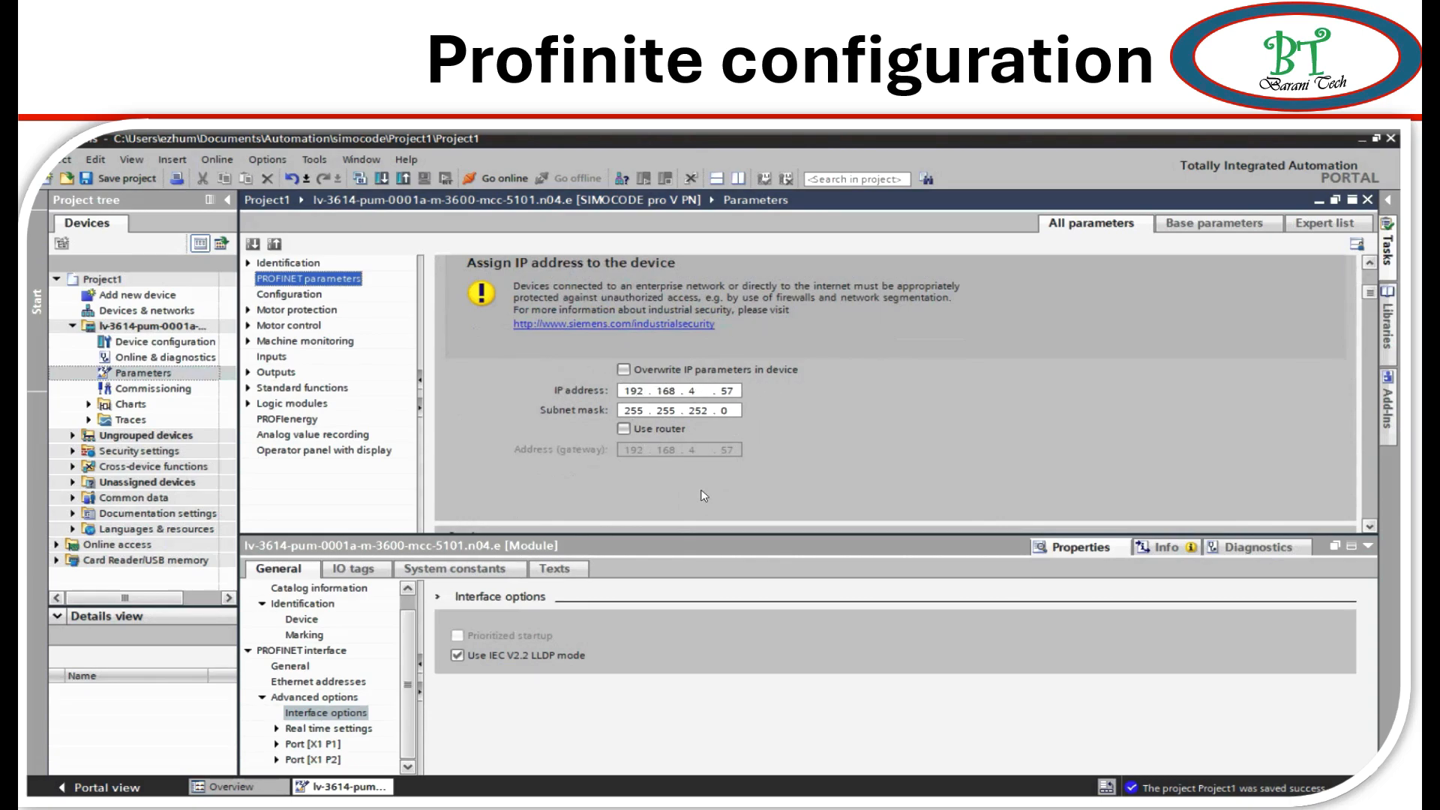
scroll(down, 3)
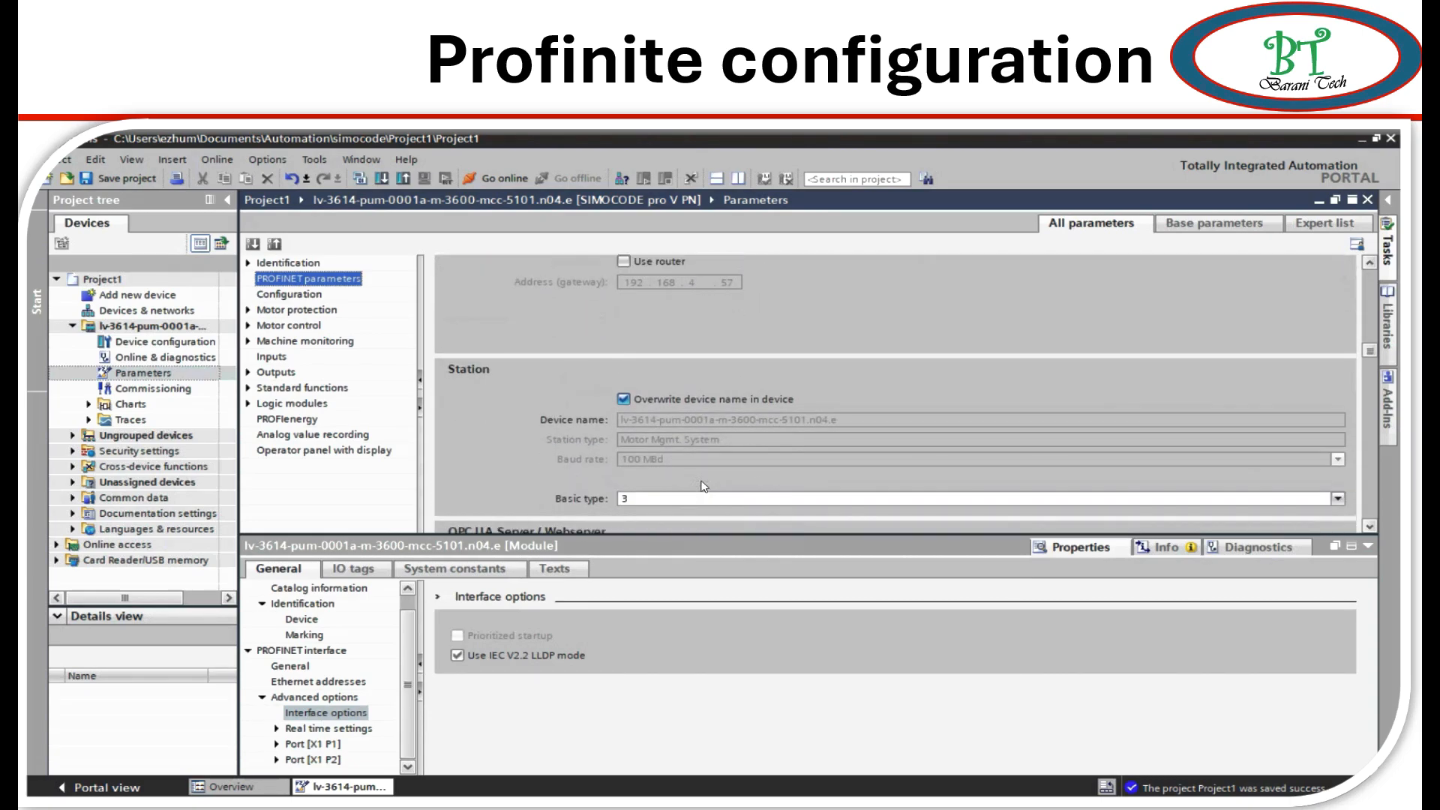
mouse_move(605, 426)
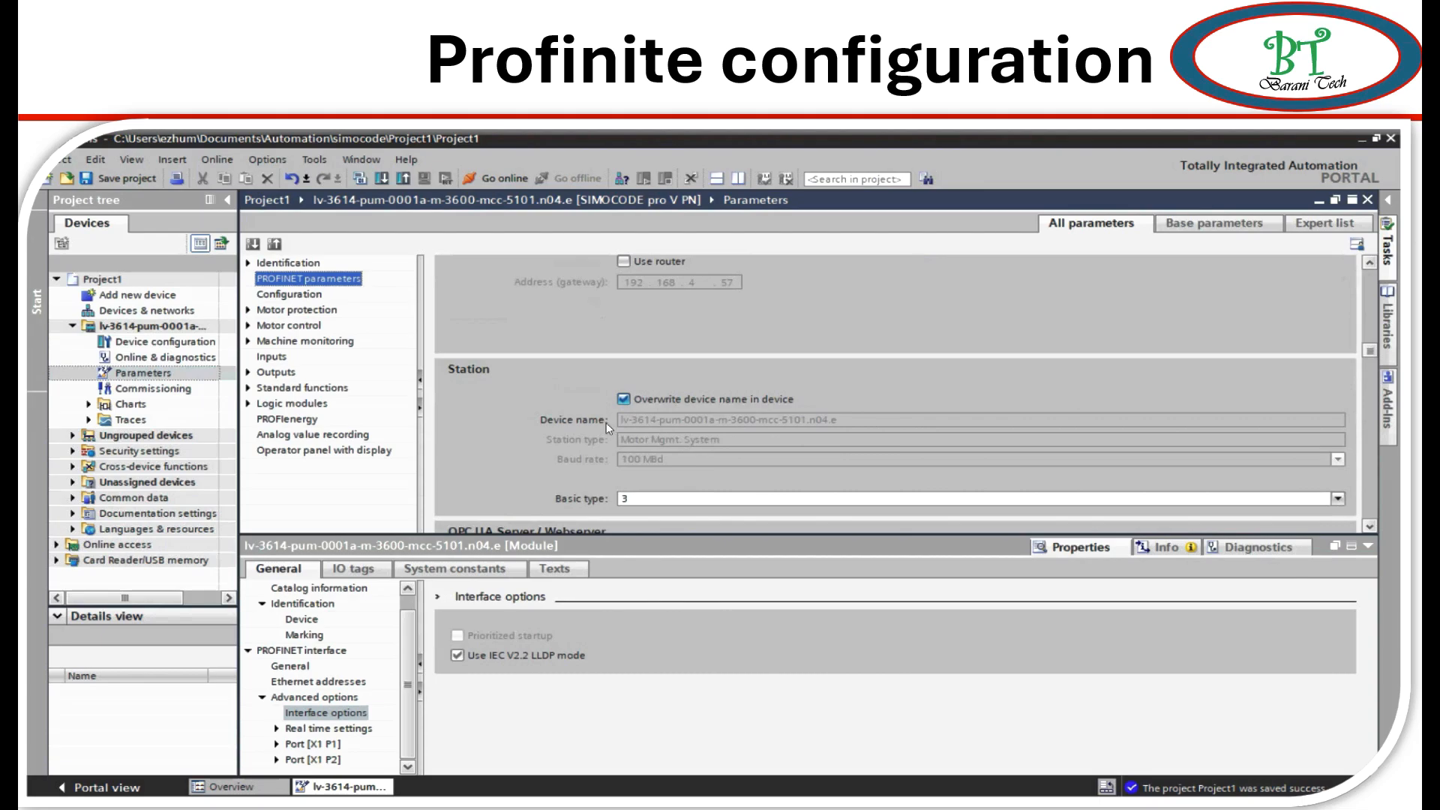
mouse_move(735, 418)
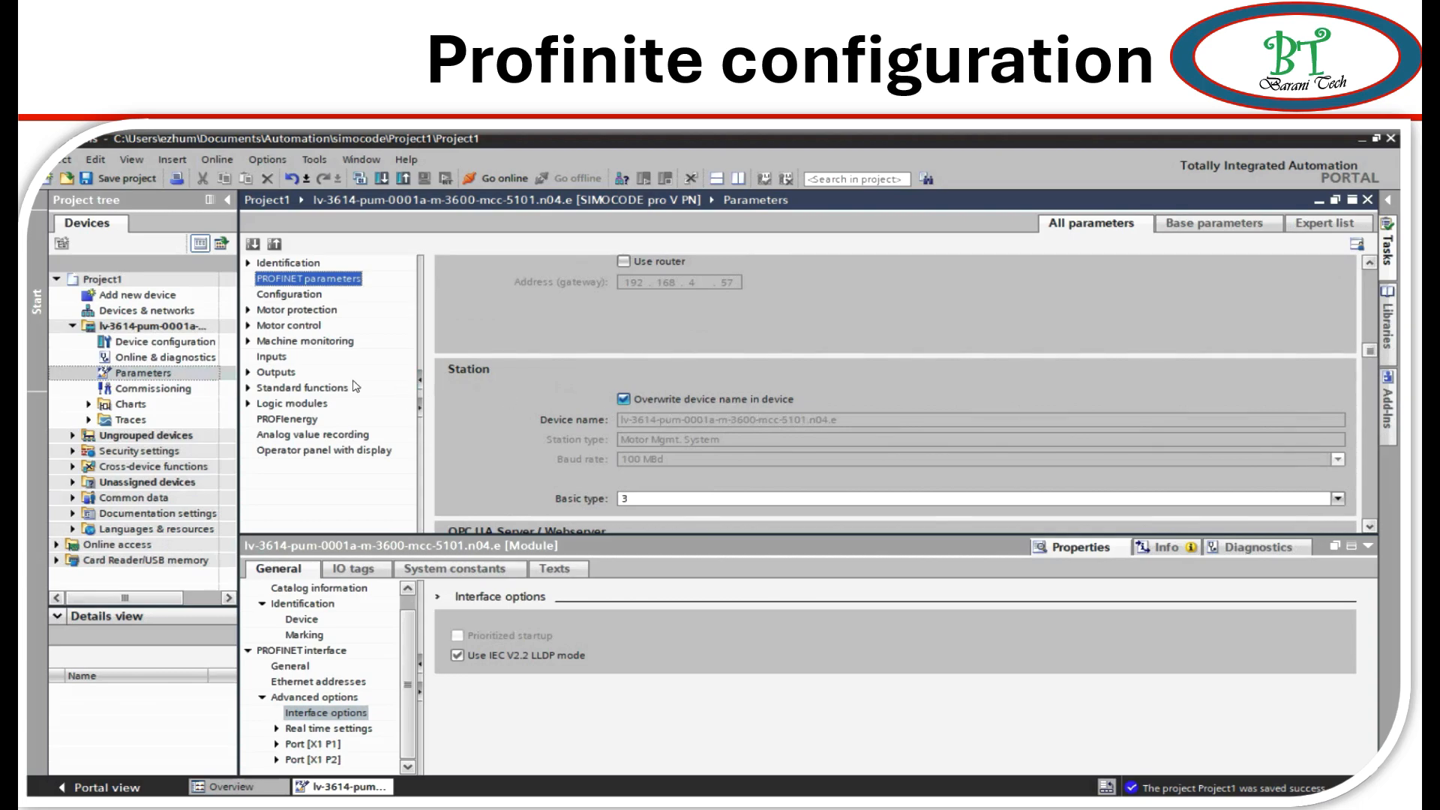
In Device configuration, rename the SIMOCODE pro V PN module to Barani_tech.
click(156, 340)
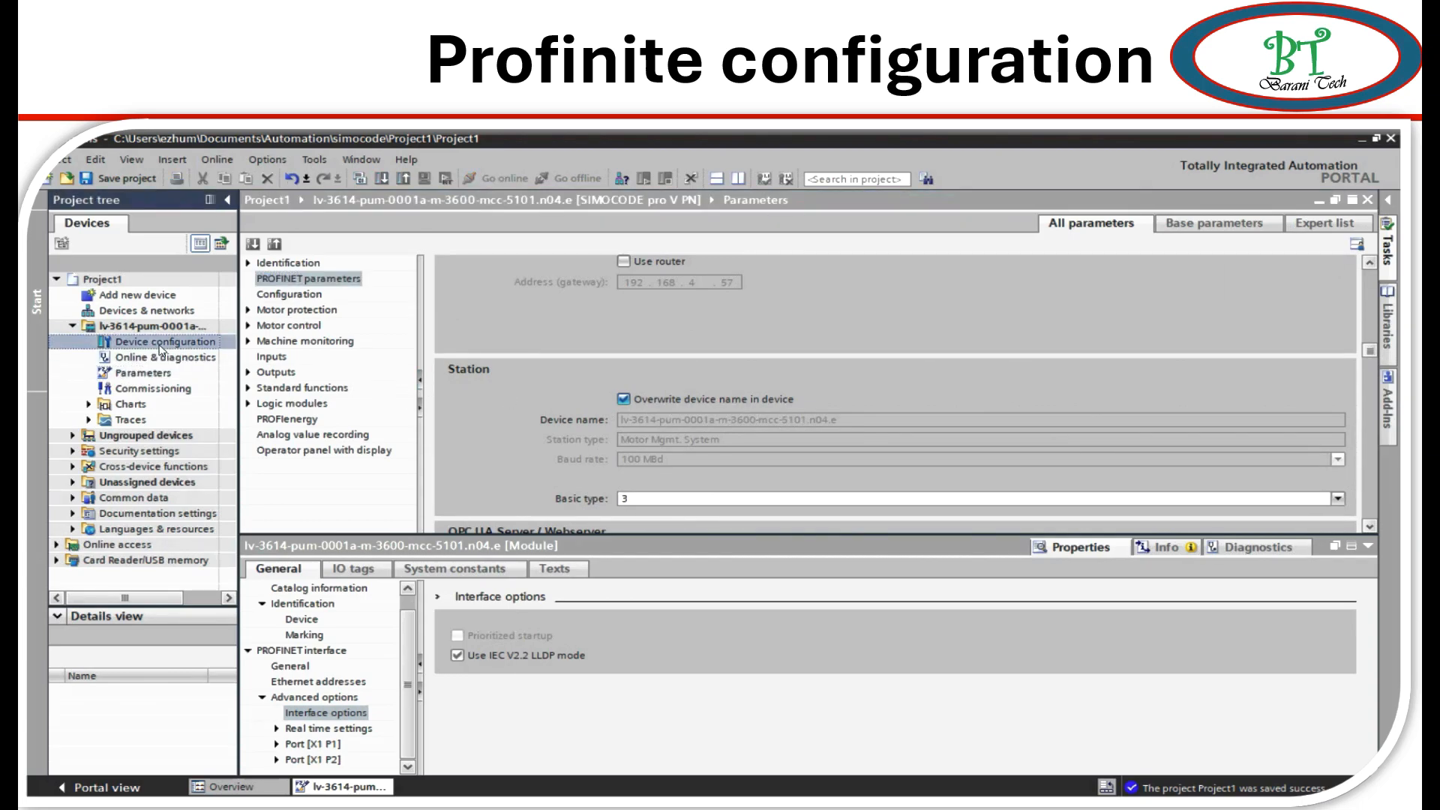
click(163, 341)
text(Bara)
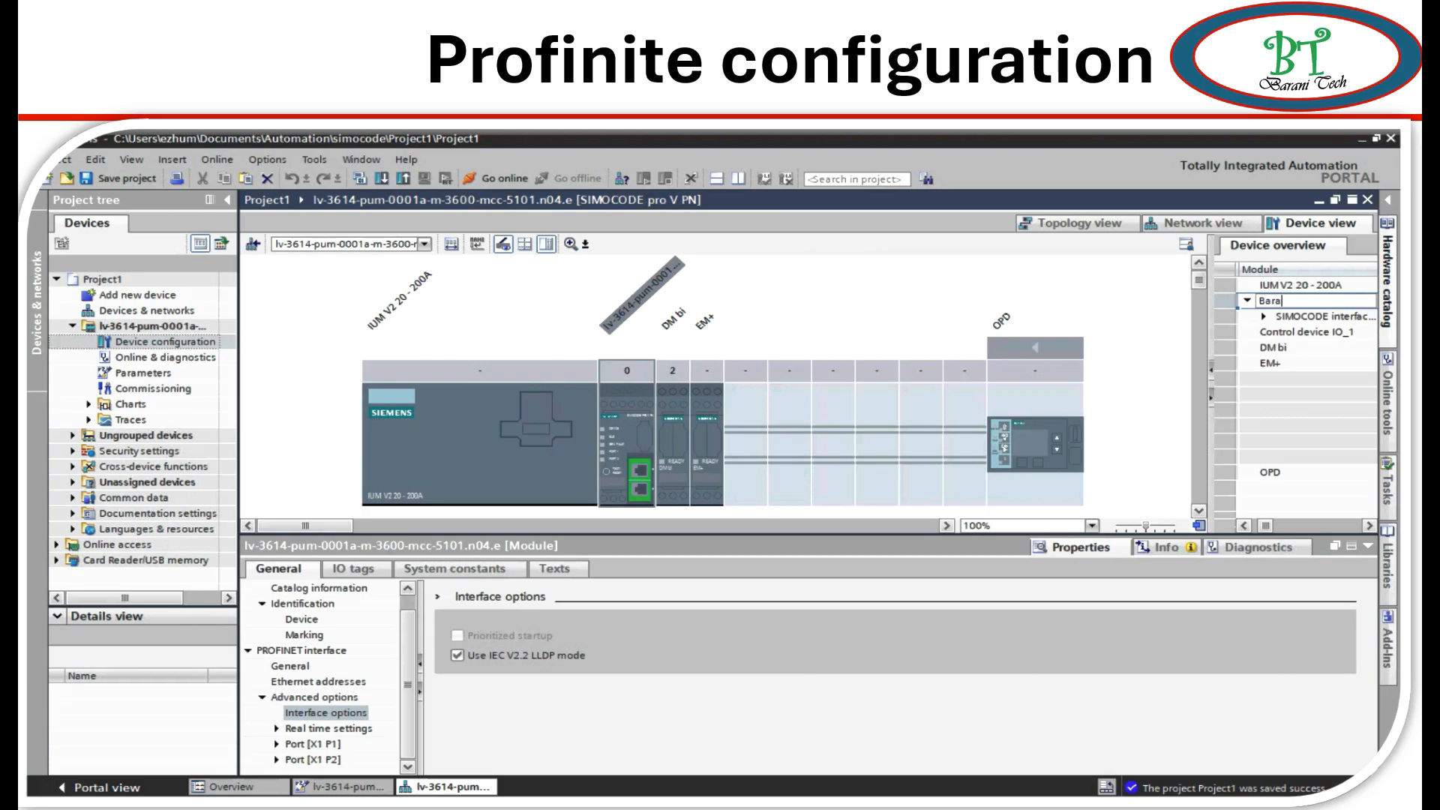
text(ni_tech)
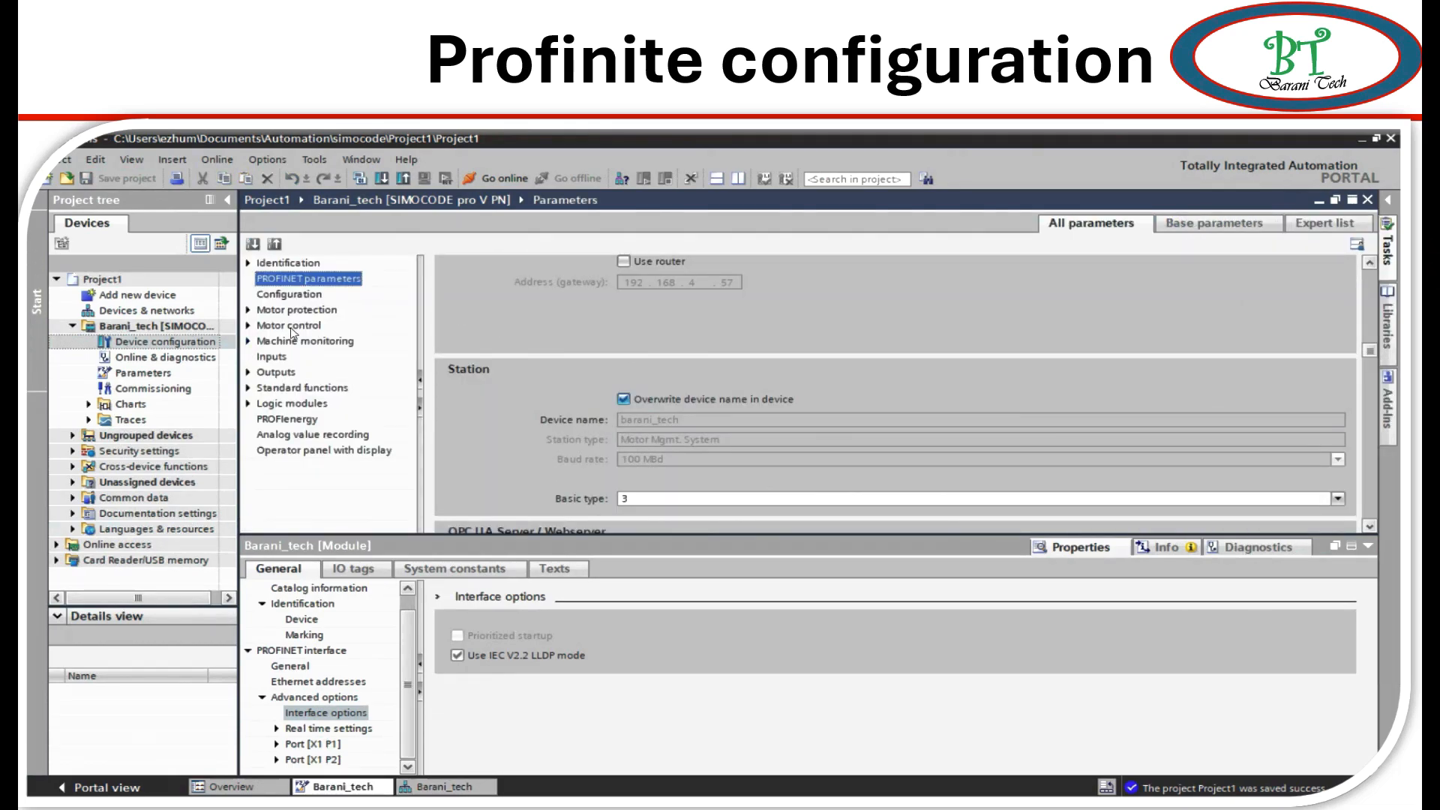
Expand Outputs to Cyclic send data and list bit 0.1's Protection/Control signals.
click(273, 371)
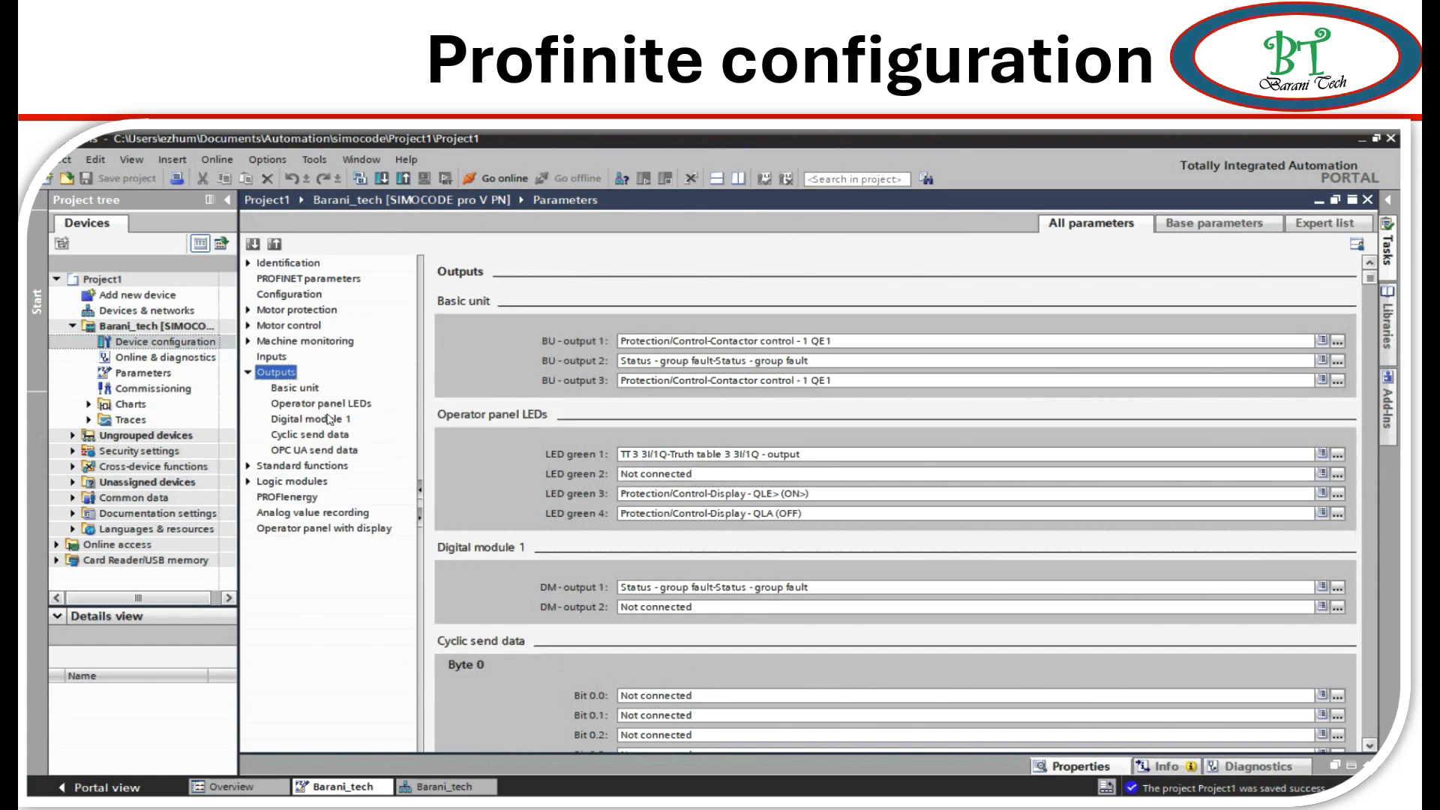
click(303, 434)
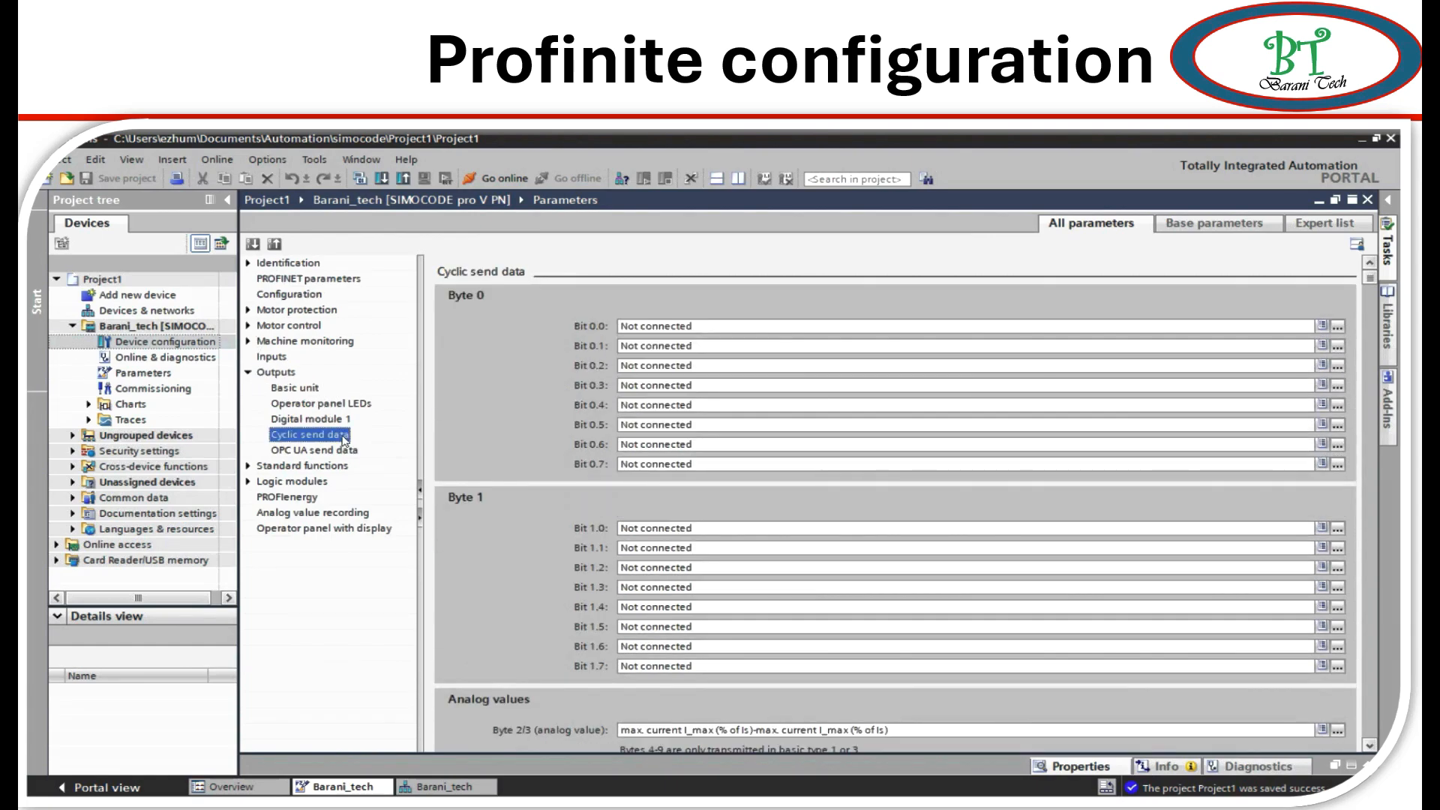
mouse_move(561, 292)
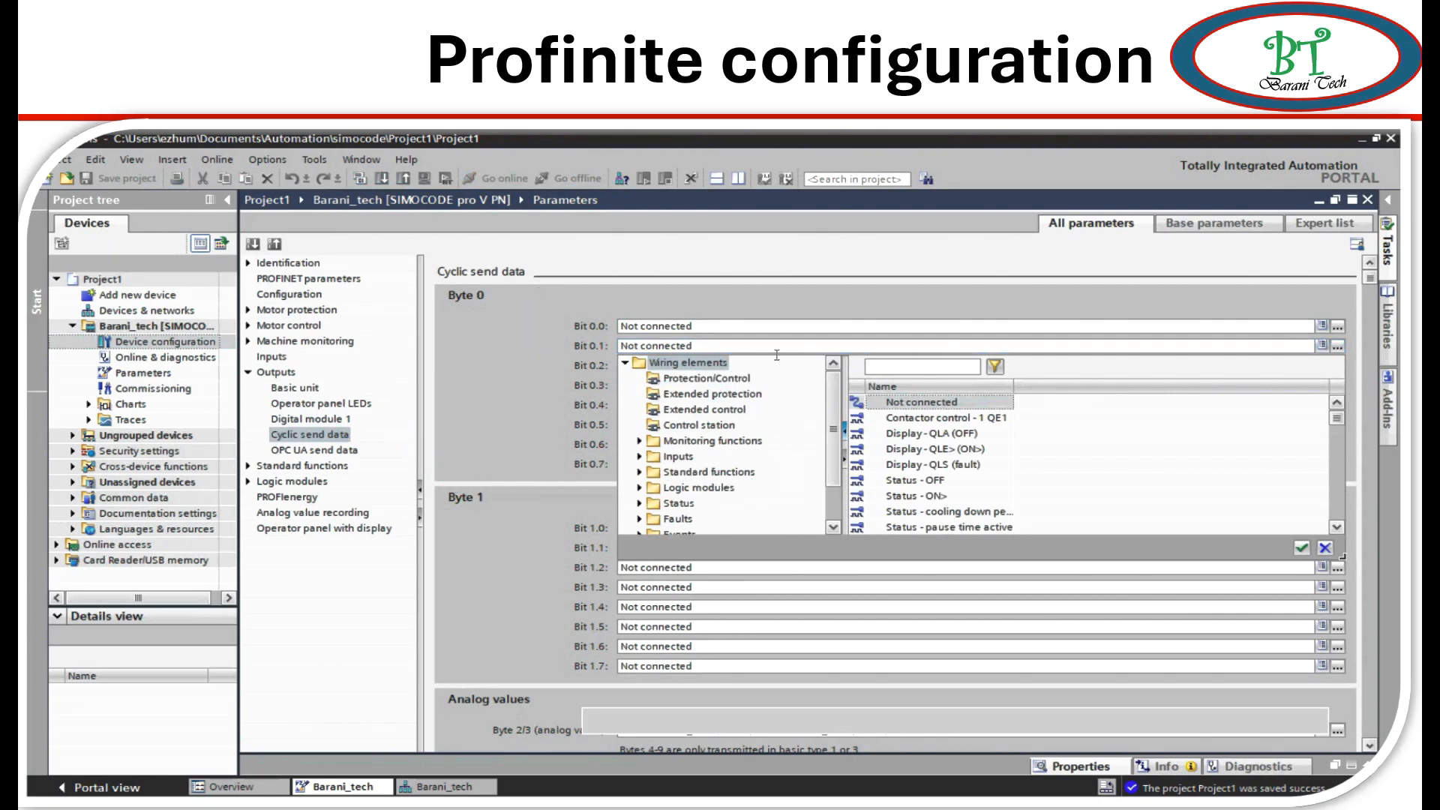
click(705, 378)
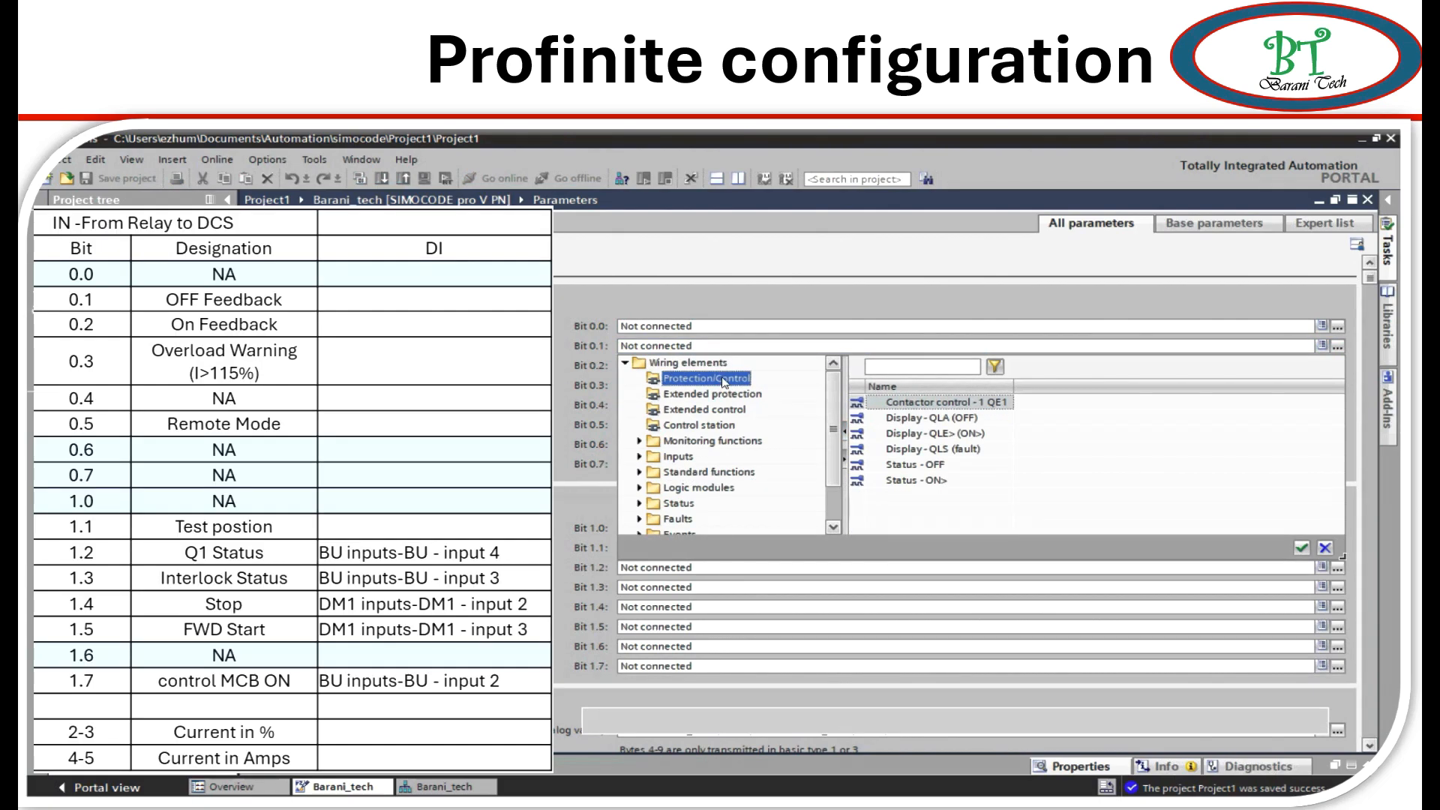
mouse_move(756, 411)
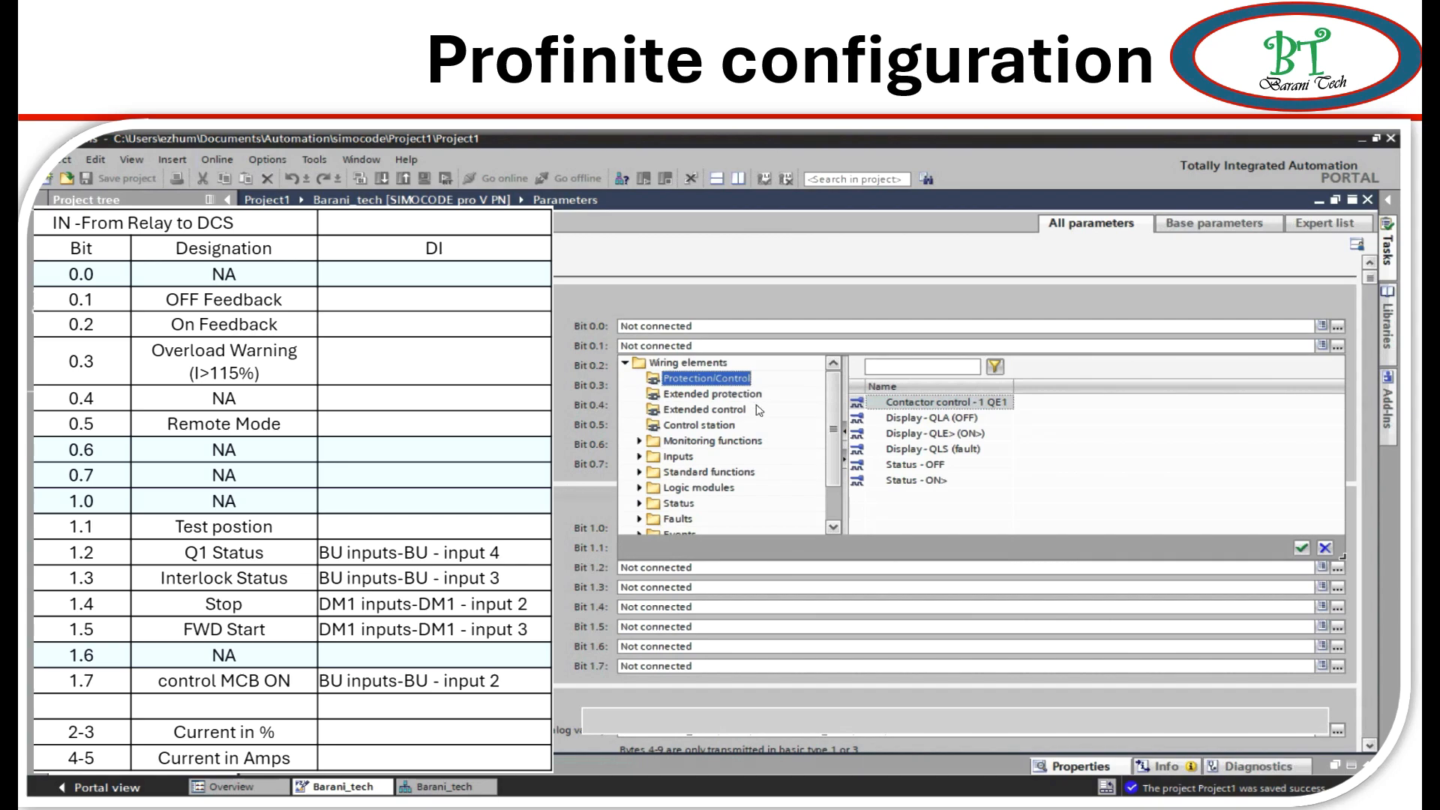
mouse_move(937, 417)
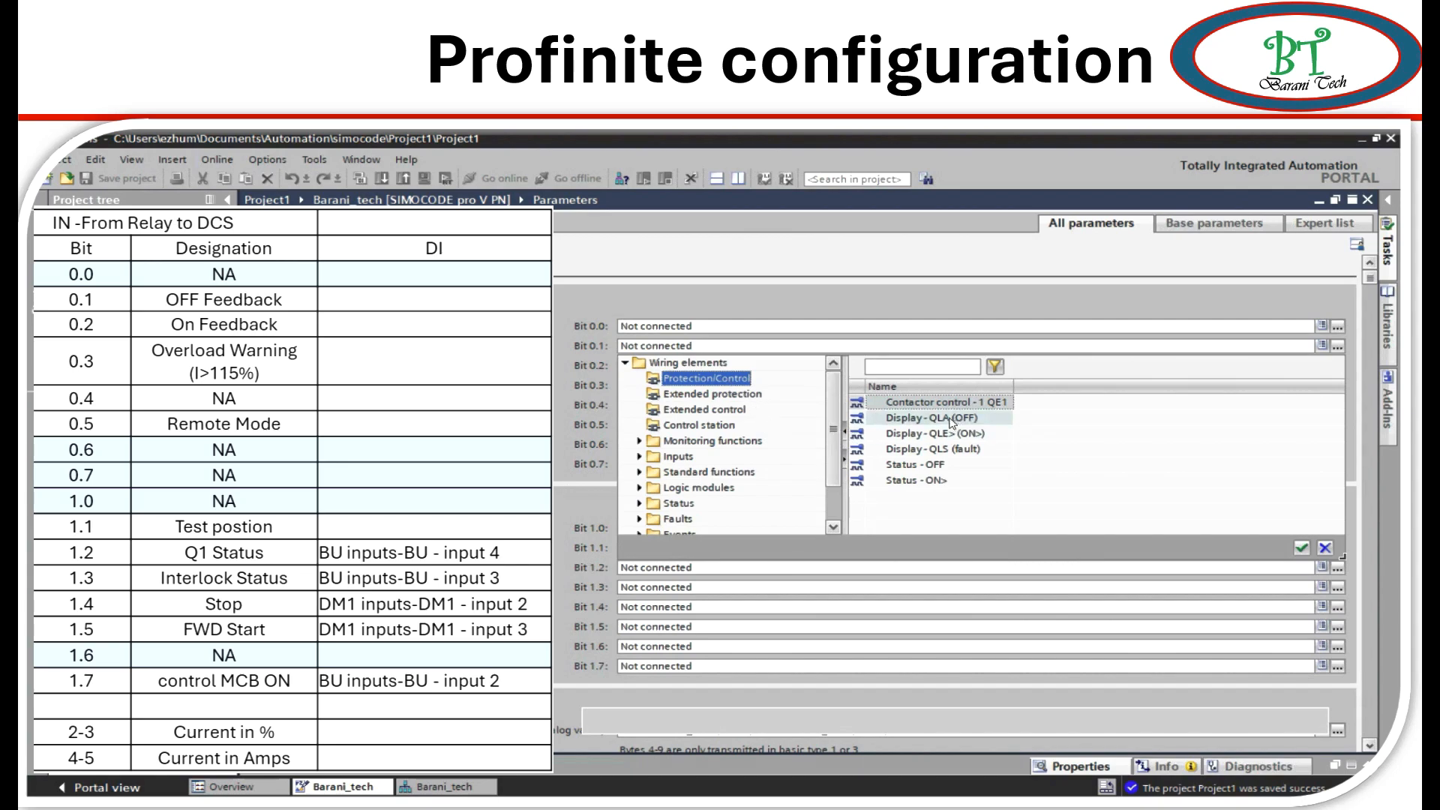
mouse_move(937, 402)
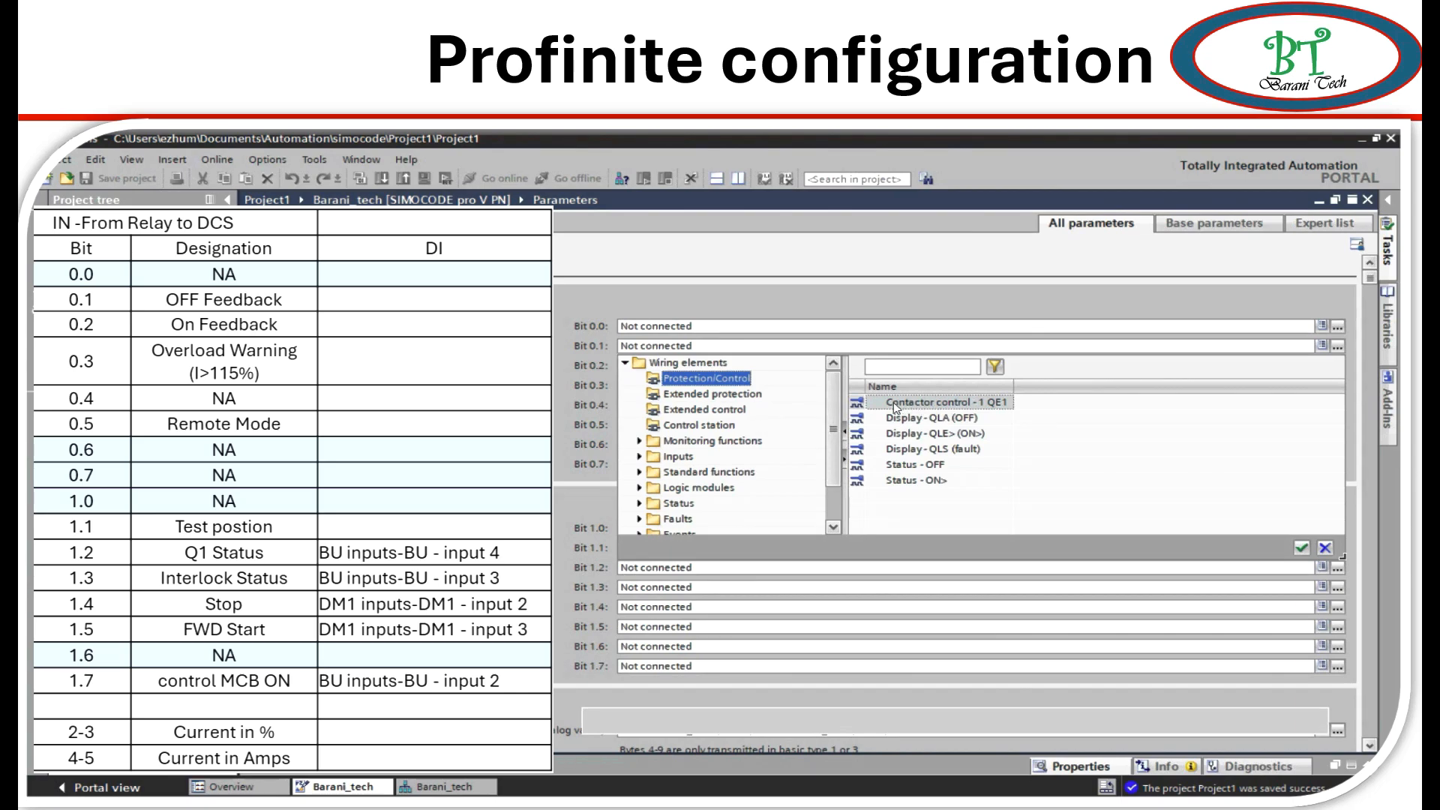
Assign send bits 0.1, 0.2, 0.3 to Status-OFF, Status-ON and overload prewarning event.
click(928, 465)
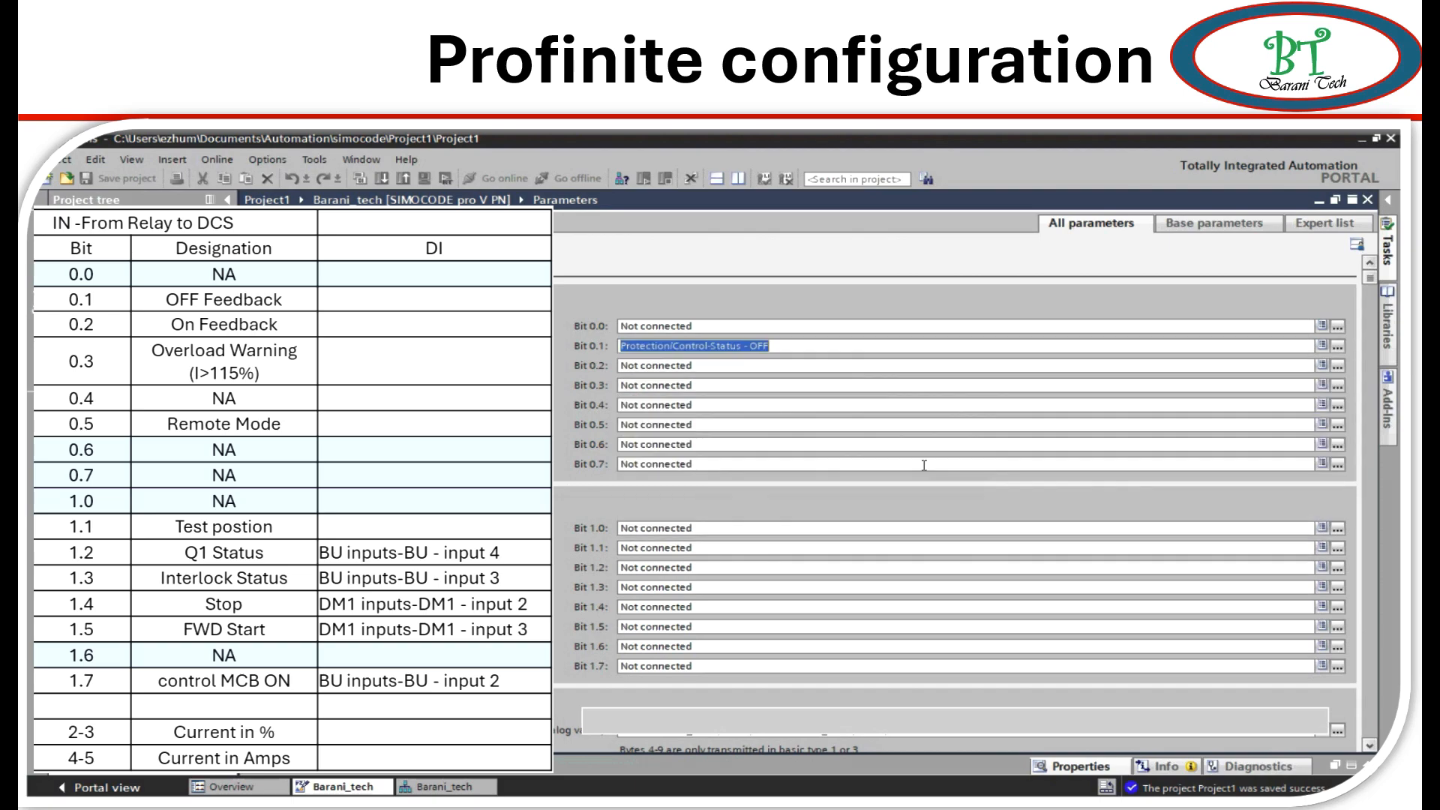
mouse_move(1311, 364)
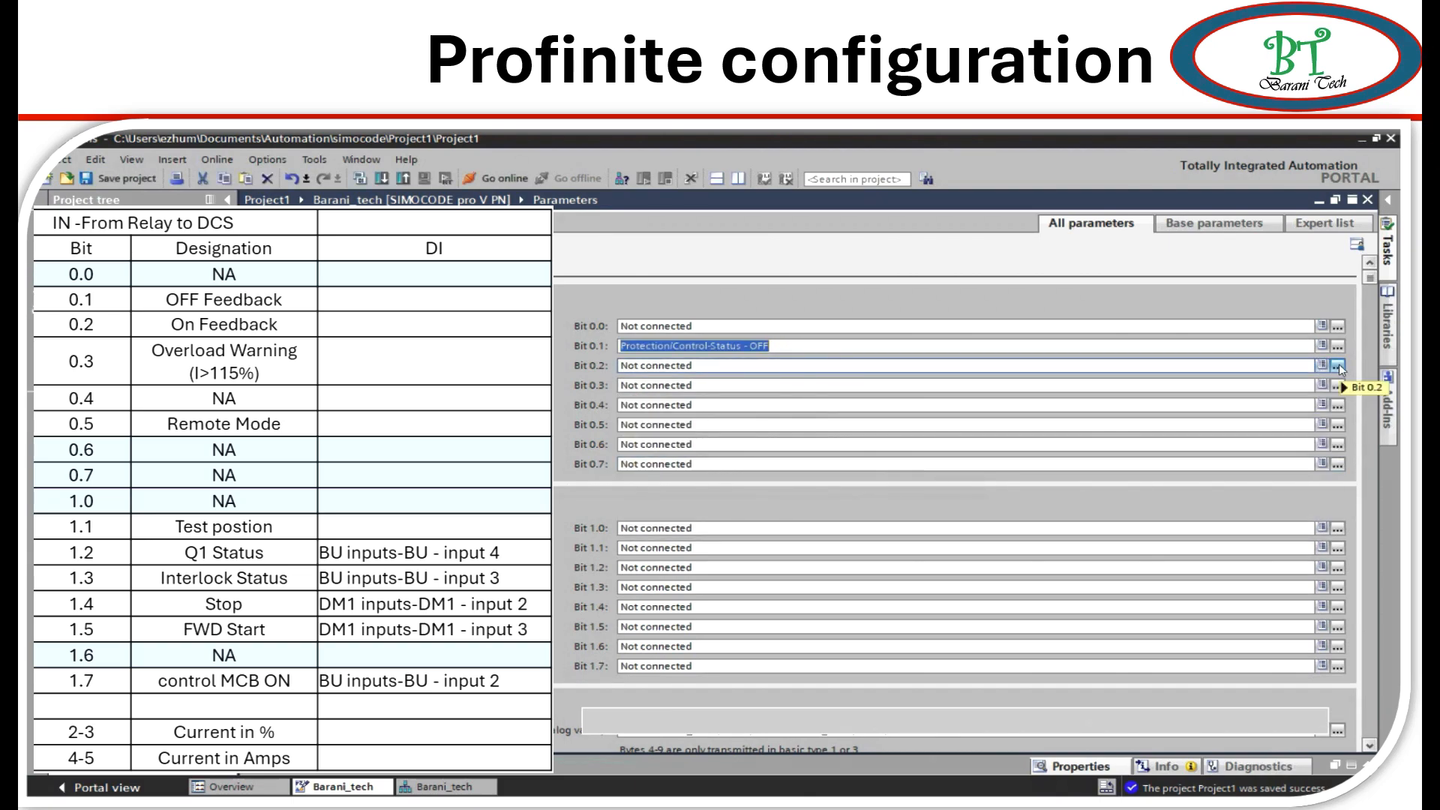
click(1336, 366)
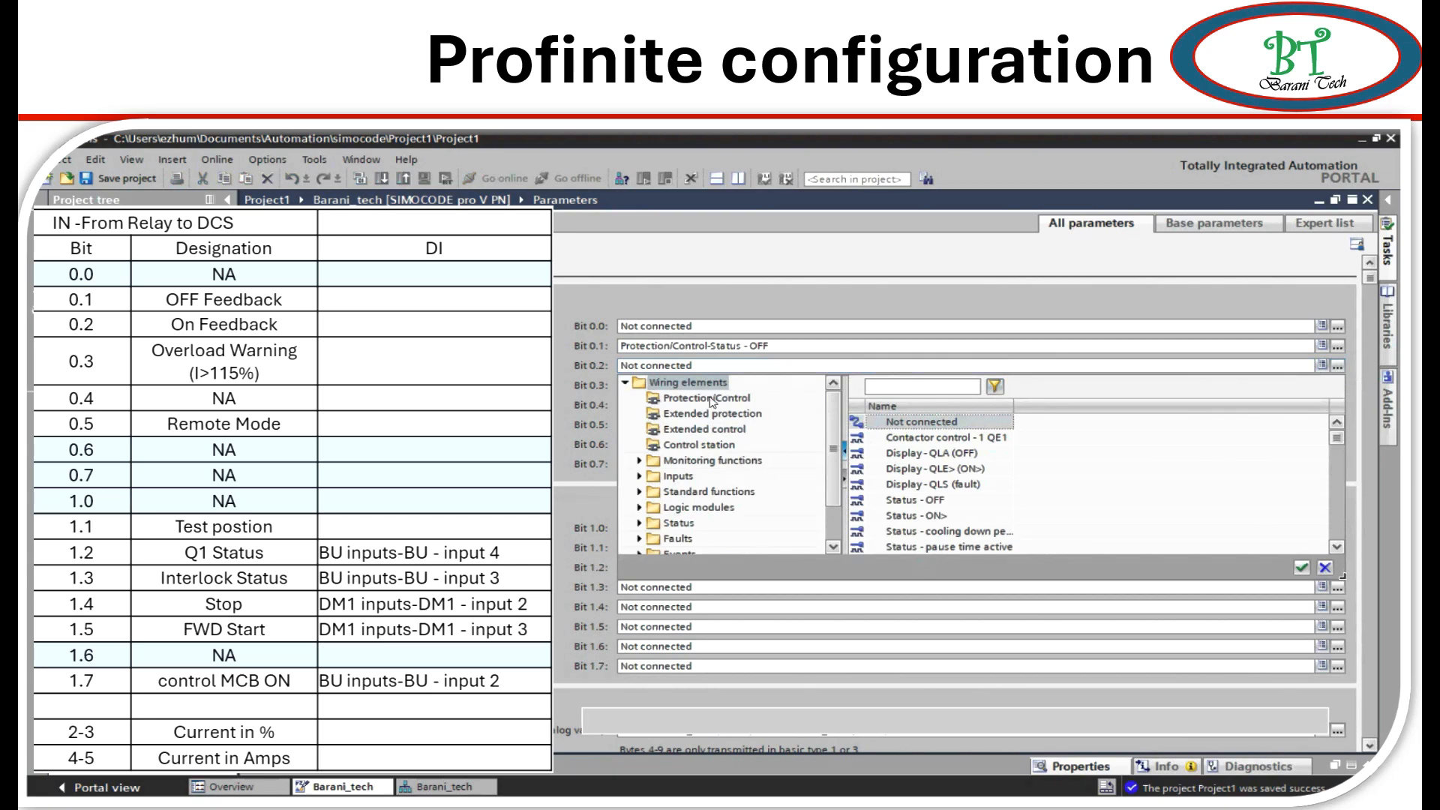
click(703, 397)
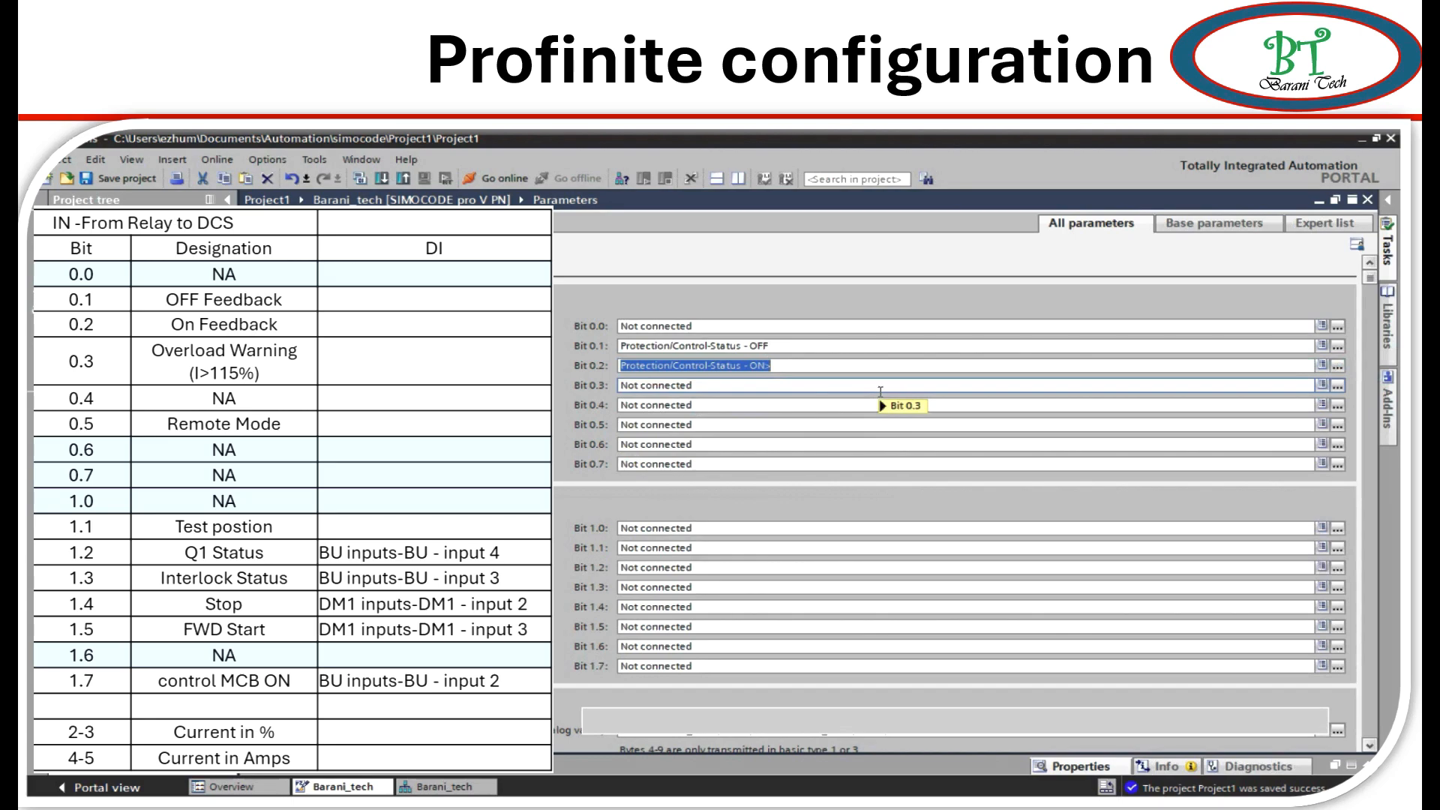
mouse_move(887, 405)
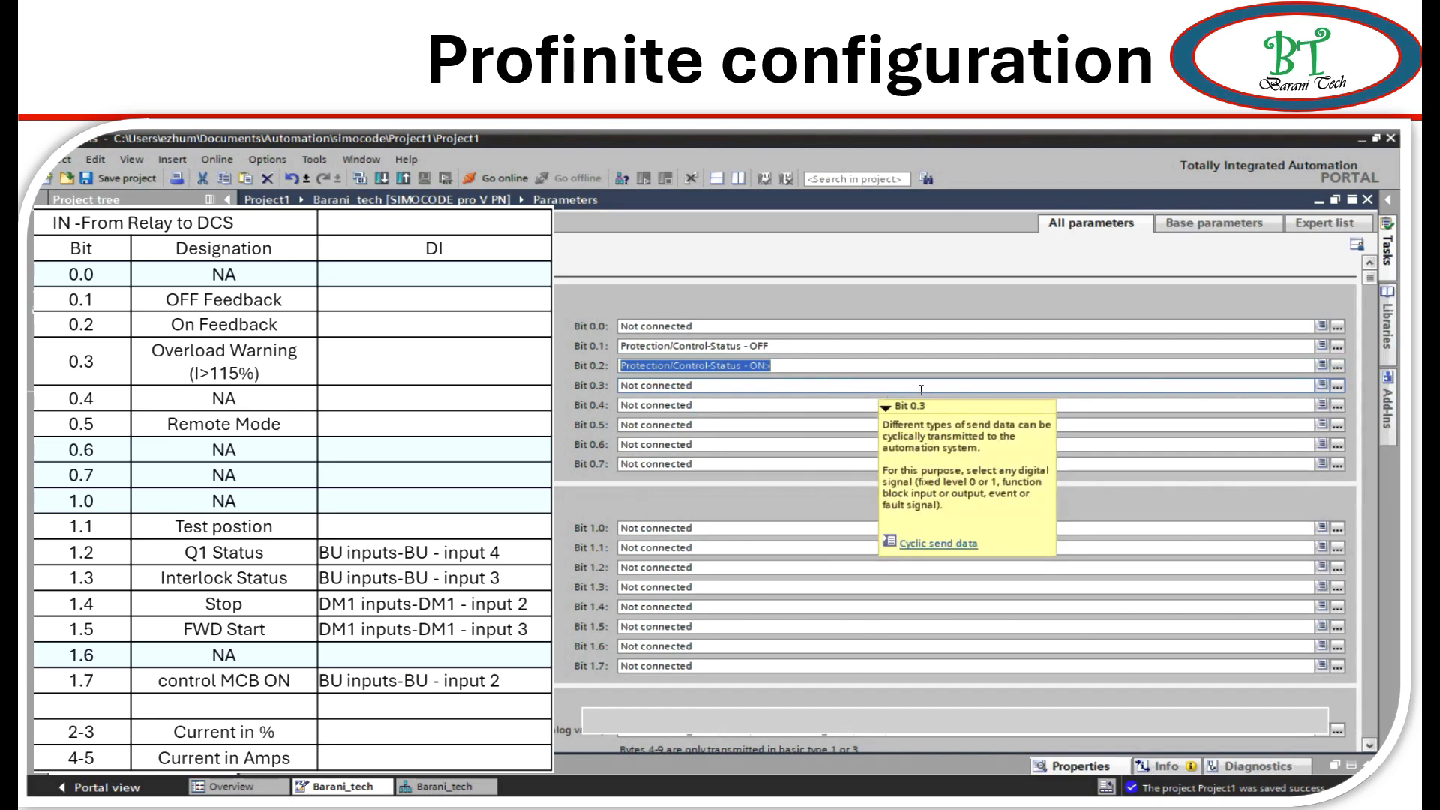
click(1337, 385)
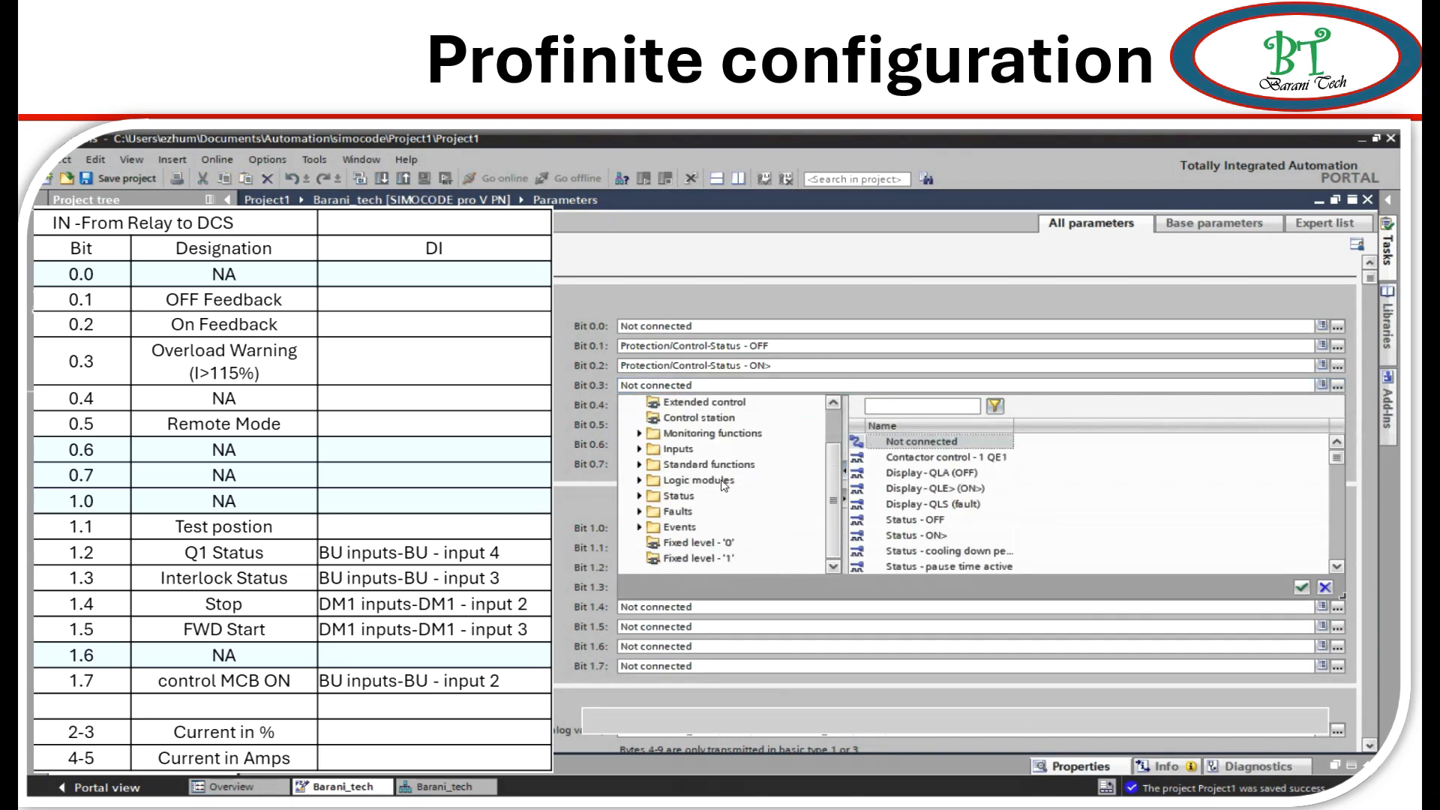
click(643, 531)
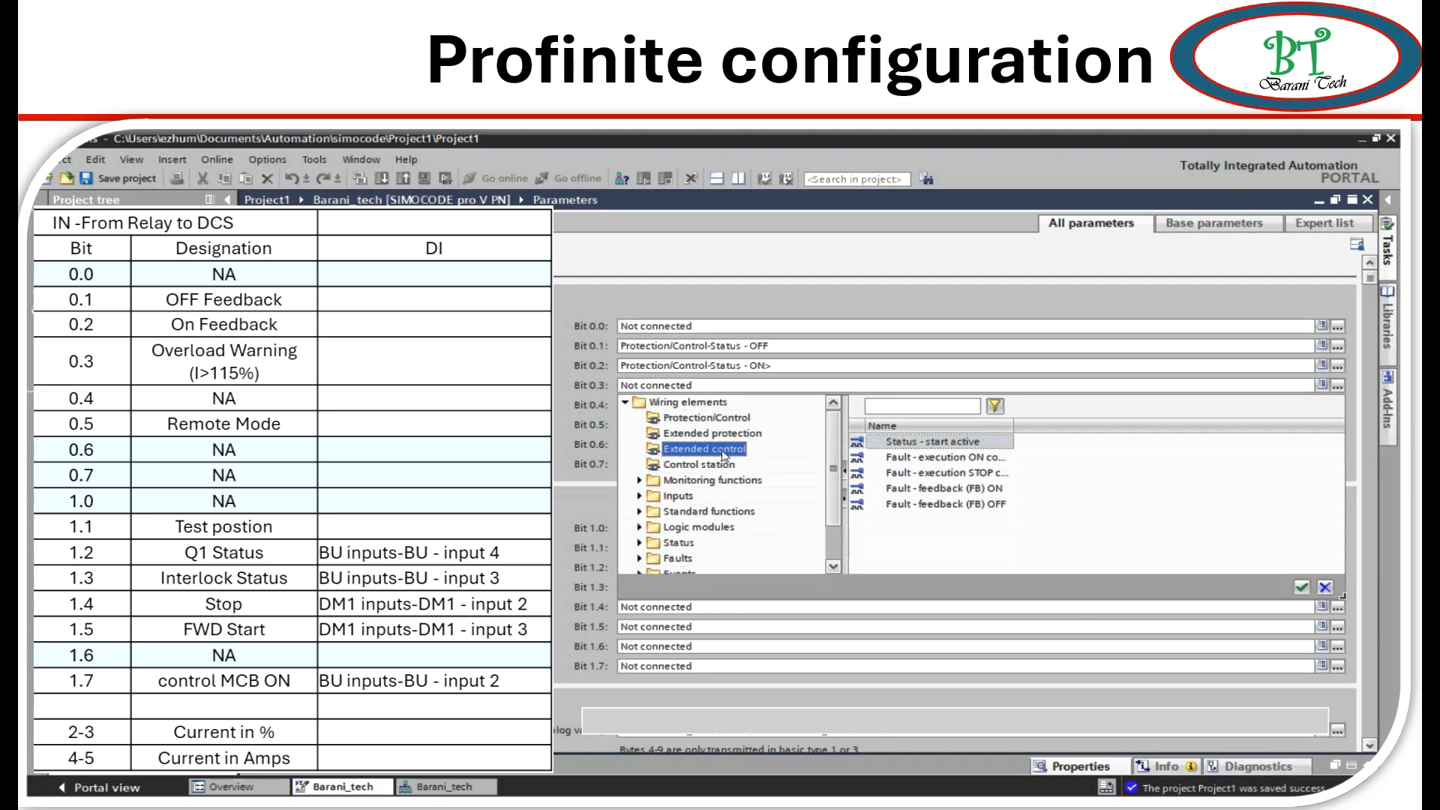
mouse_move(719, 488)
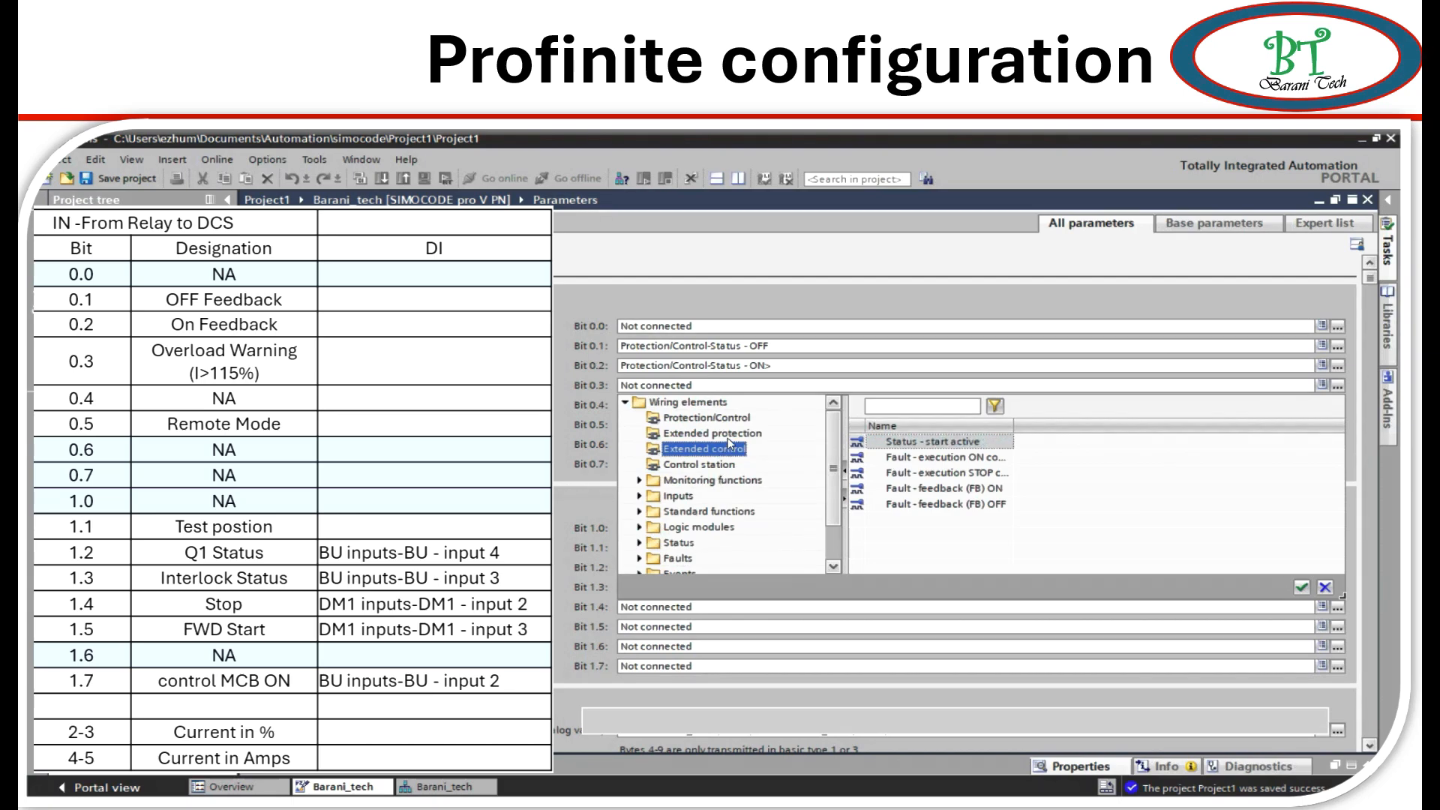
click(716, 433)
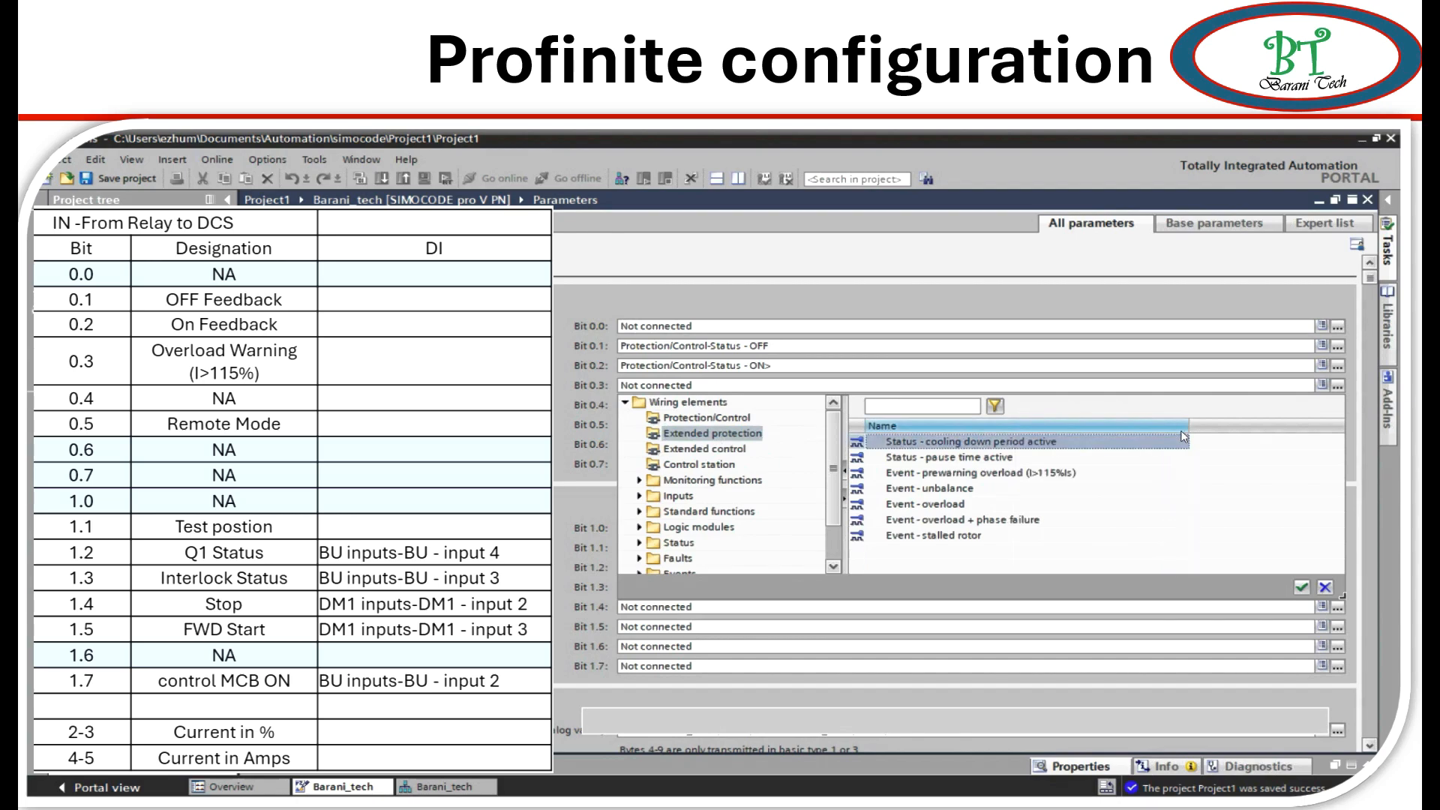
click(1010, 471)
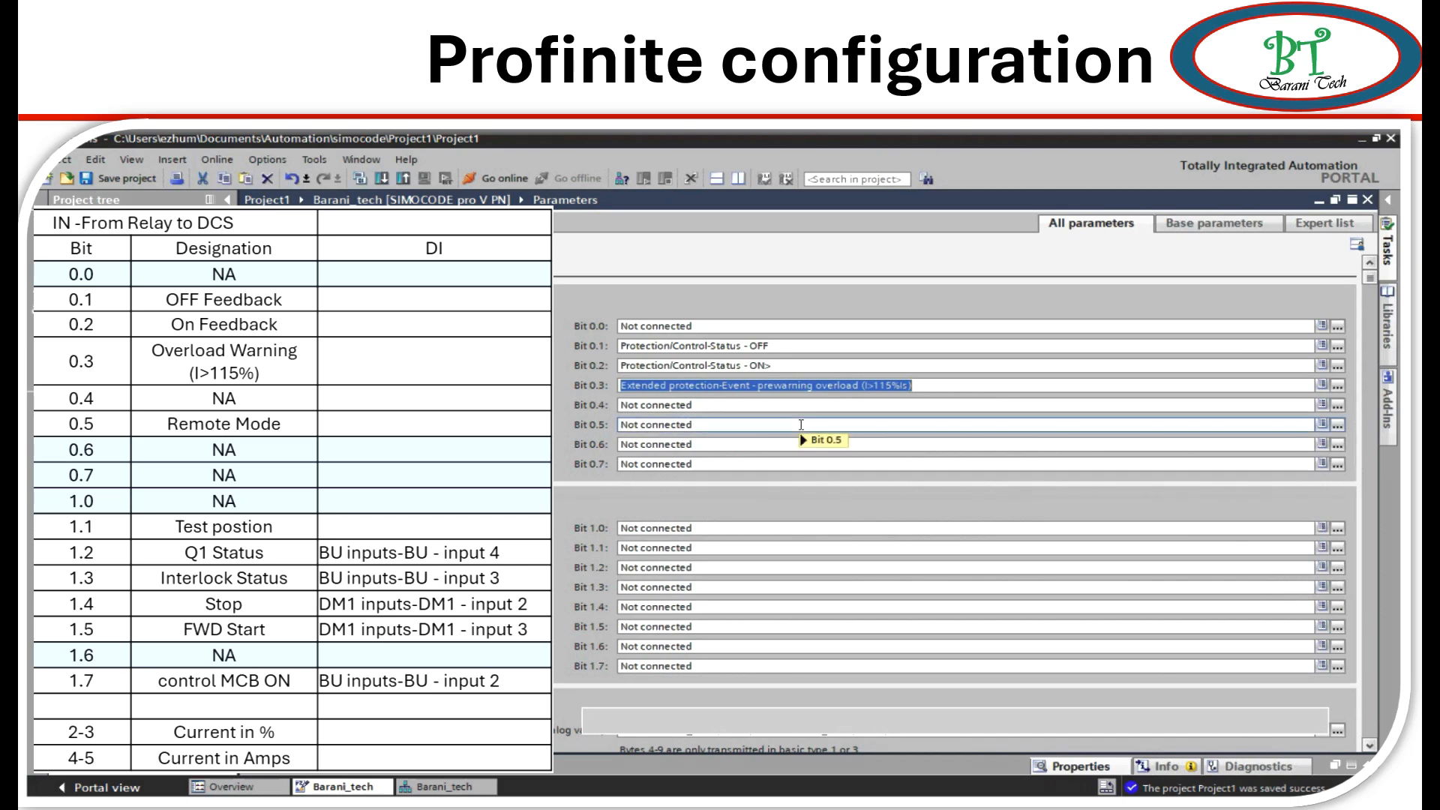
mouse_move(799, 437)
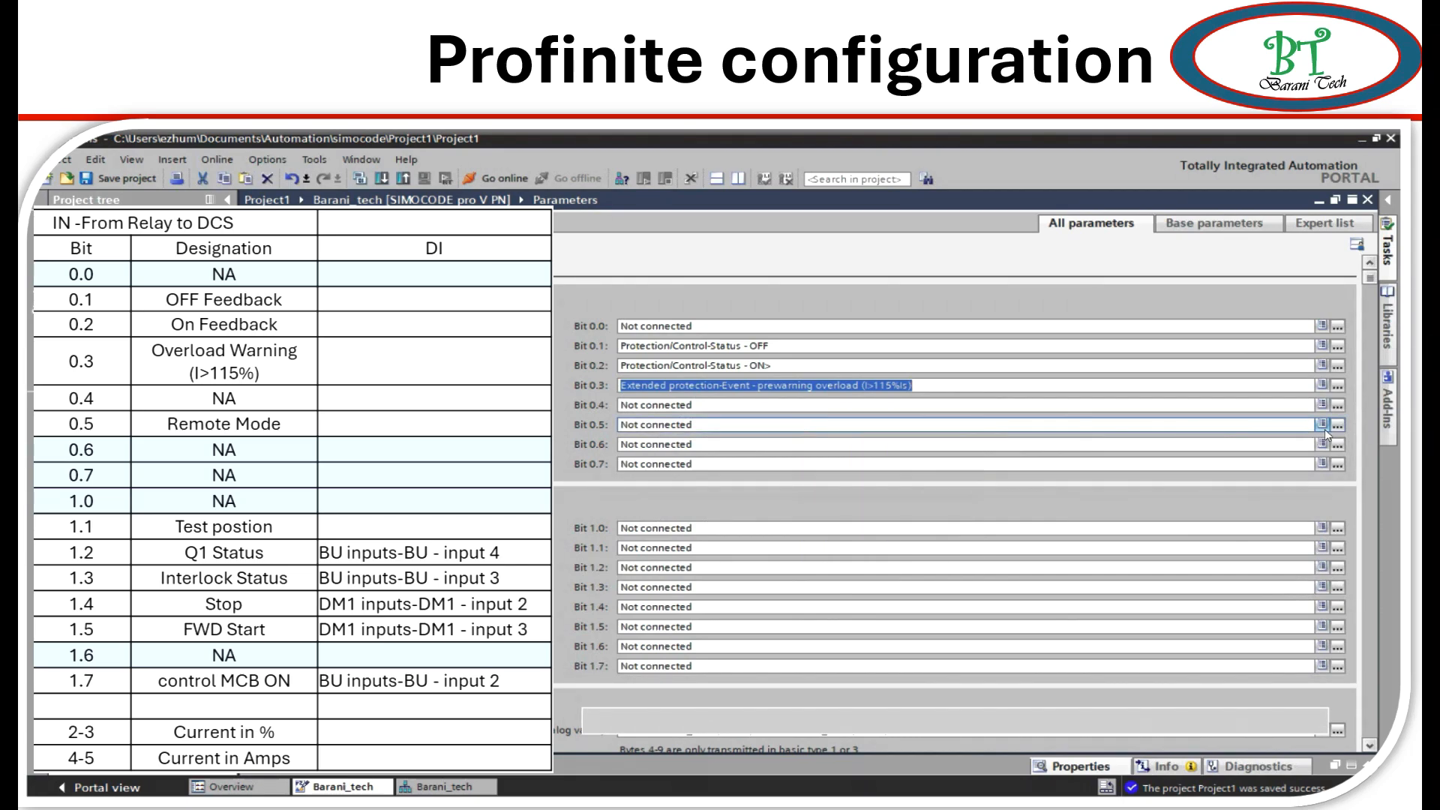
Assign 'Status - remote mode' to cyclic send bit 0.5.
click(1332, 431)
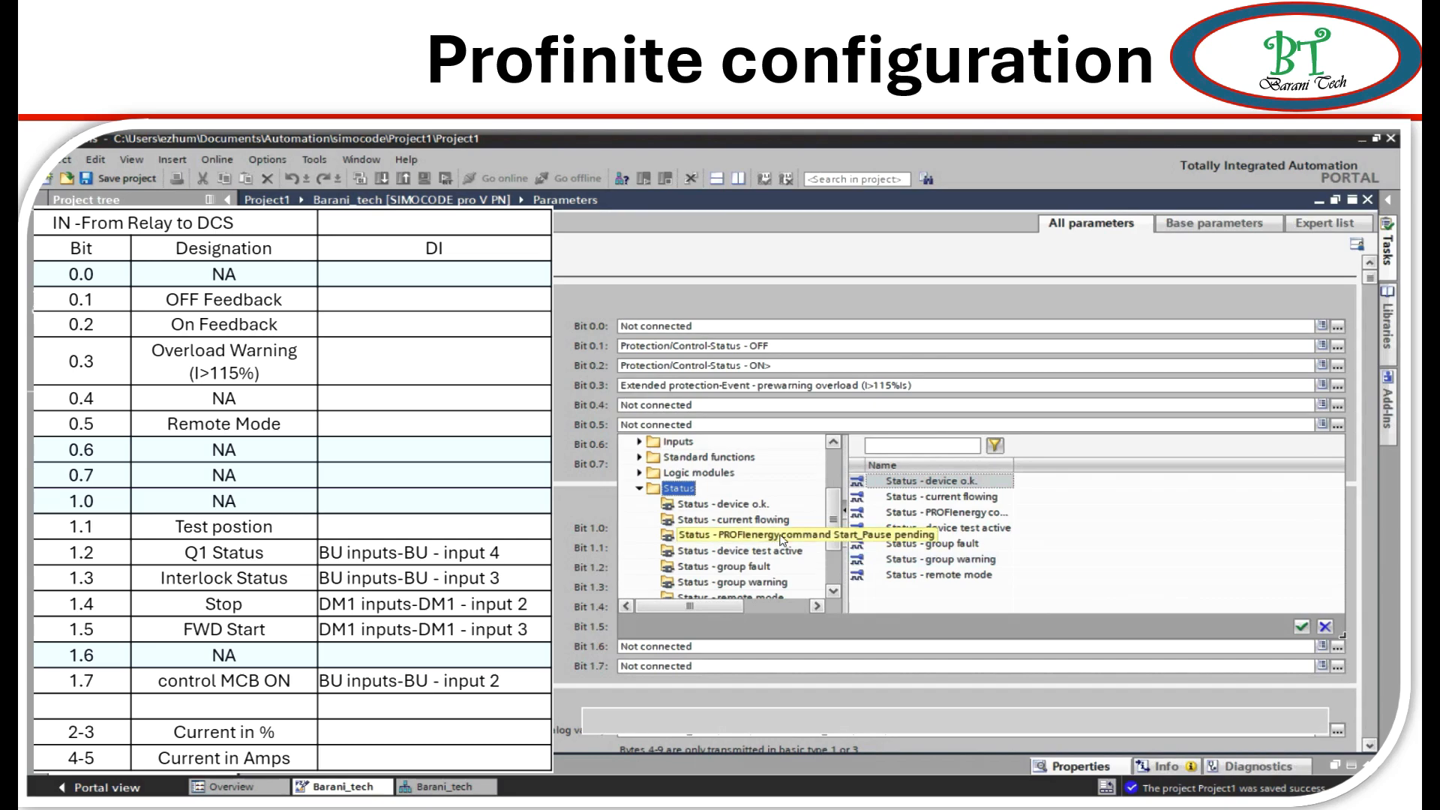
click(726, 551)
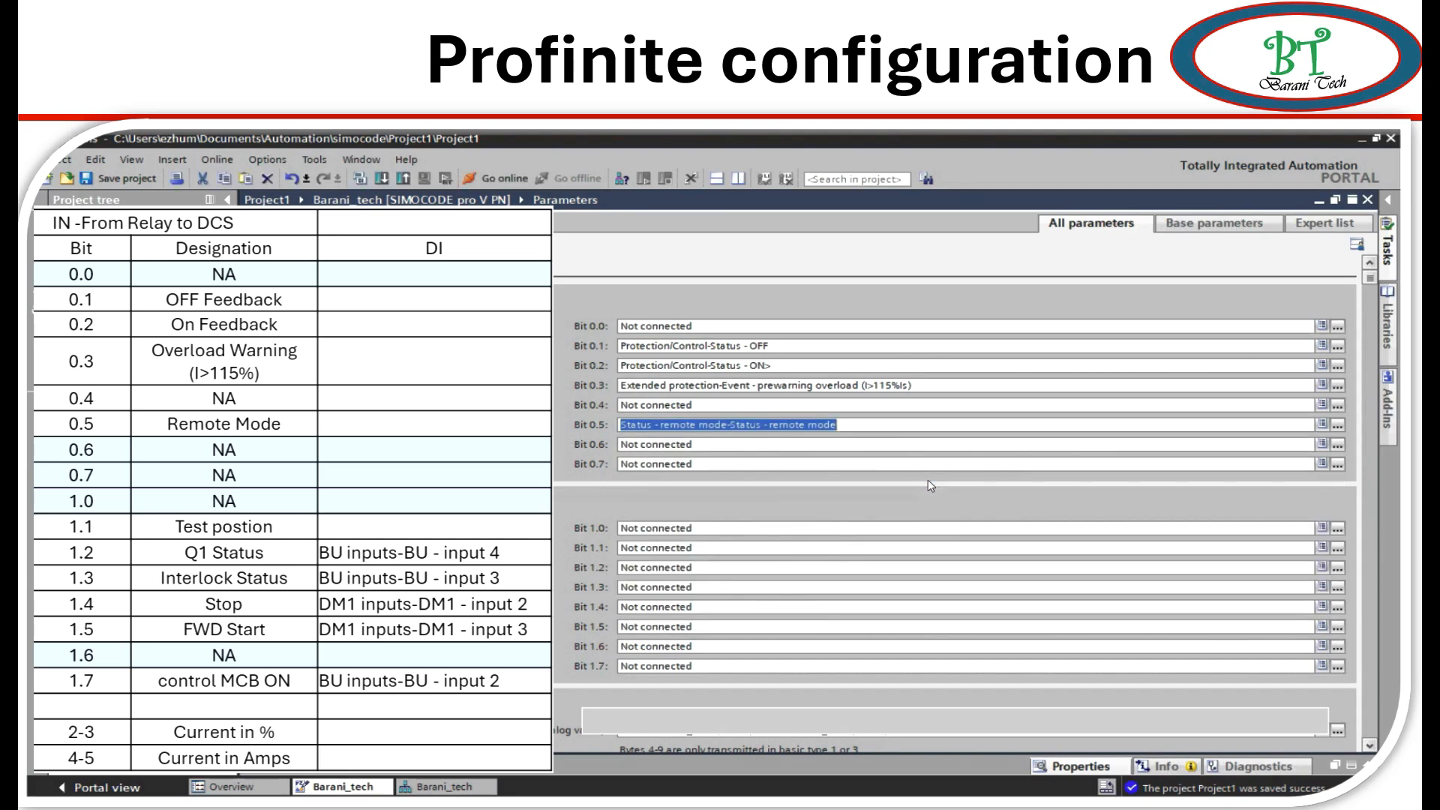
mouse_move(716, 463)
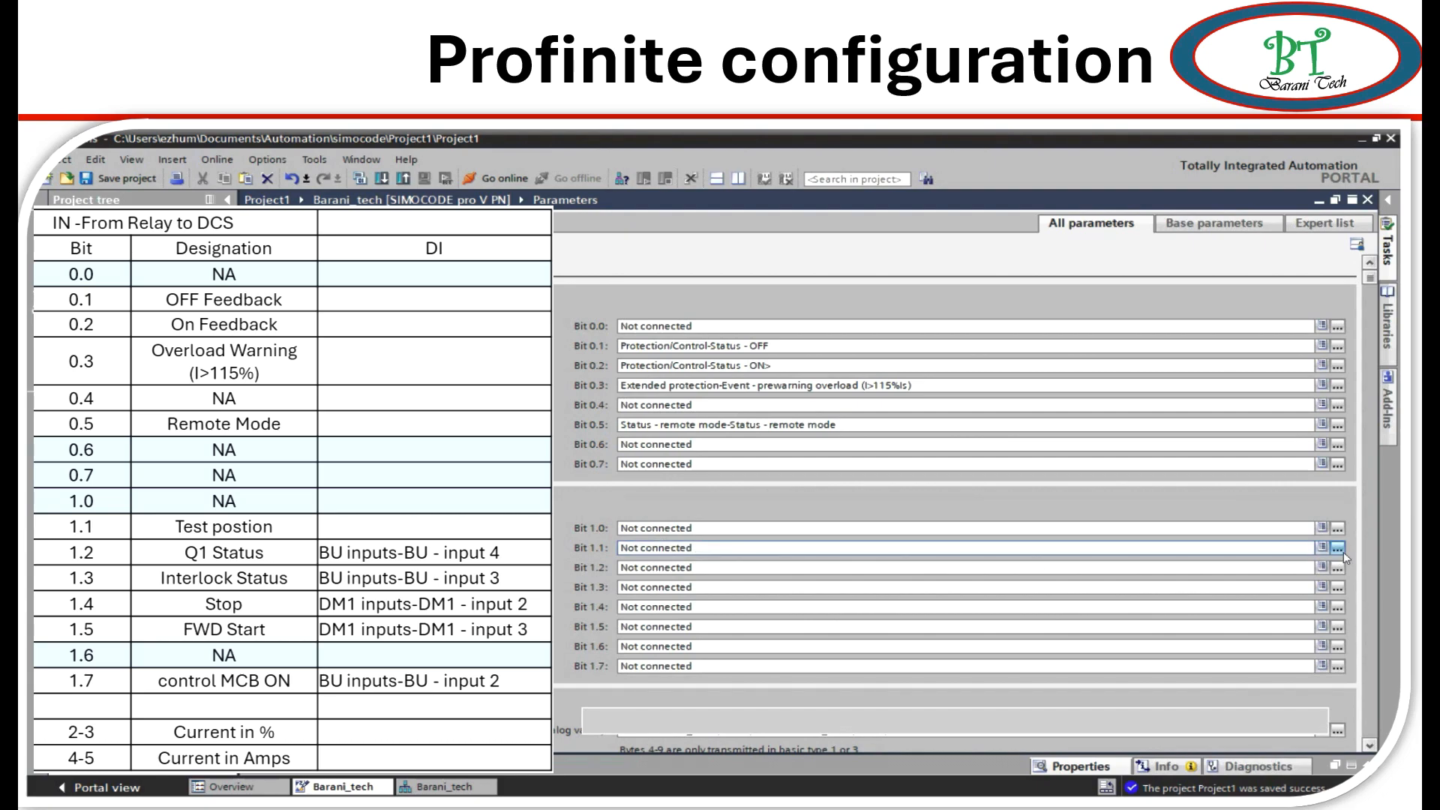
Open bit 1.1's signal picker showing Test Position Feedback options under Standard functions.
click(1338, 549)
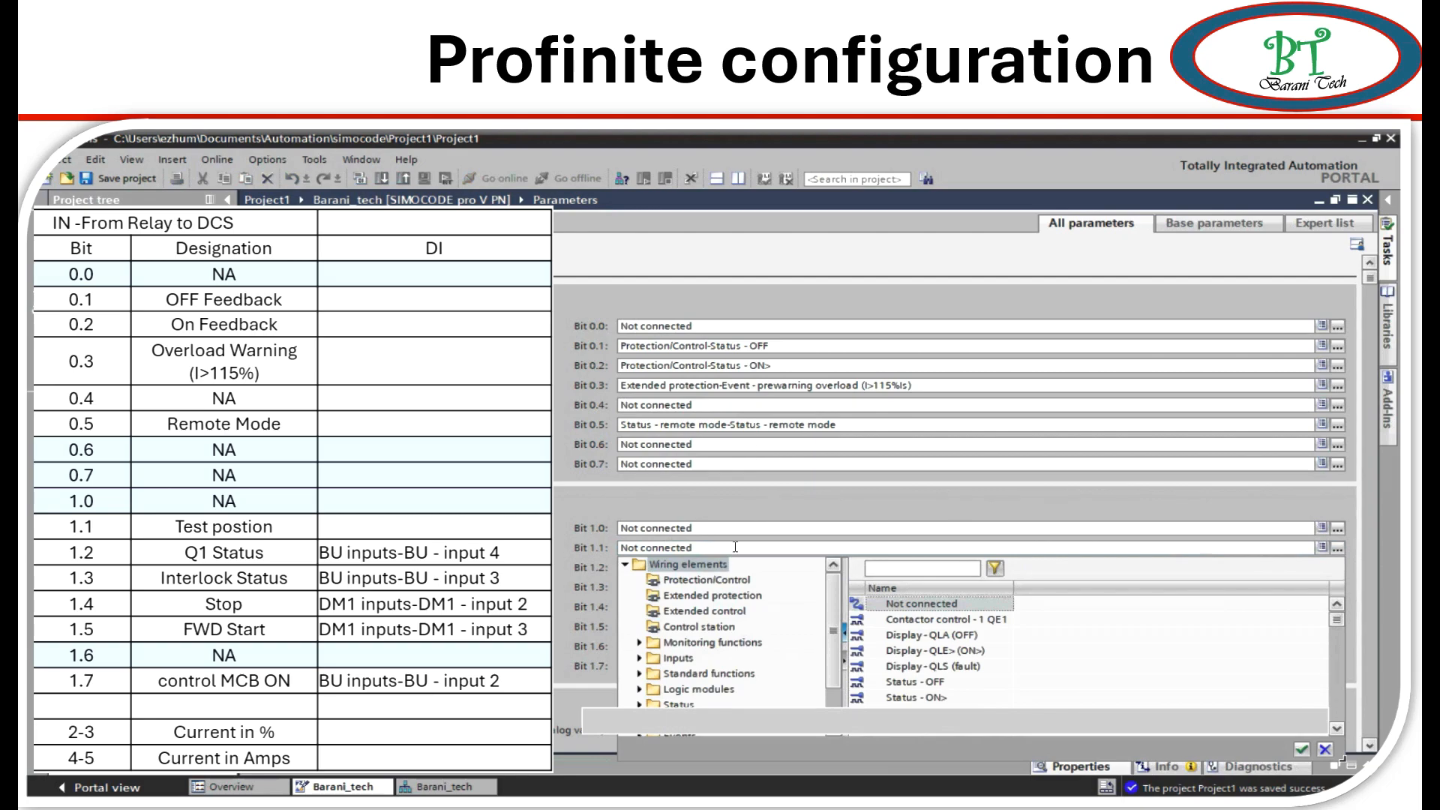
mouse_move(777, 643)
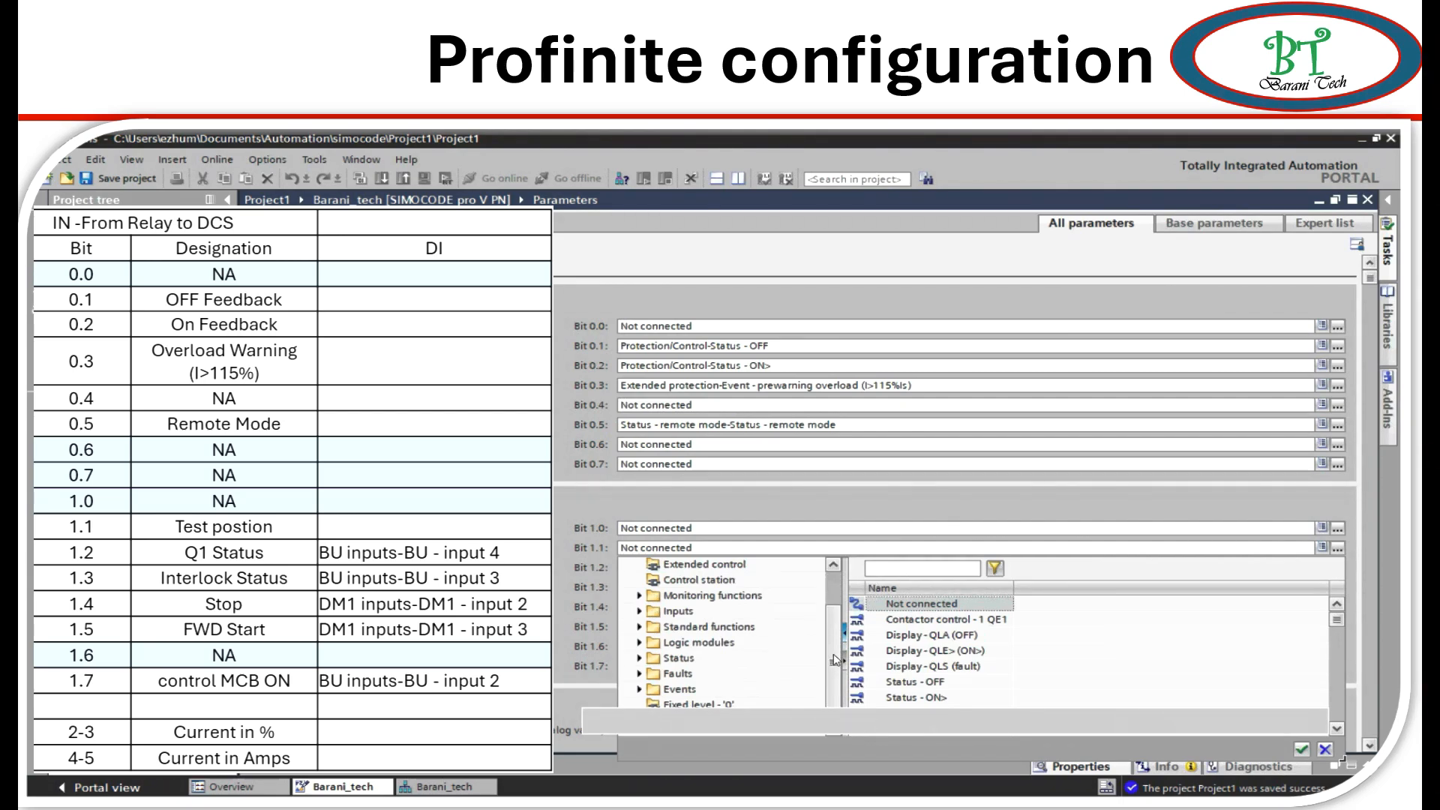
mouse_move(831, 660)
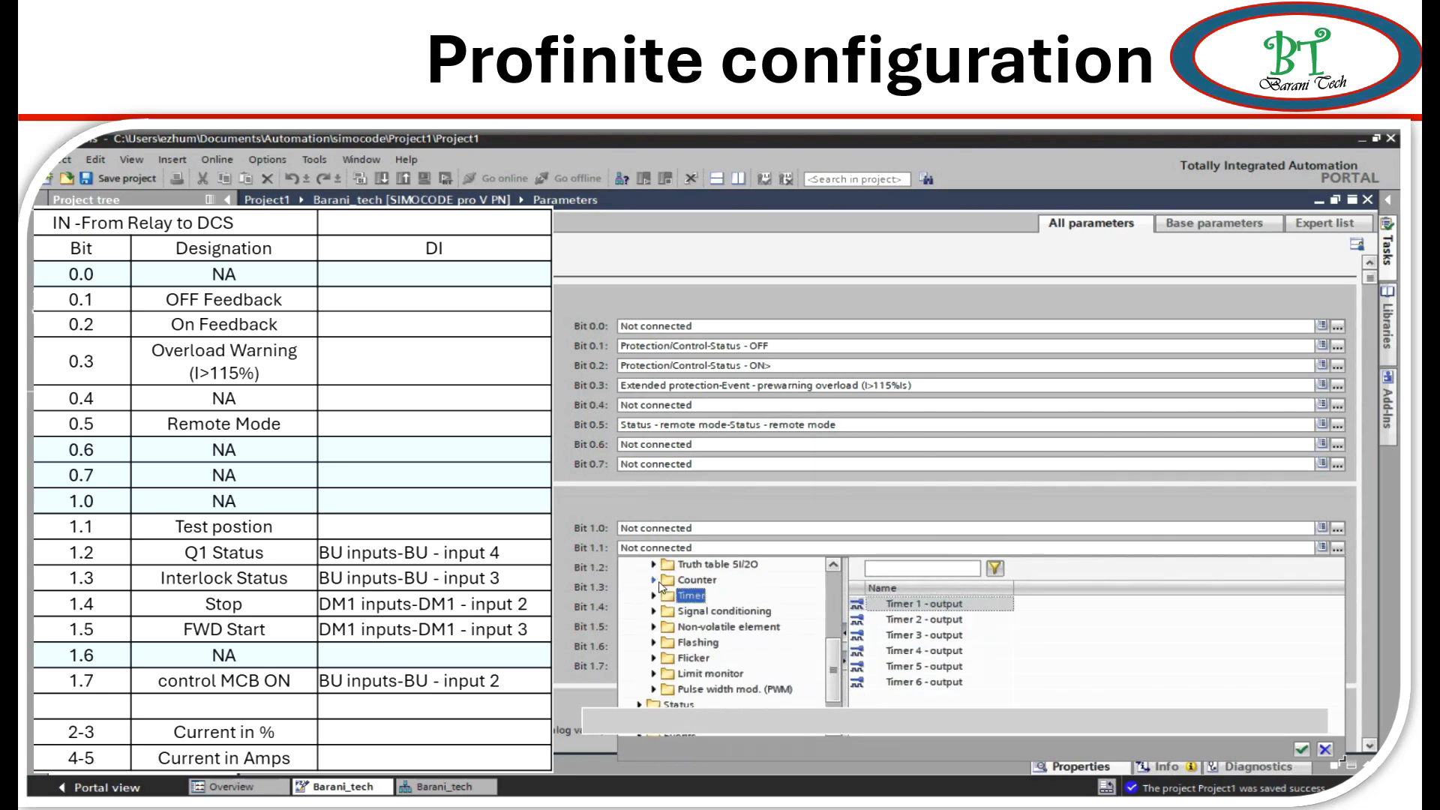
scroll(up, 3)
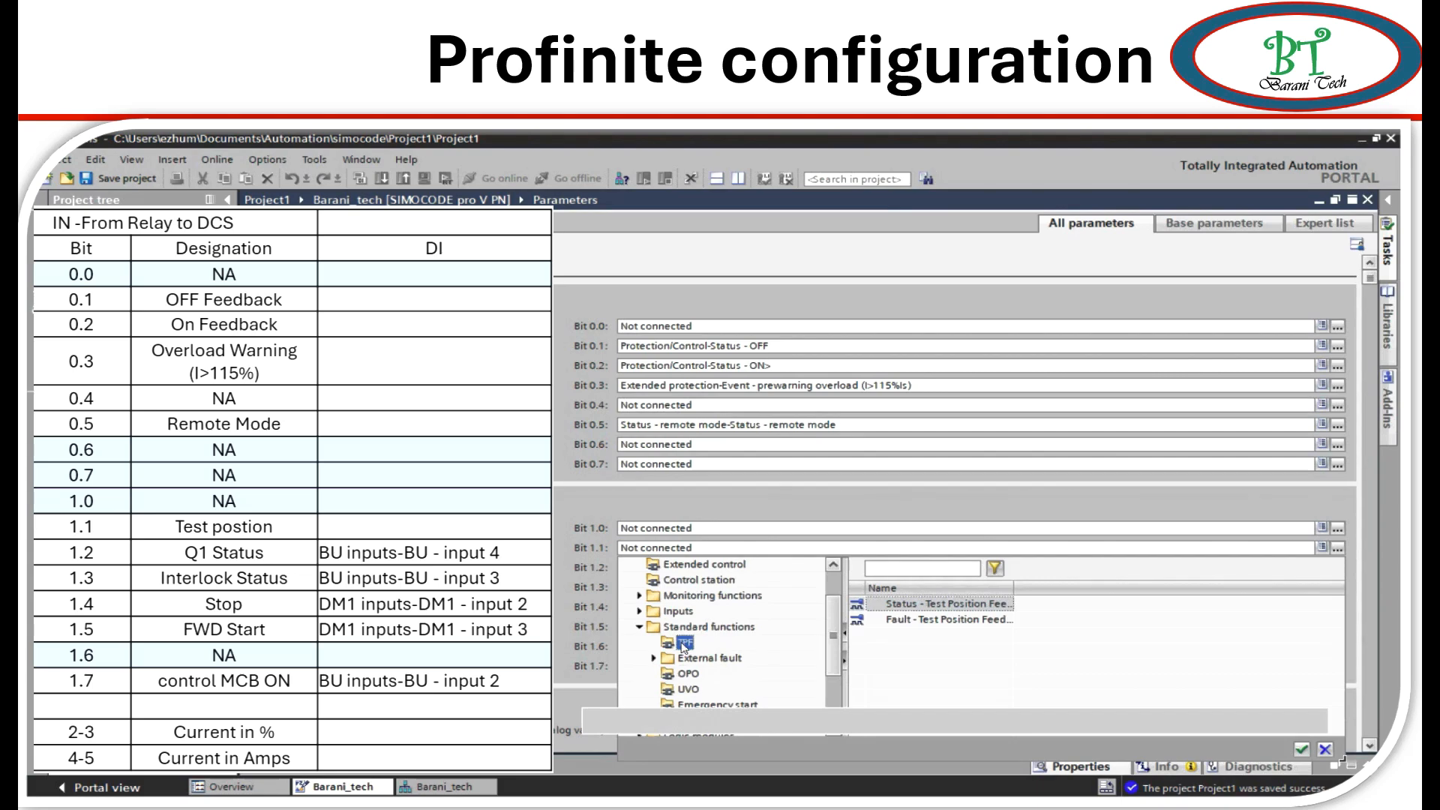
mouse_move(1015, 625)
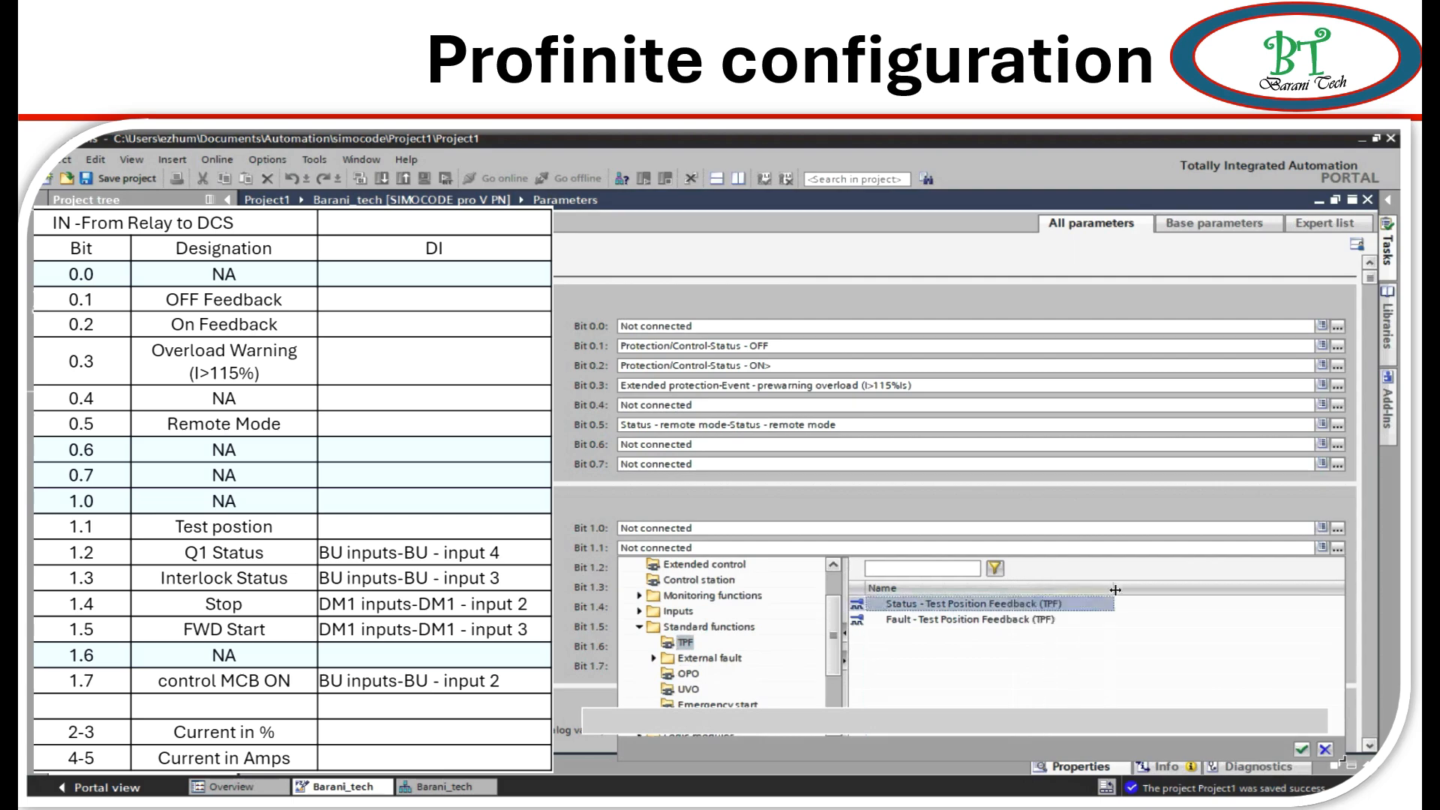
mouse_move(1026, 637)
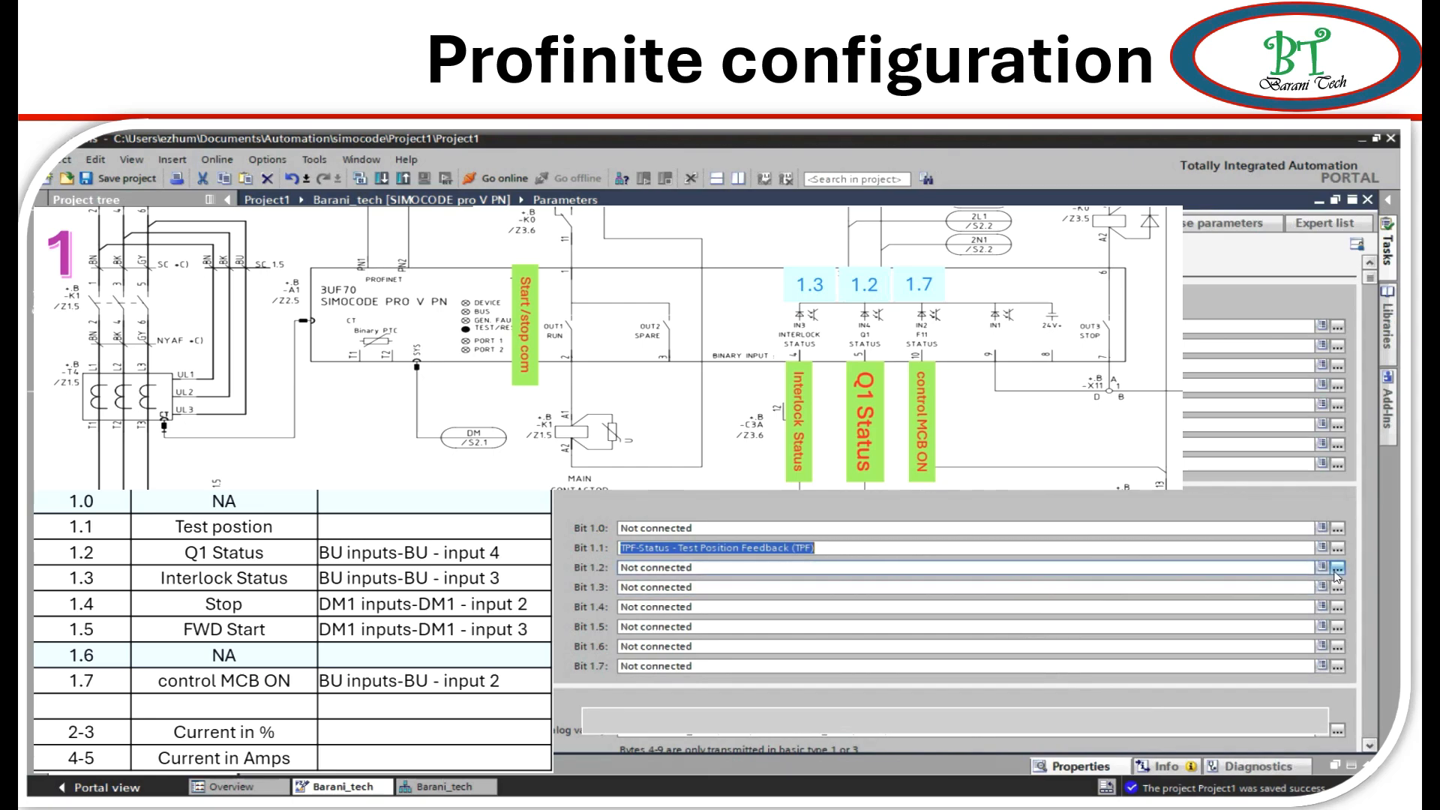
Connect send bits 1.2, 1.3, 1.4 to BU input 4, BU input 3 and DM1 input 2.
click(1335, 568)
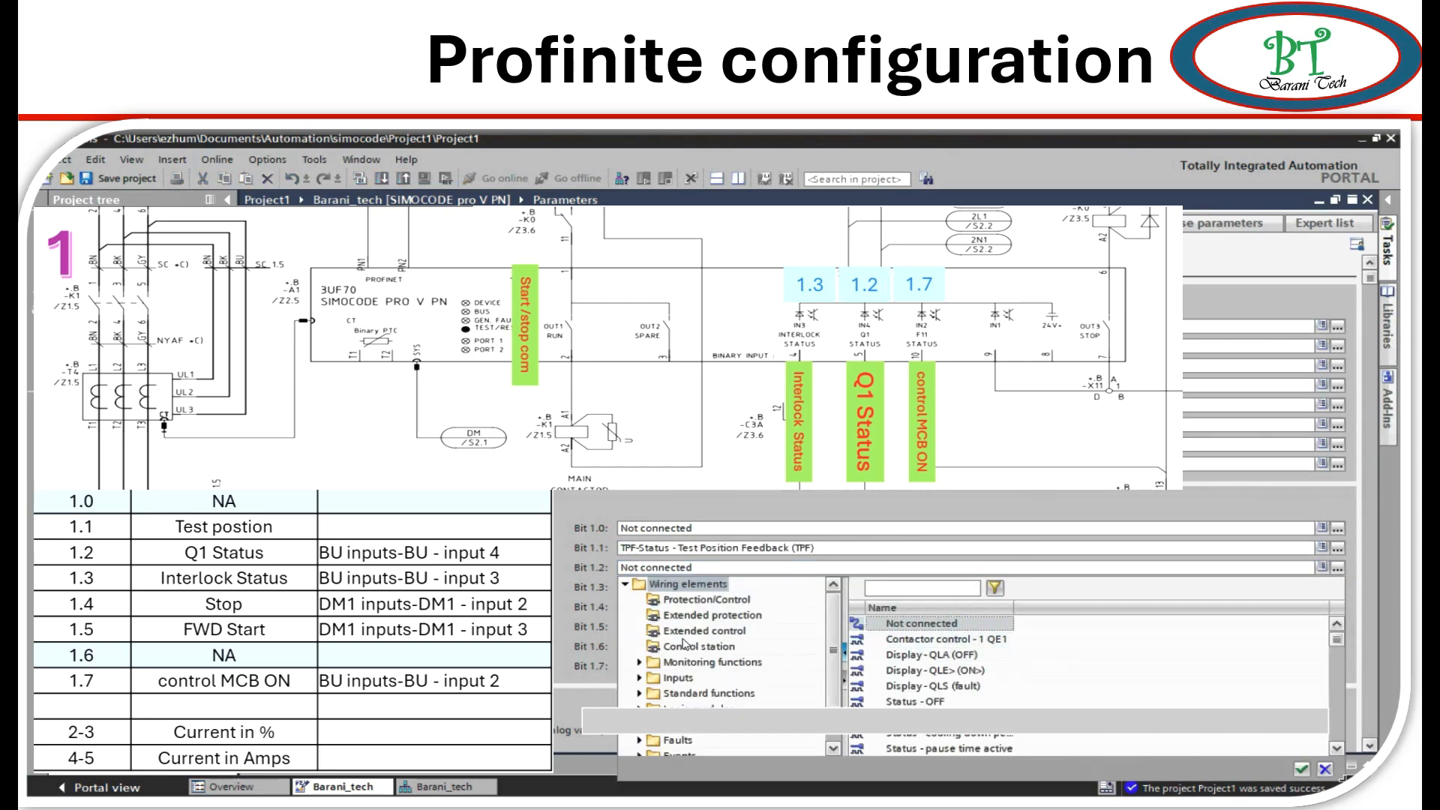
click(690, 678)
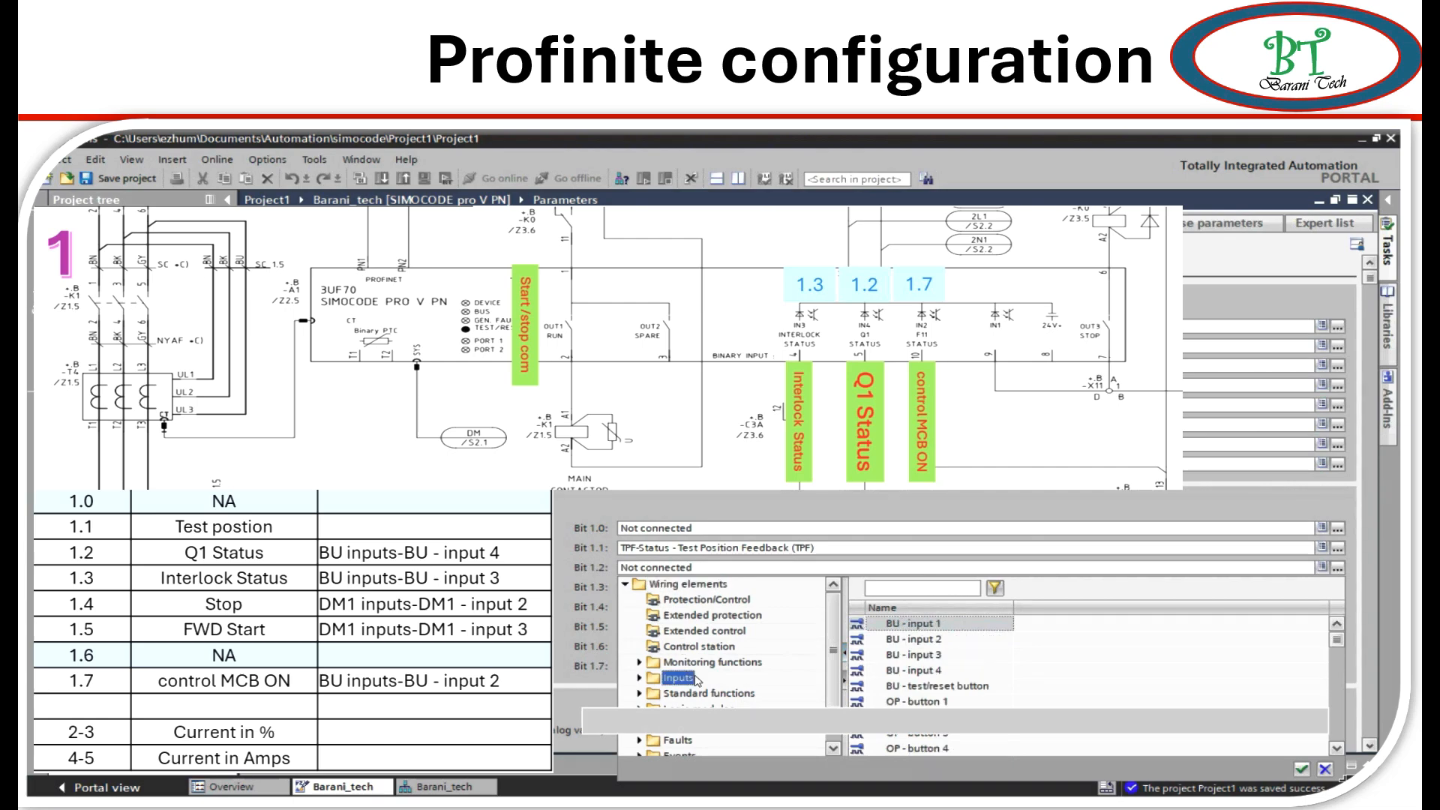
mouse_move(929, 688)
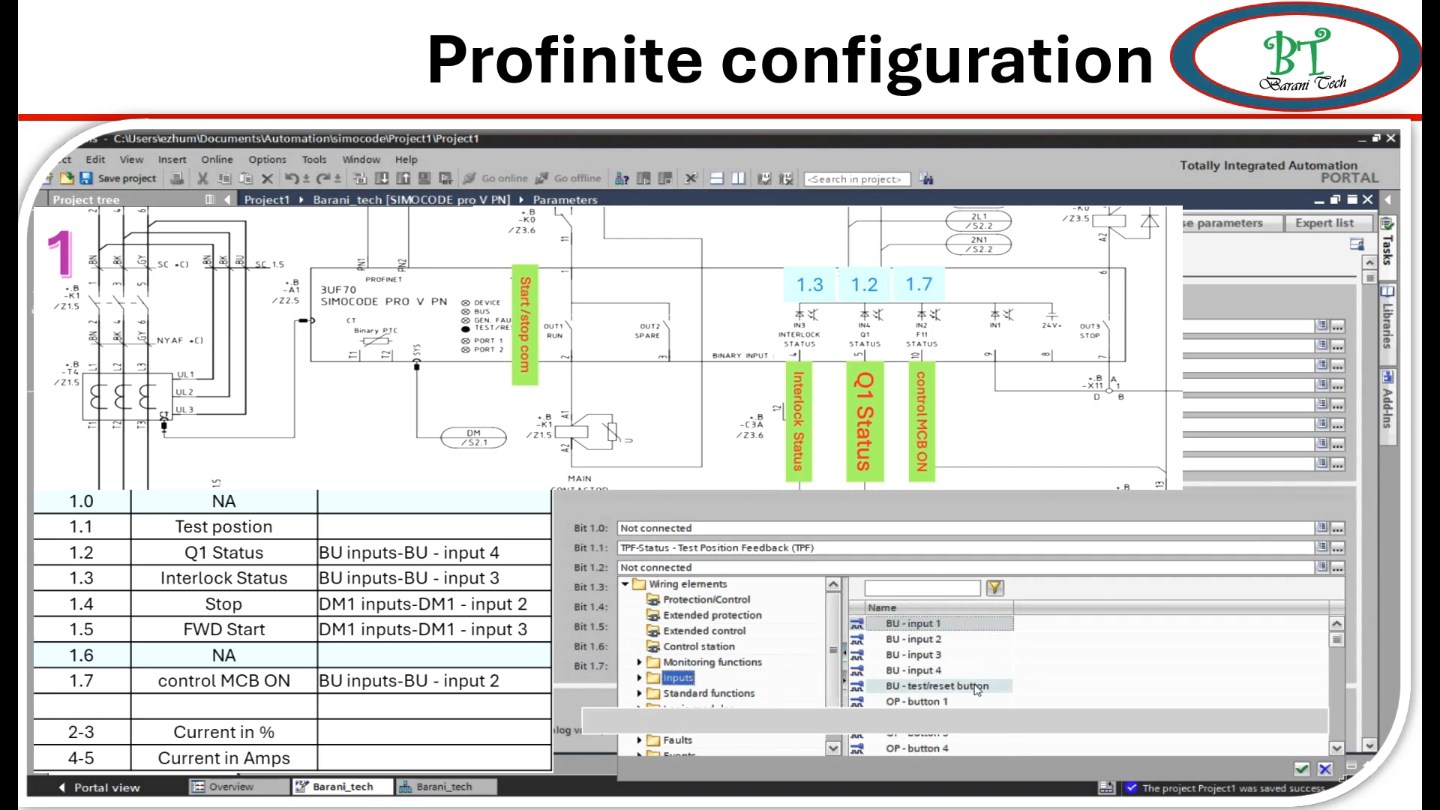
click(917, 671)
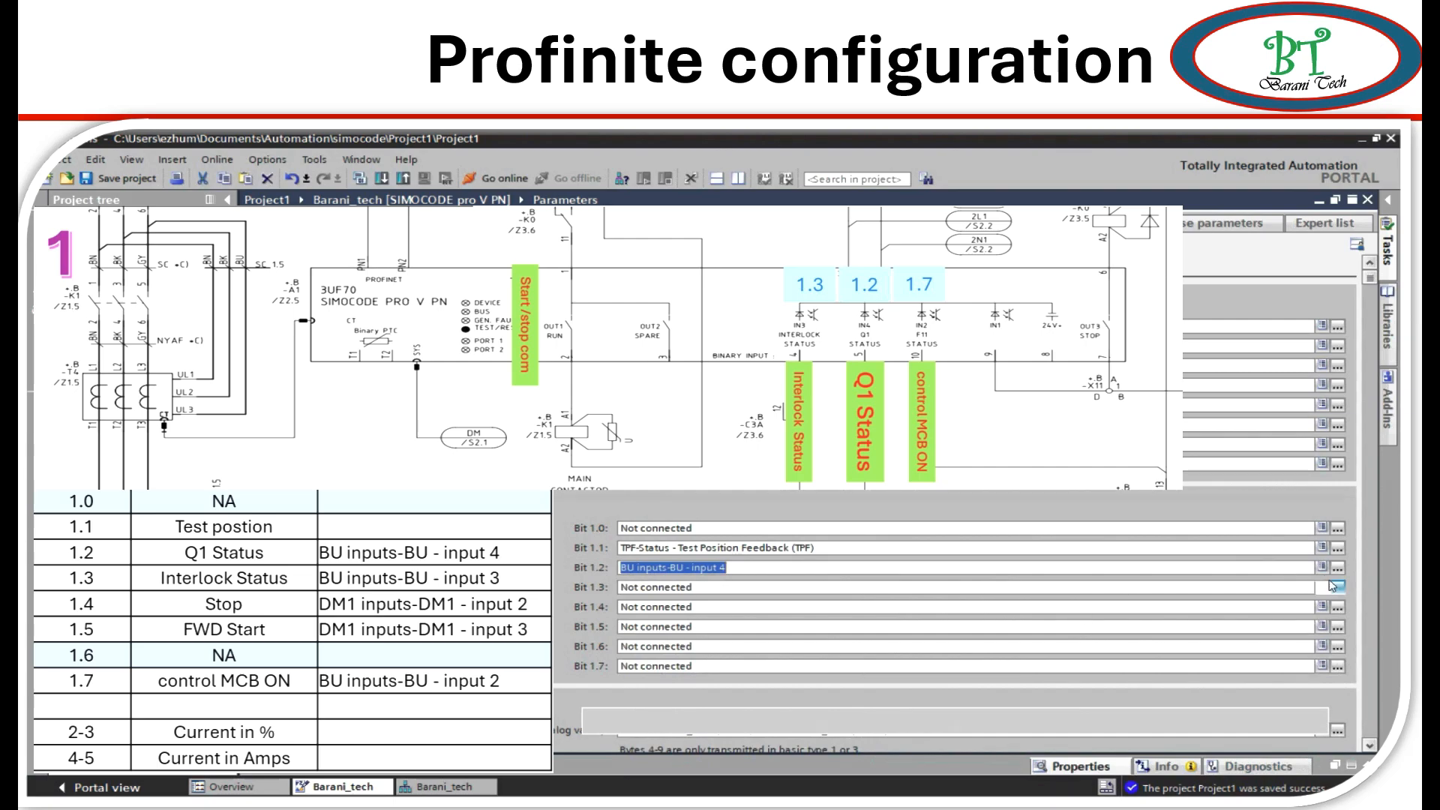
click(1329, 552)
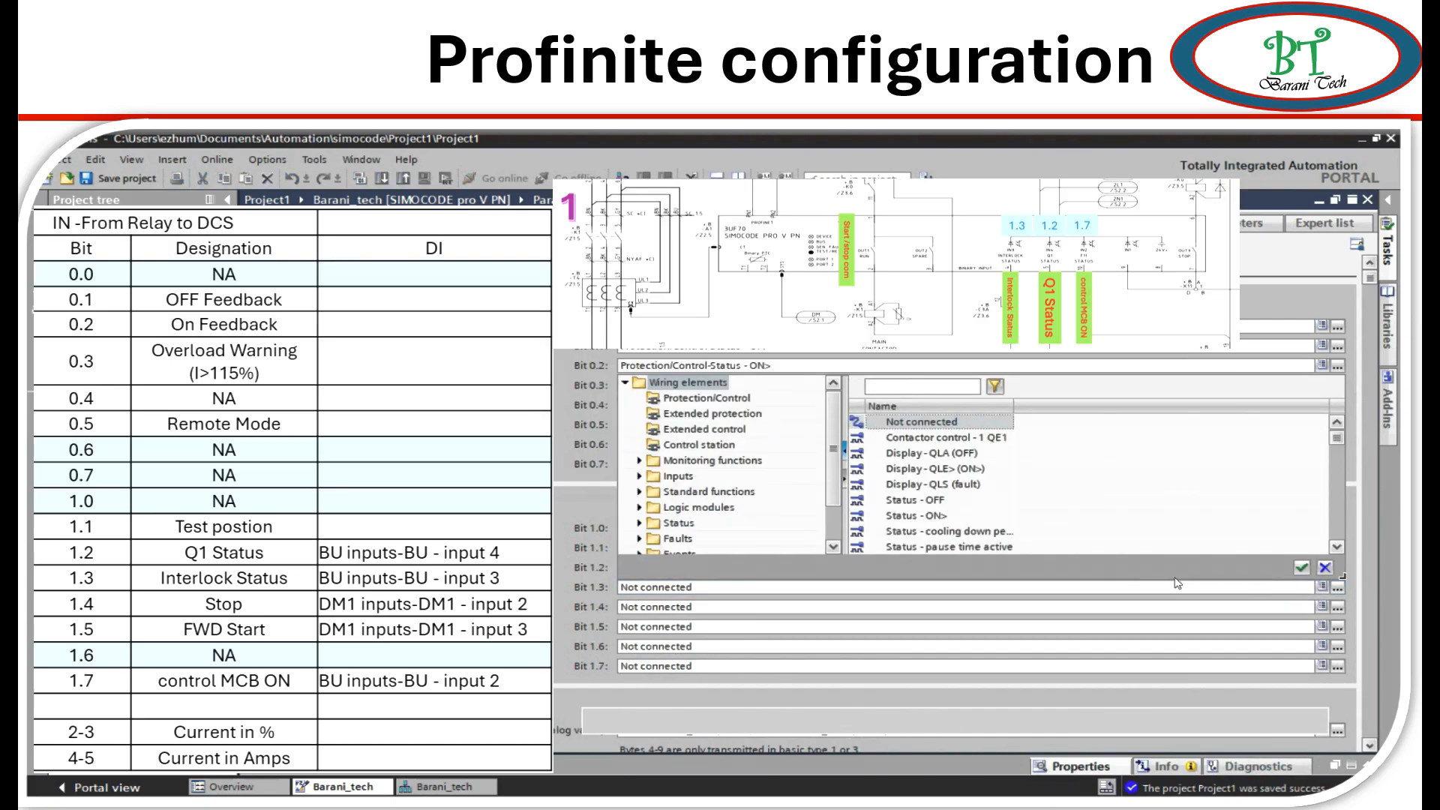
click(703, 444)
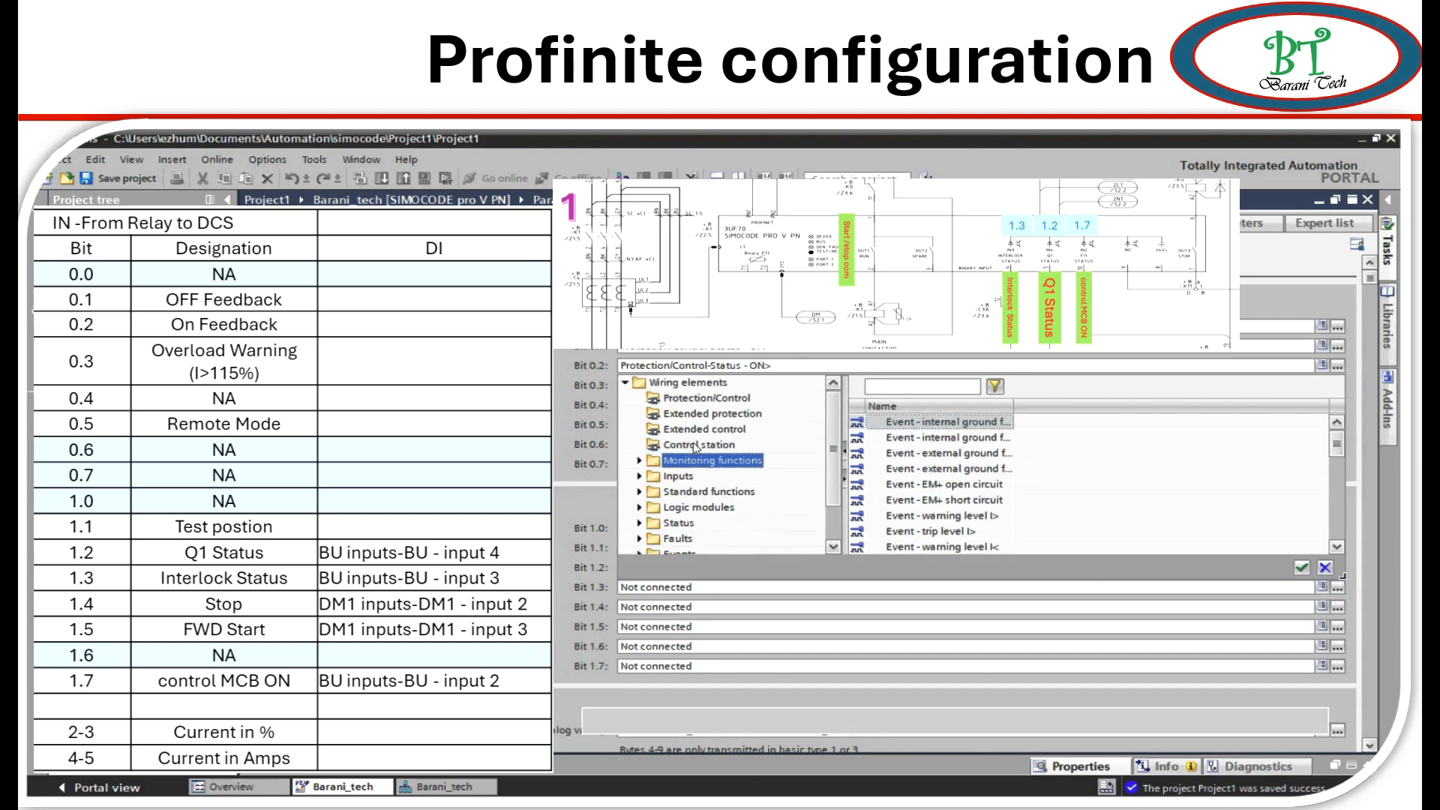
click(670, 477)
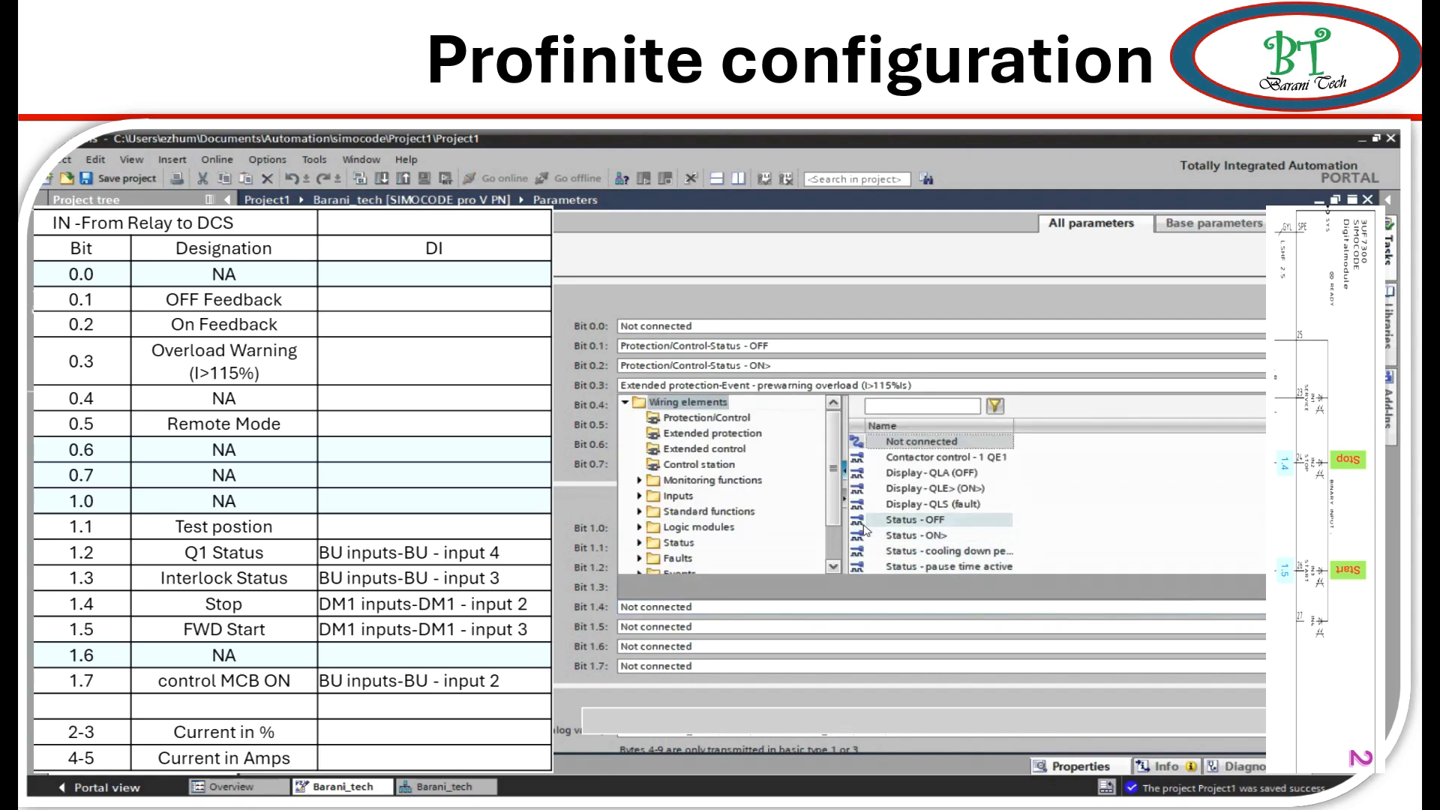
click(676, 495)
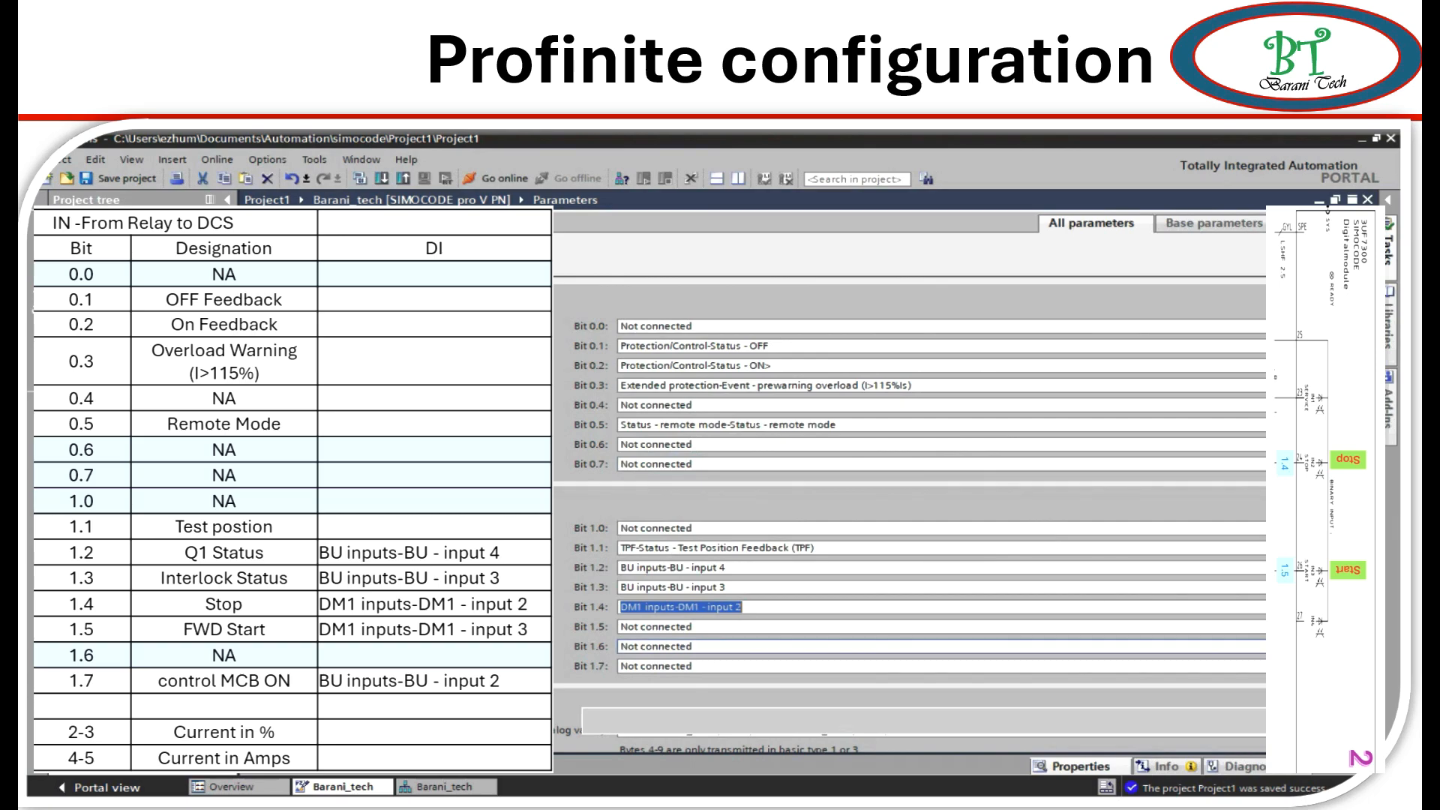
Connect send bits 1.5, 1.6, 1.7 to DM1 input 3, DM1 input 4 and BU input 2.
click(684, 607)
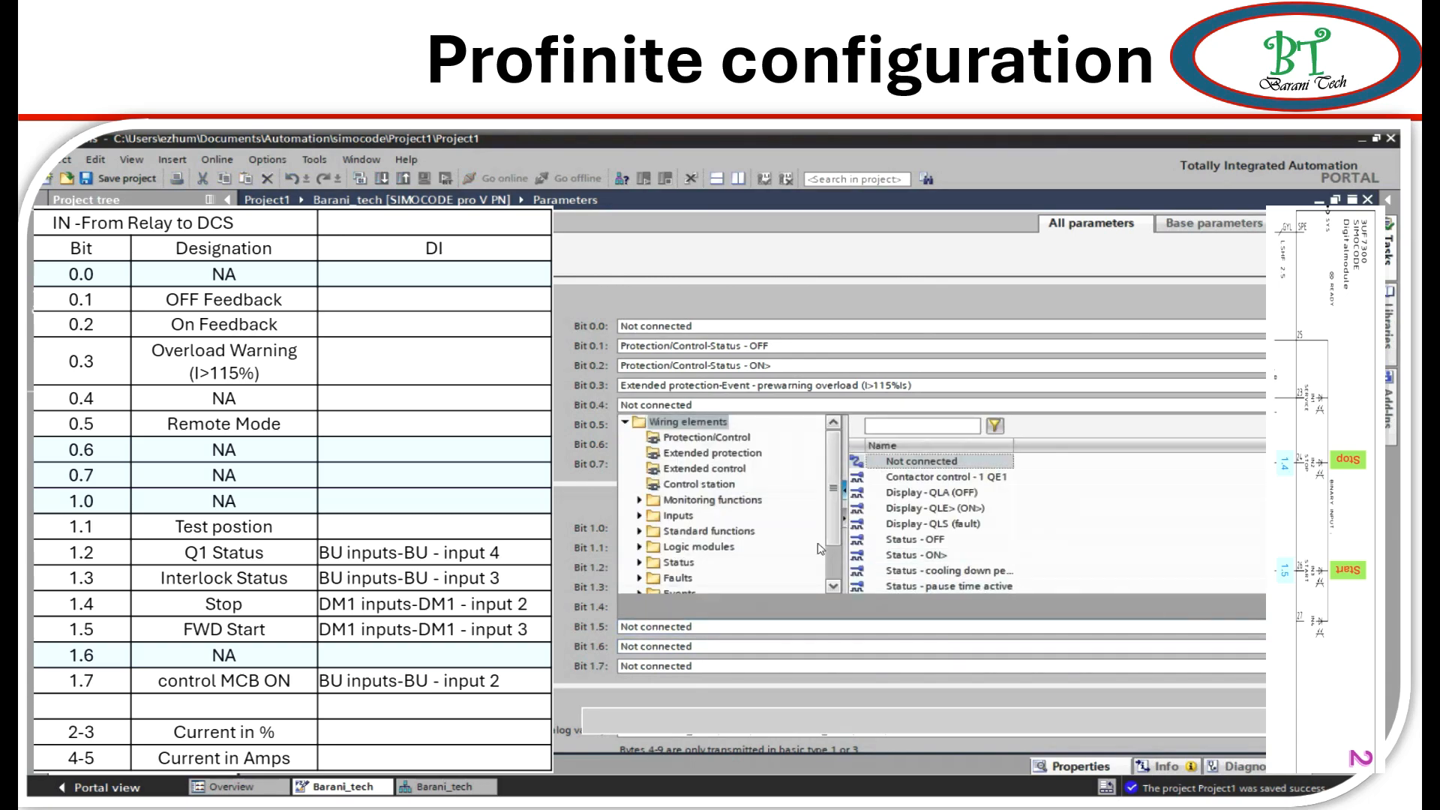
click(638, 515)
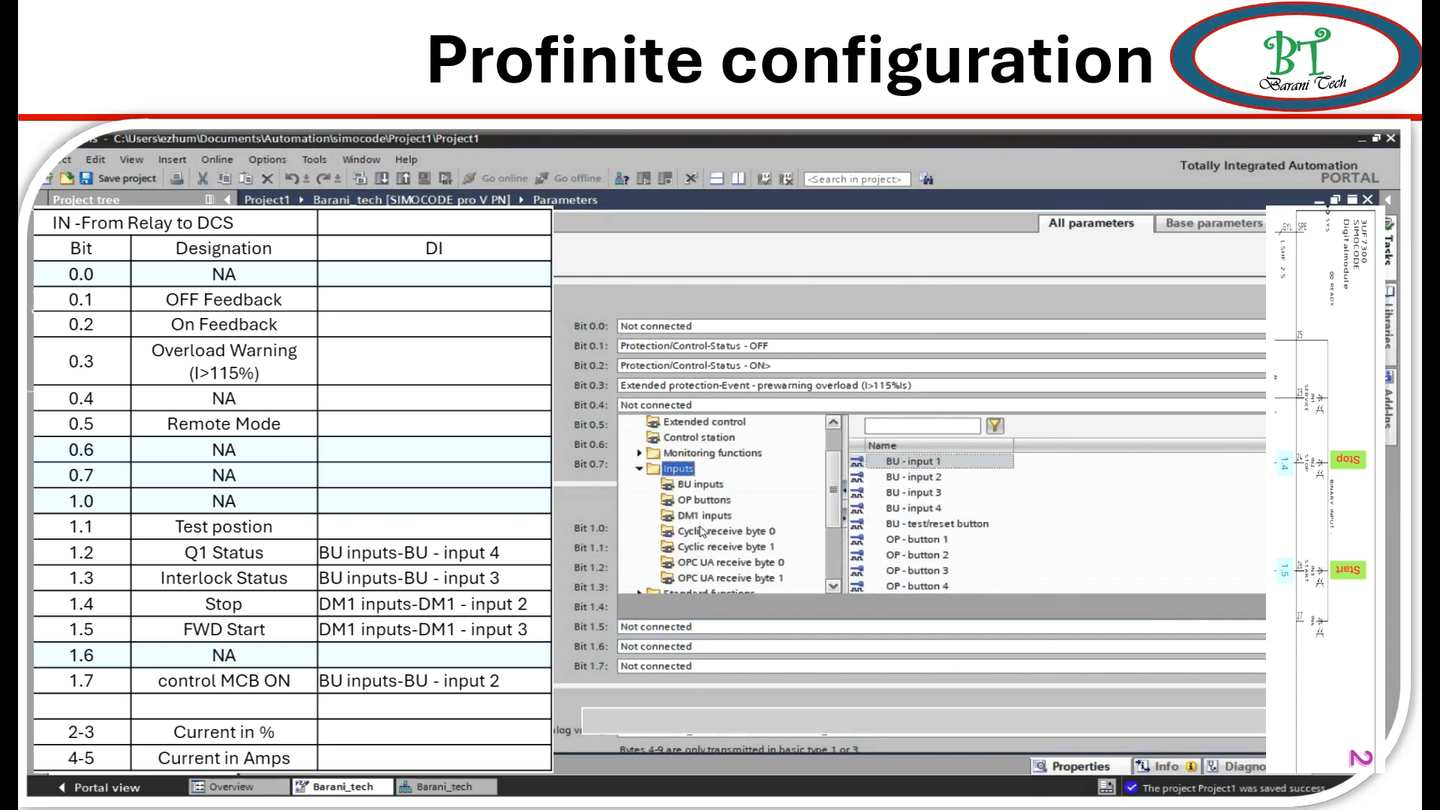
click(701, 515)
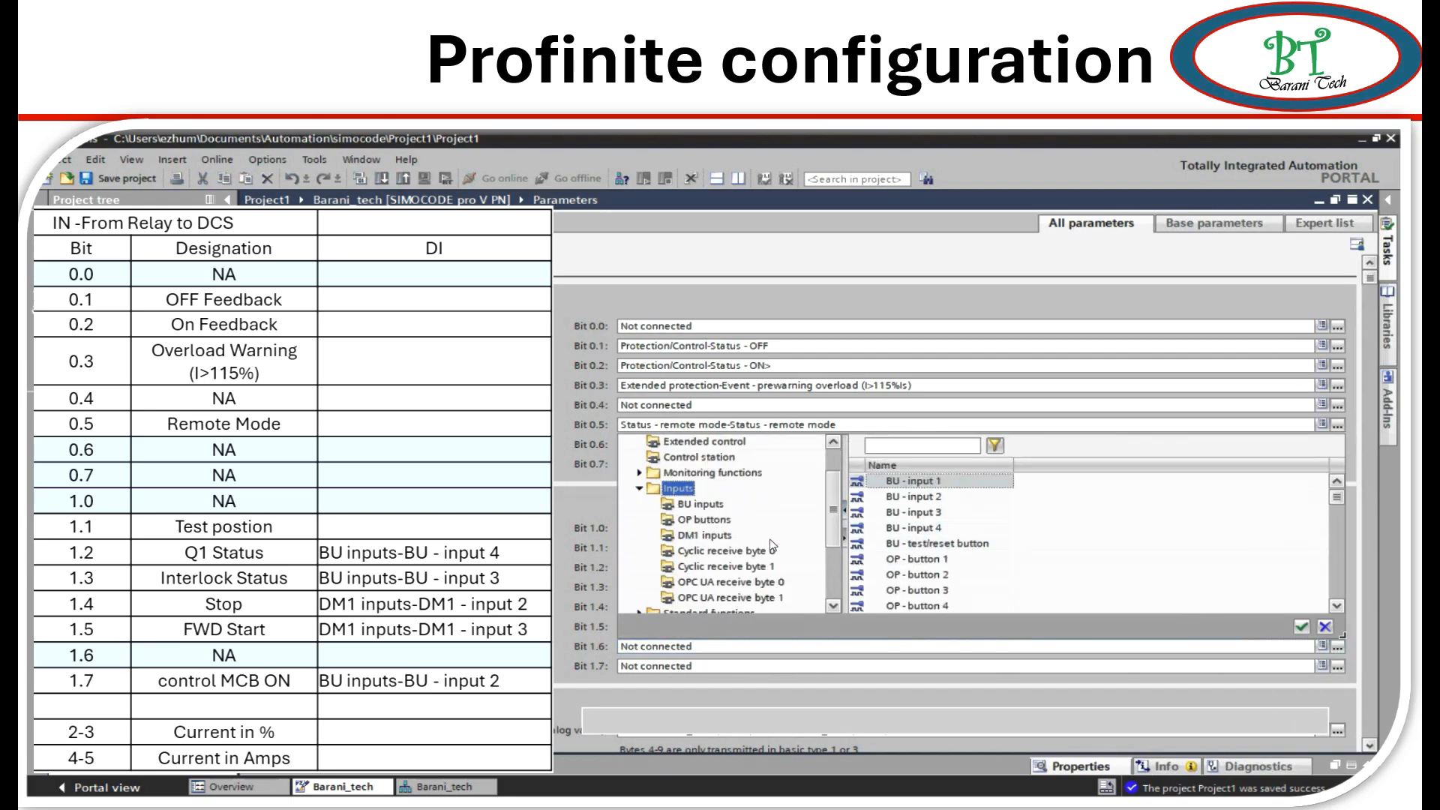
click(708, 535)
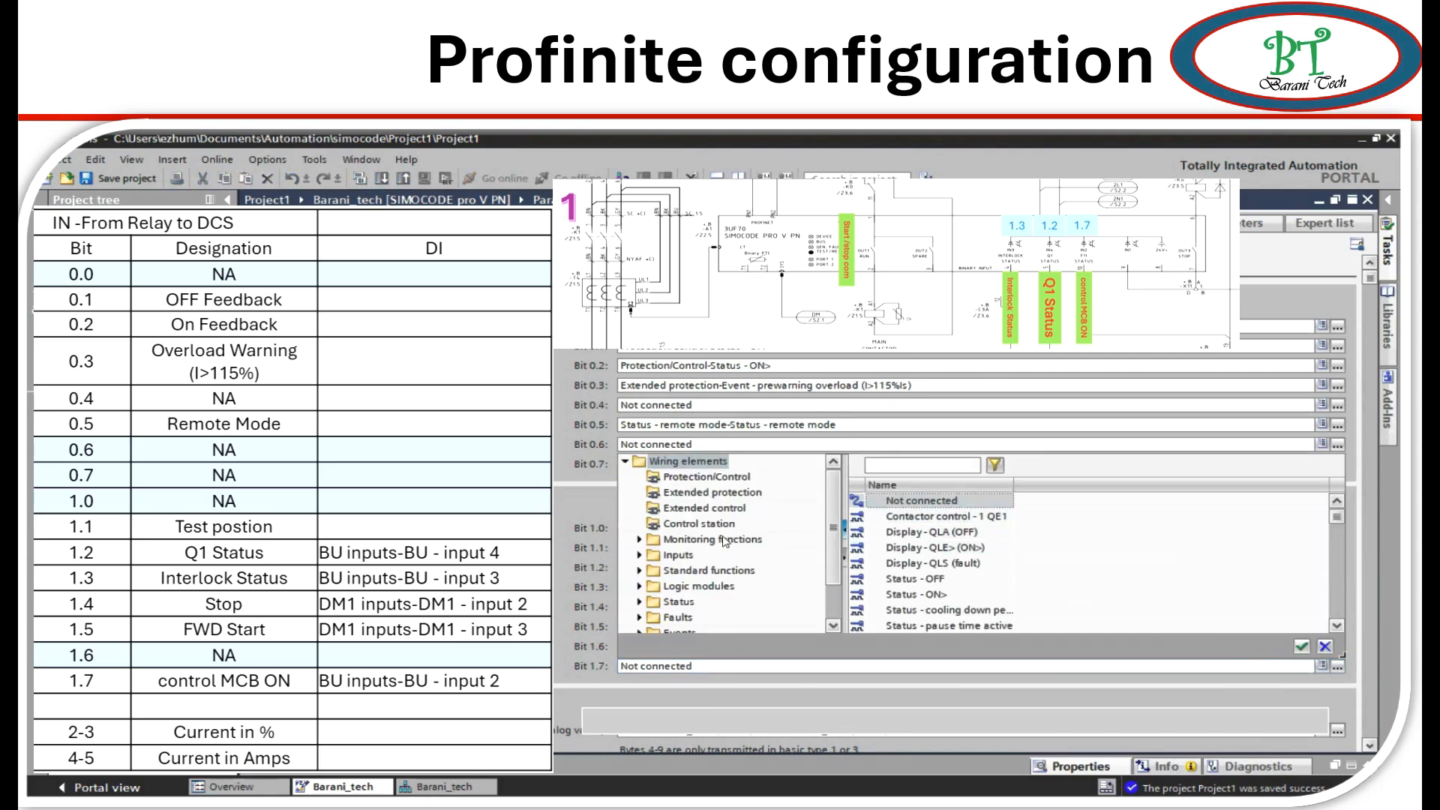
click(650, 539)
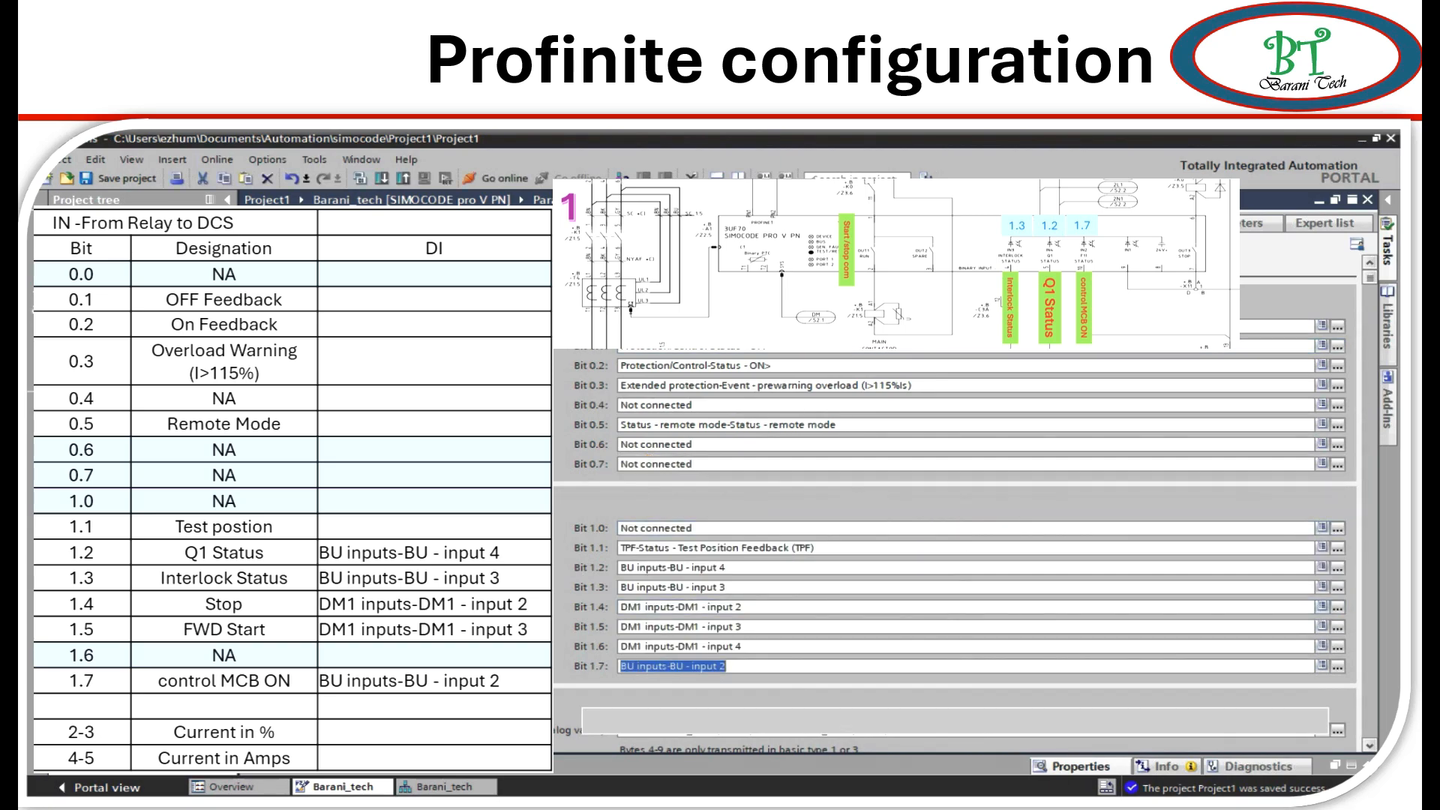
scroll(down, 3)
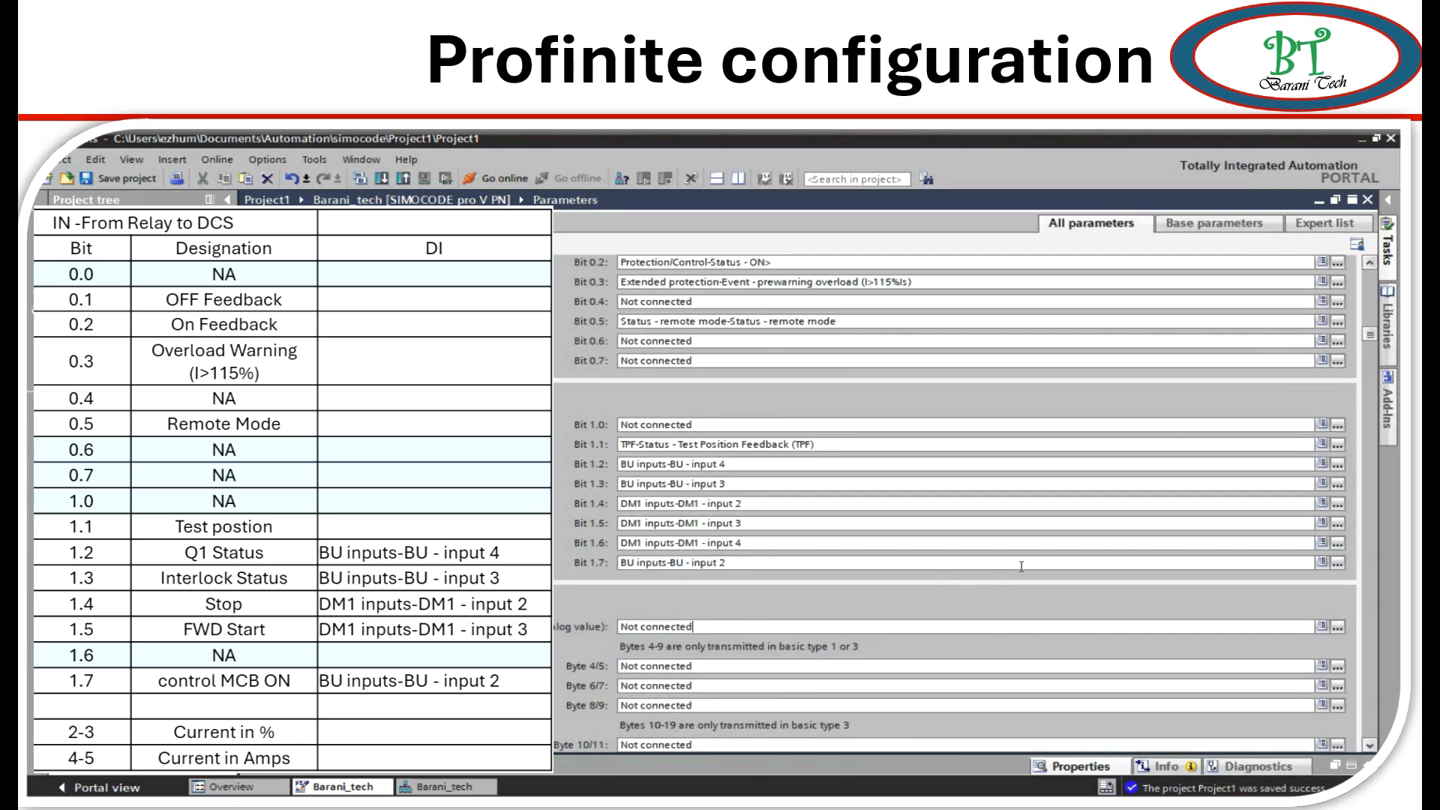
mouse_move(1329, 627)
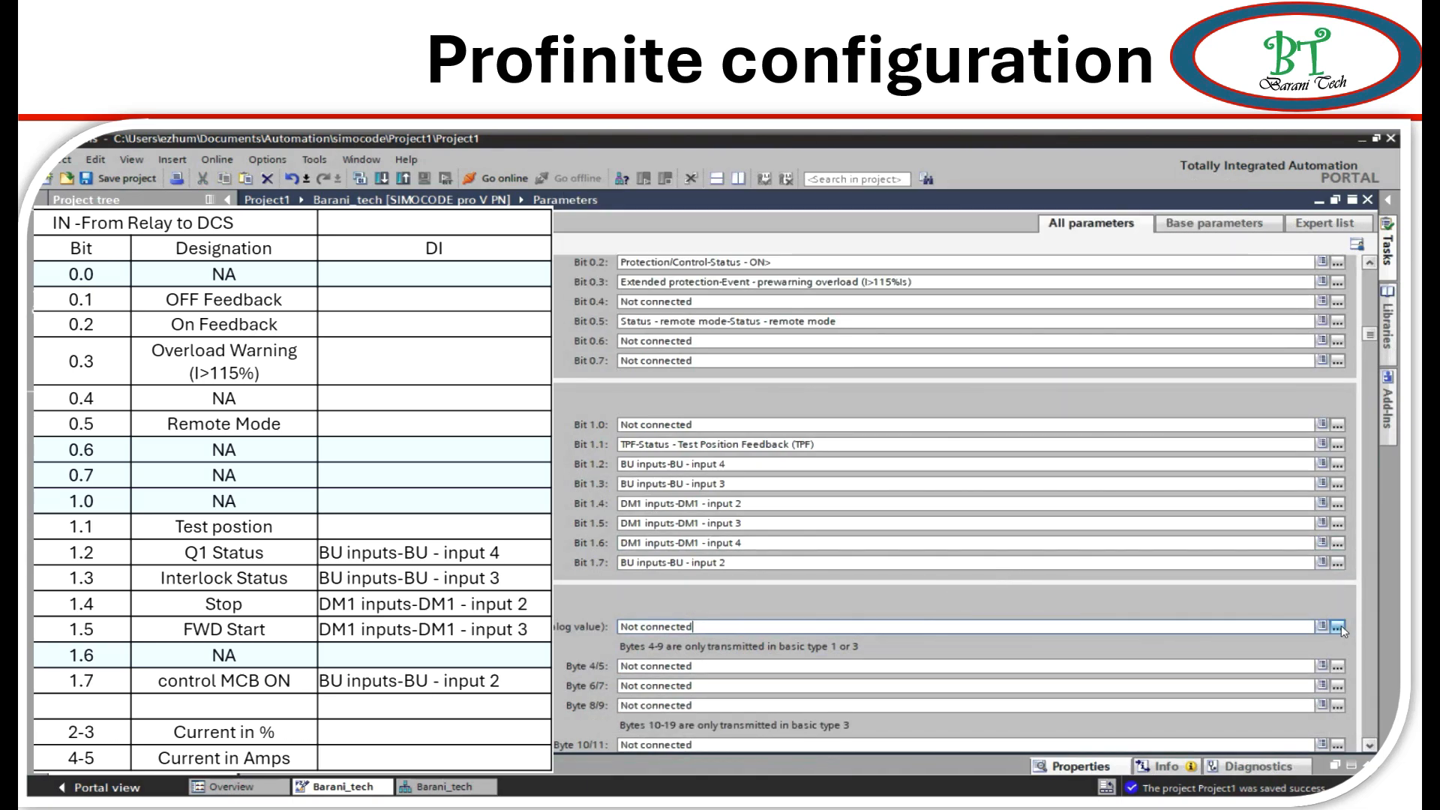
mouse_move(1338, 627)
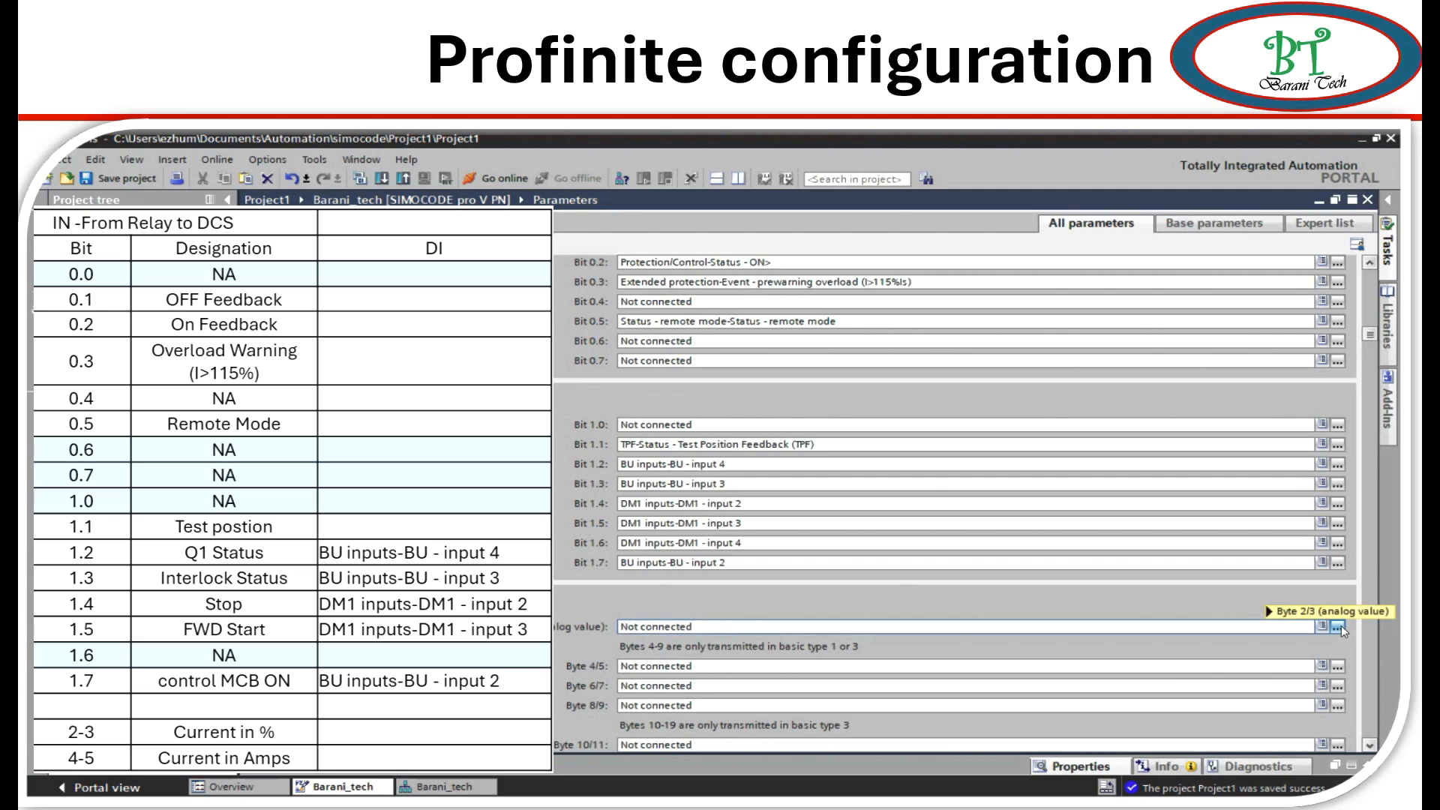
Set analog byte 2/3 to max. current I_max (% of Is) and browse measurements for Byte 4/5.
click(1339, 631)
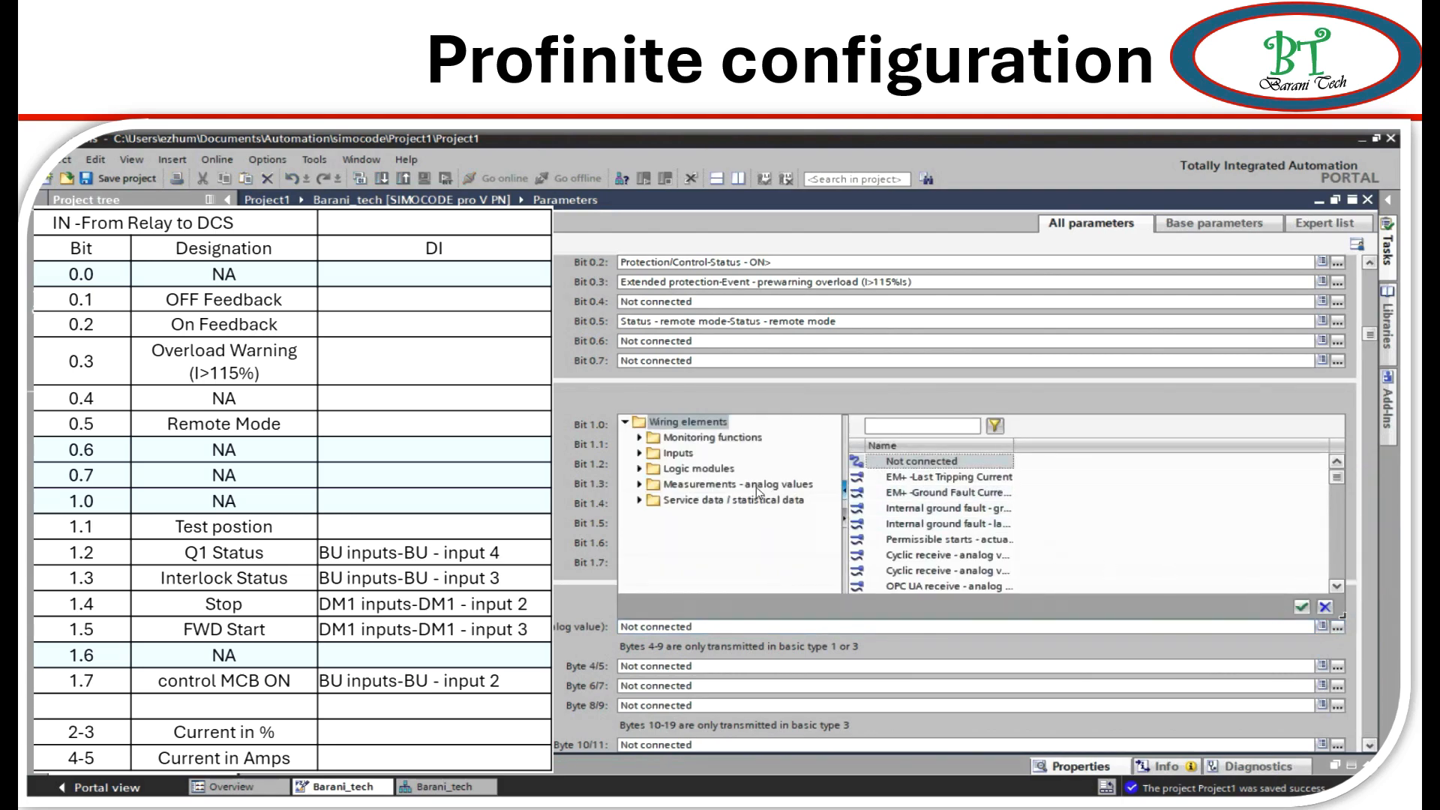
mouse_move(719, 483)
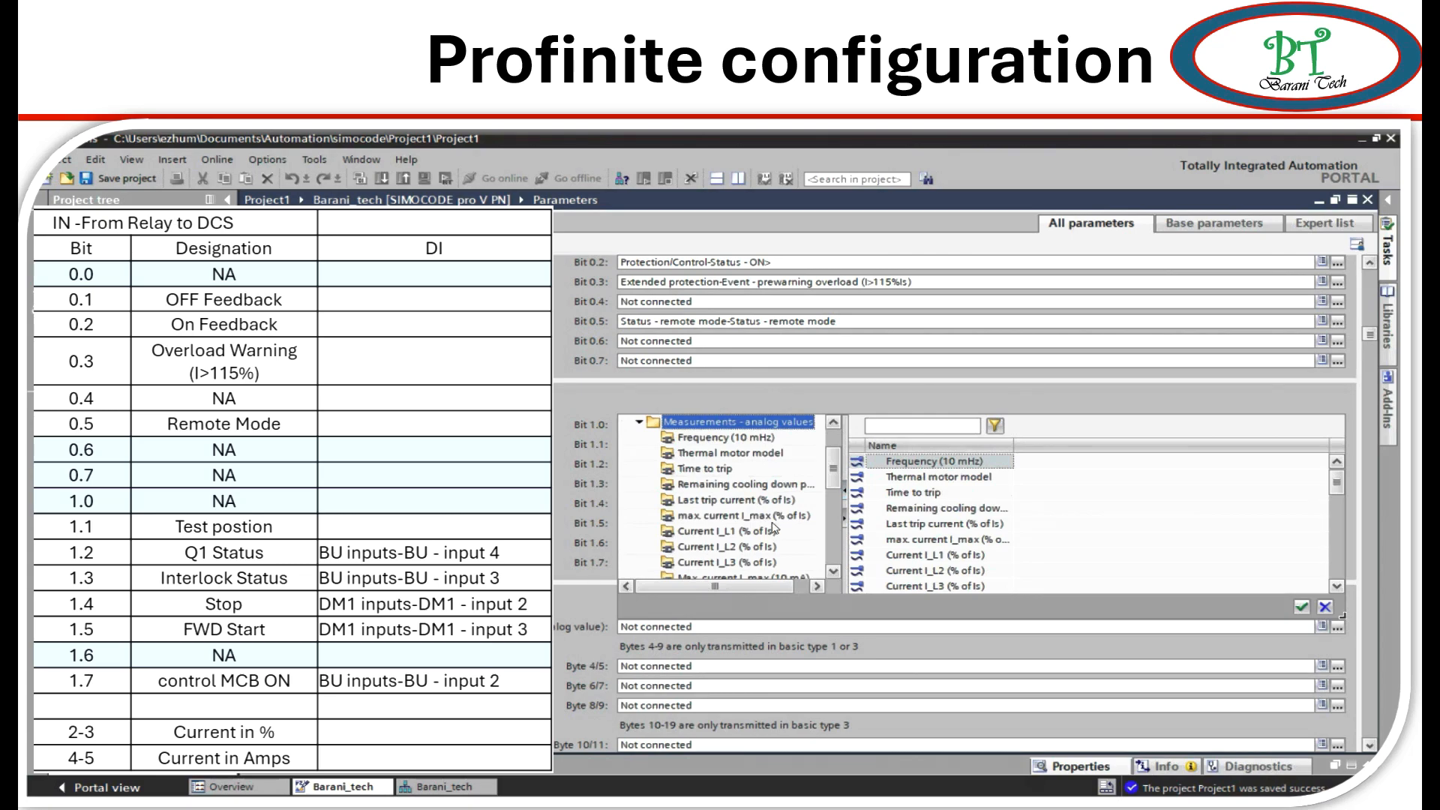
click(744, 515)
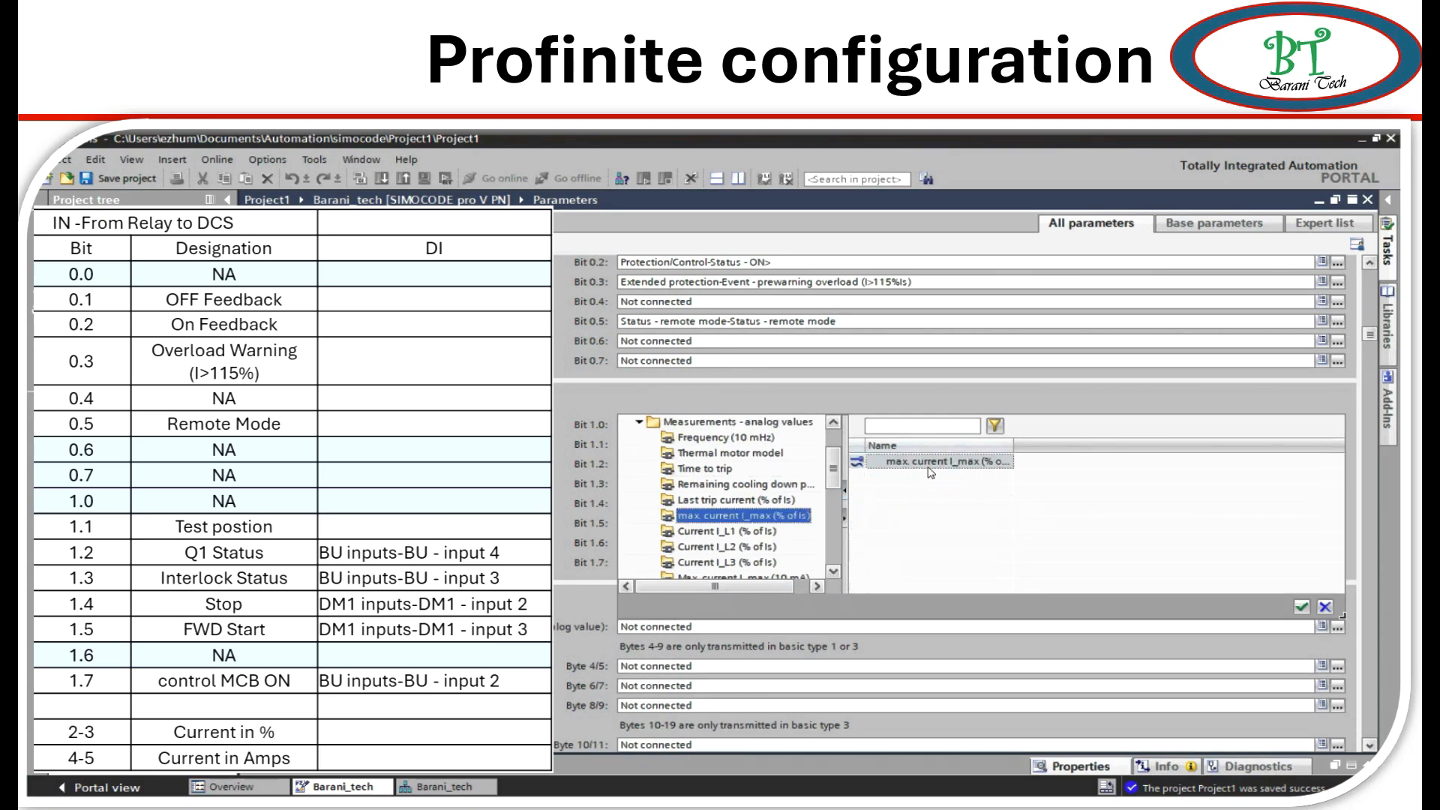
click(1301, 606)
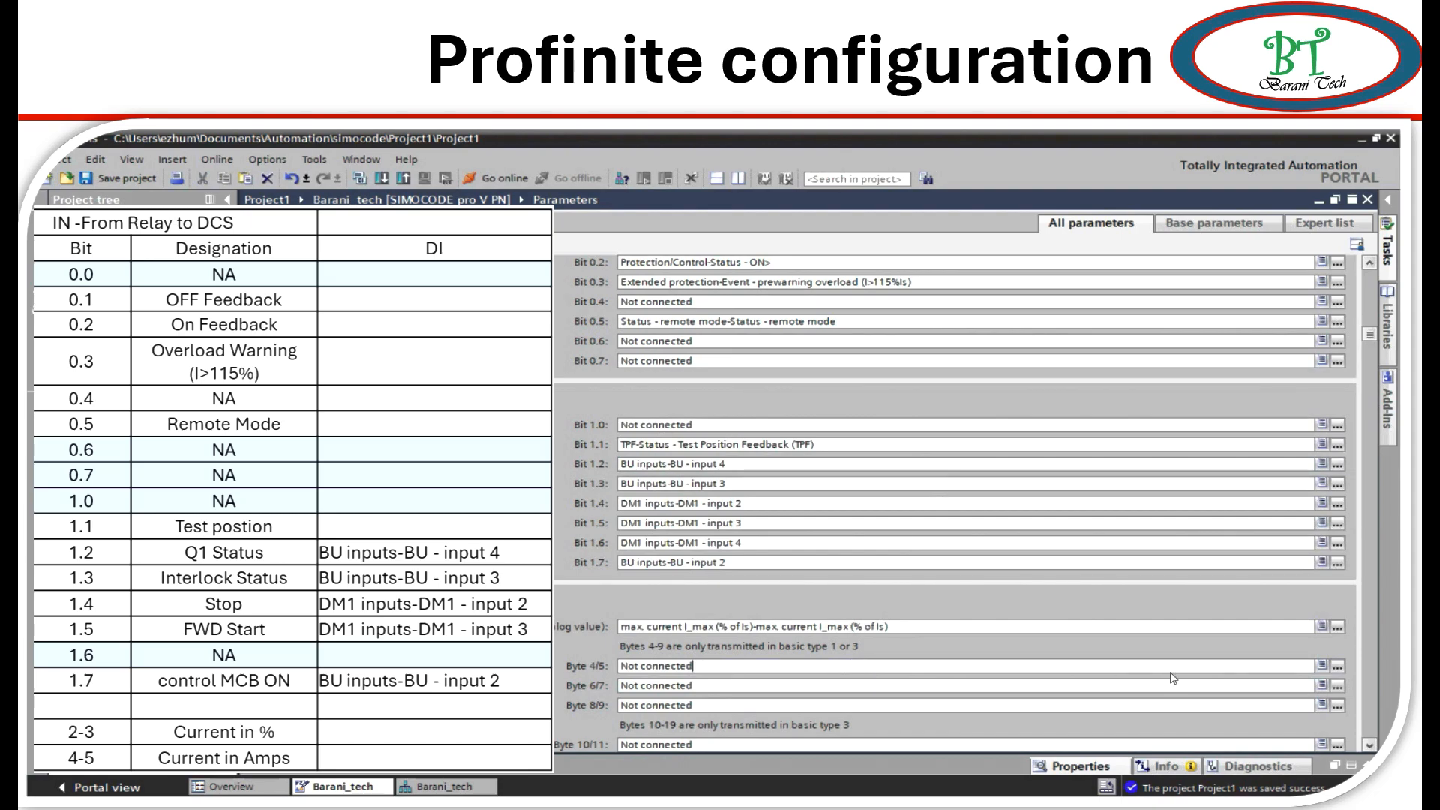
click(1331, 459)
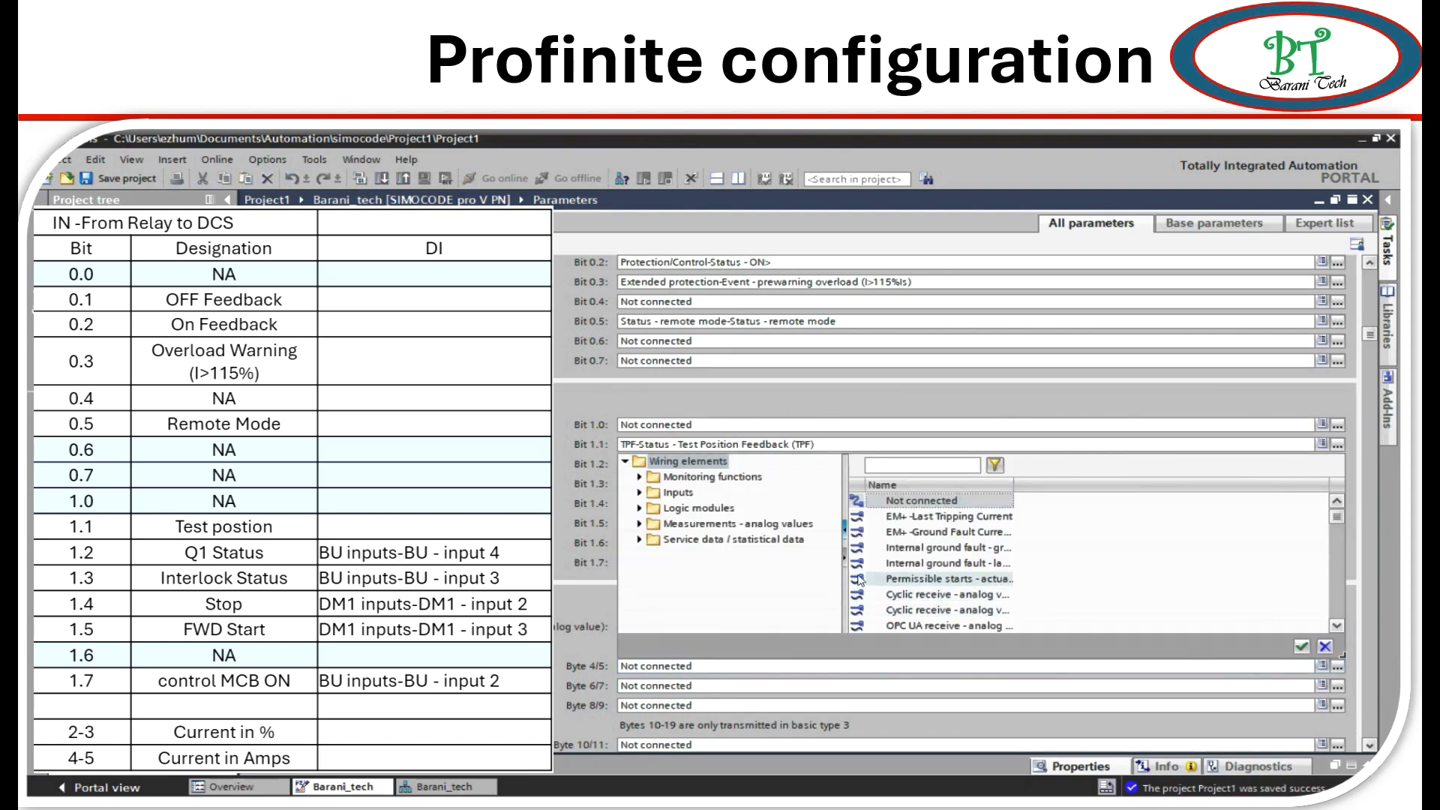
click(735, 524)
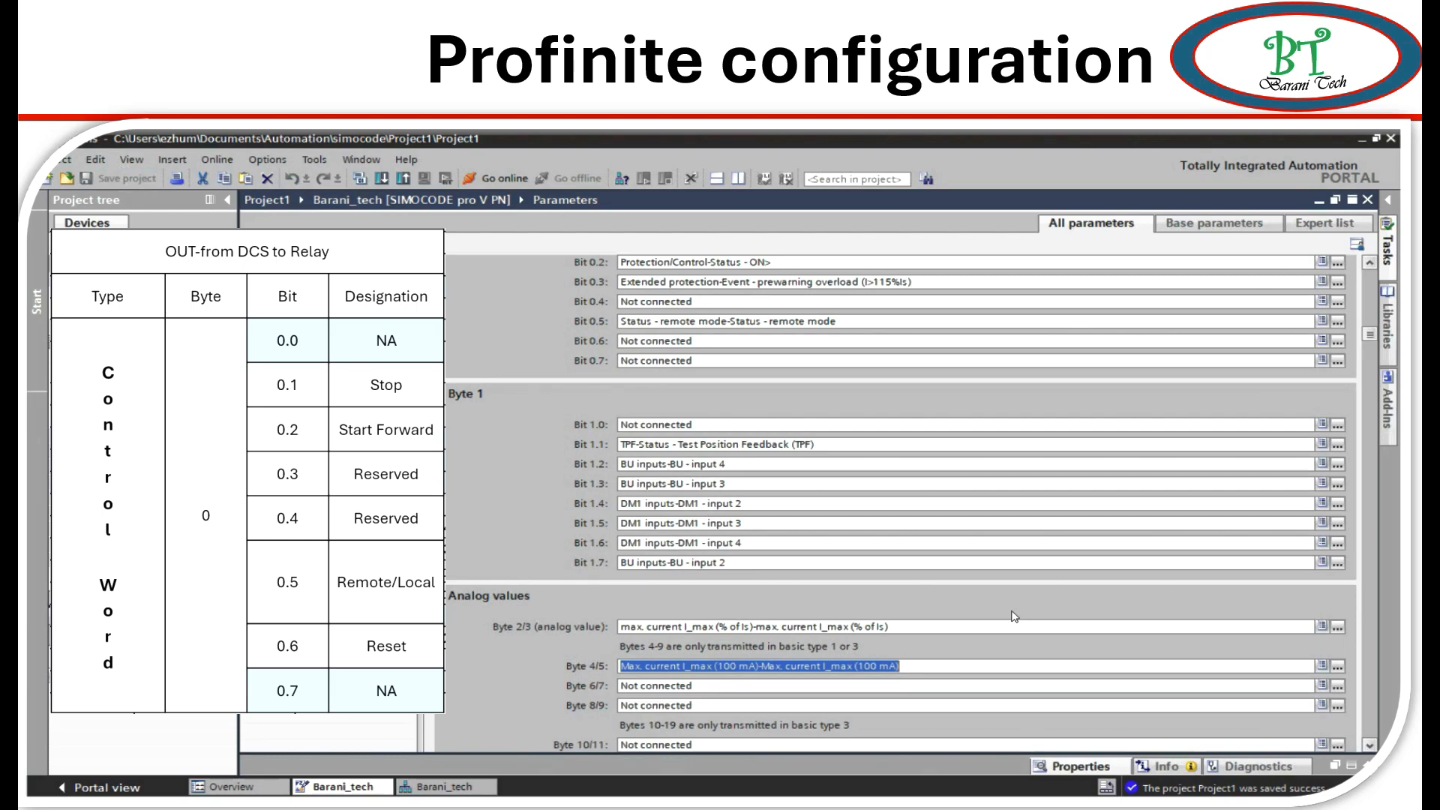
mouse_move(561, 561)
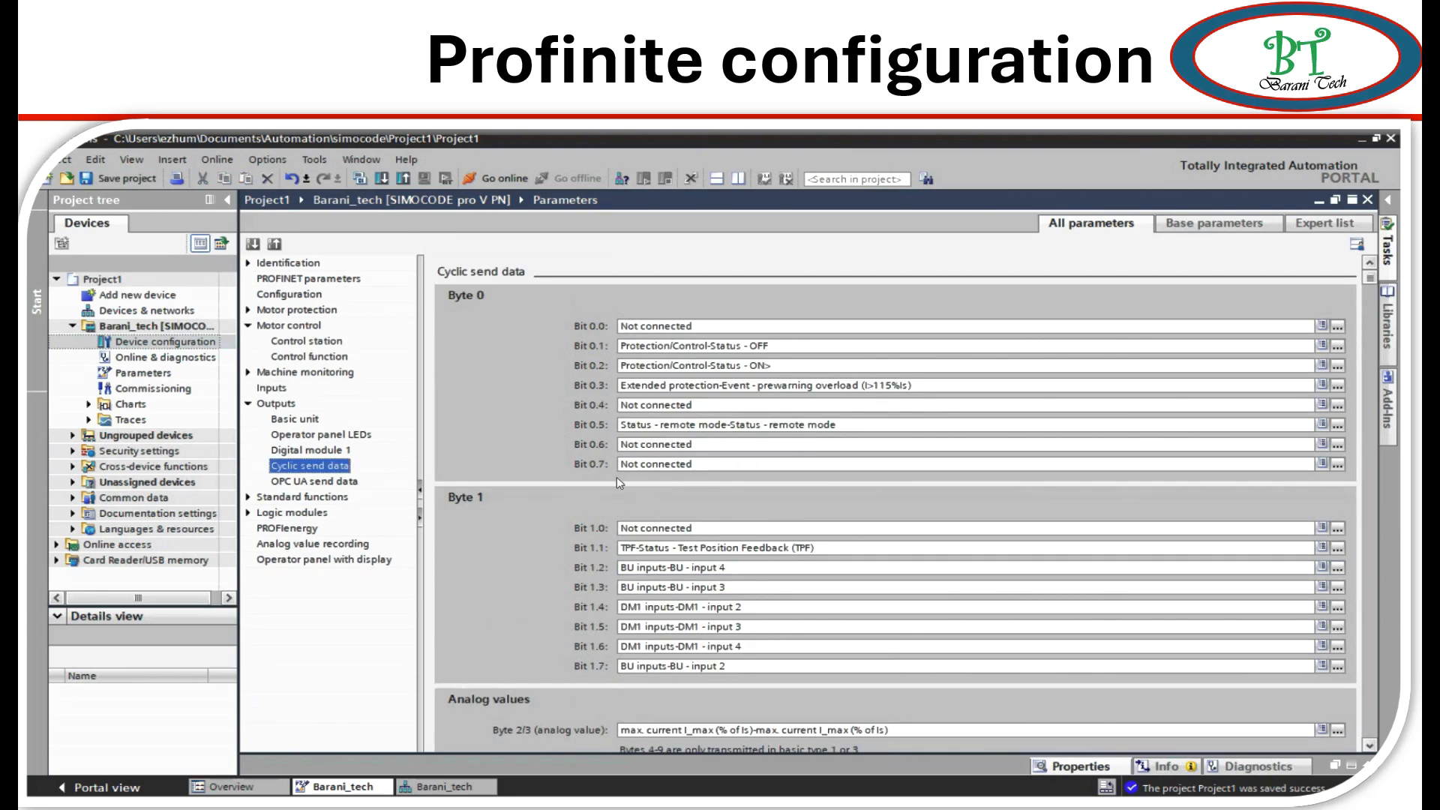
mouse_move(317, 353)
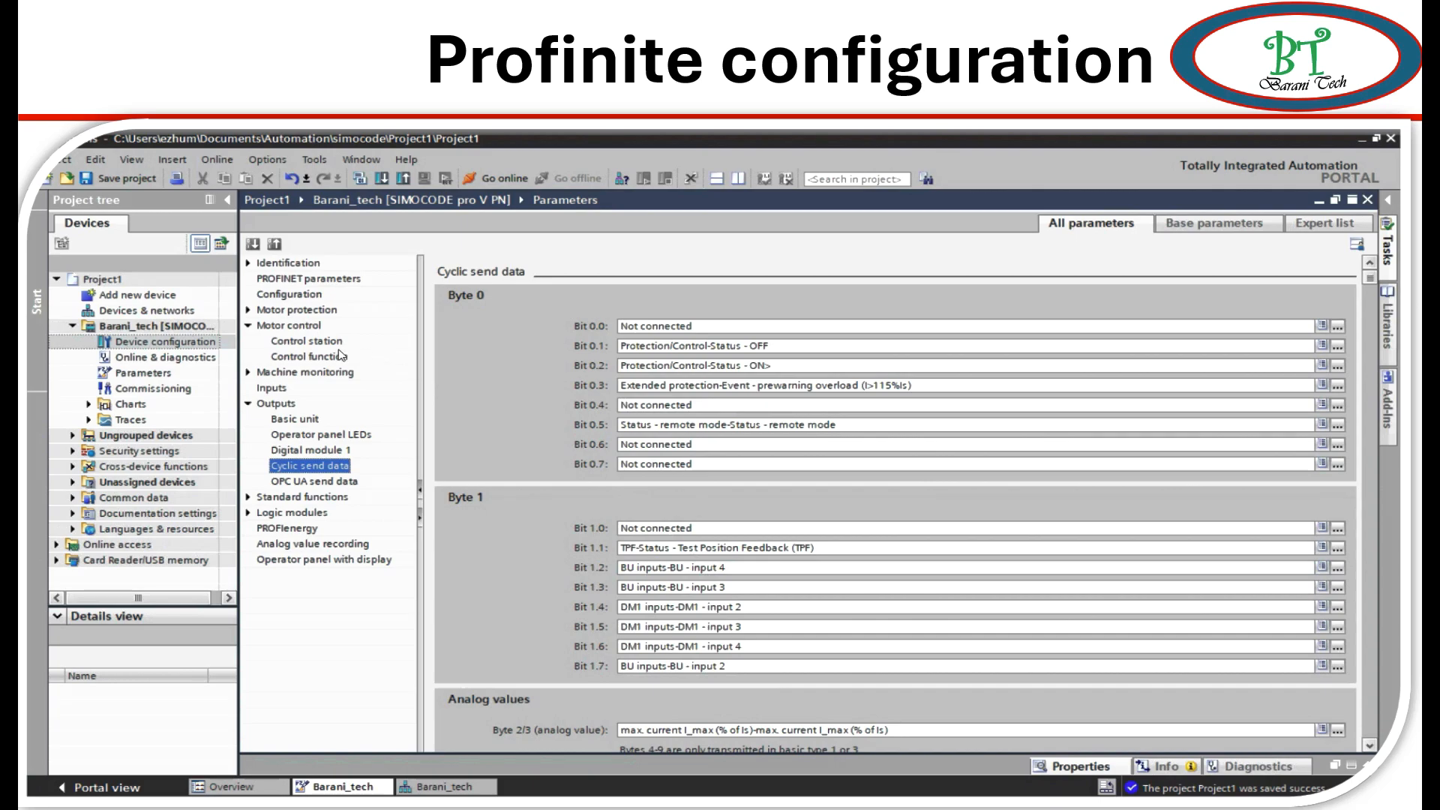
Open the Control station page under Motor control.
click(303, 341)
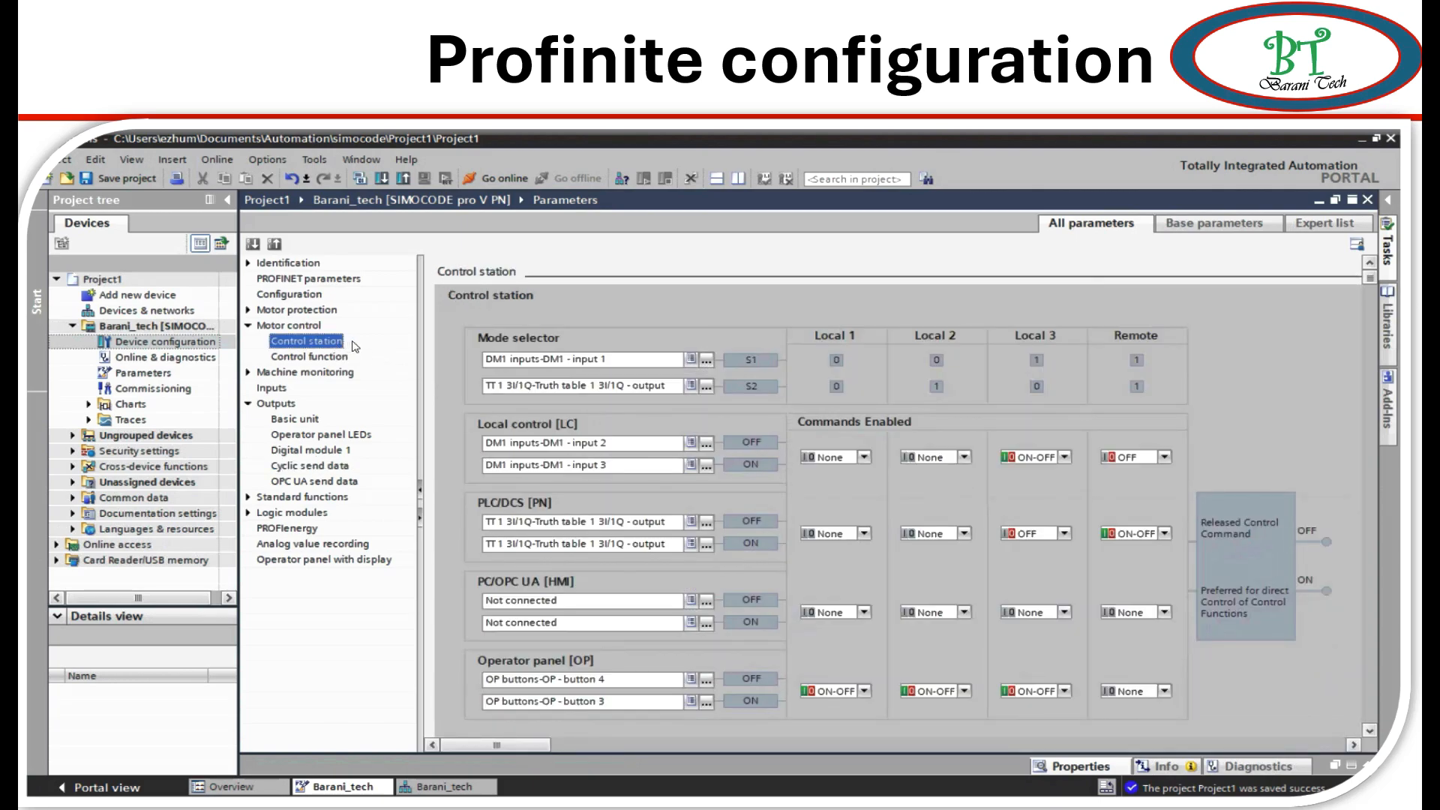
mouse_move(613, 419)
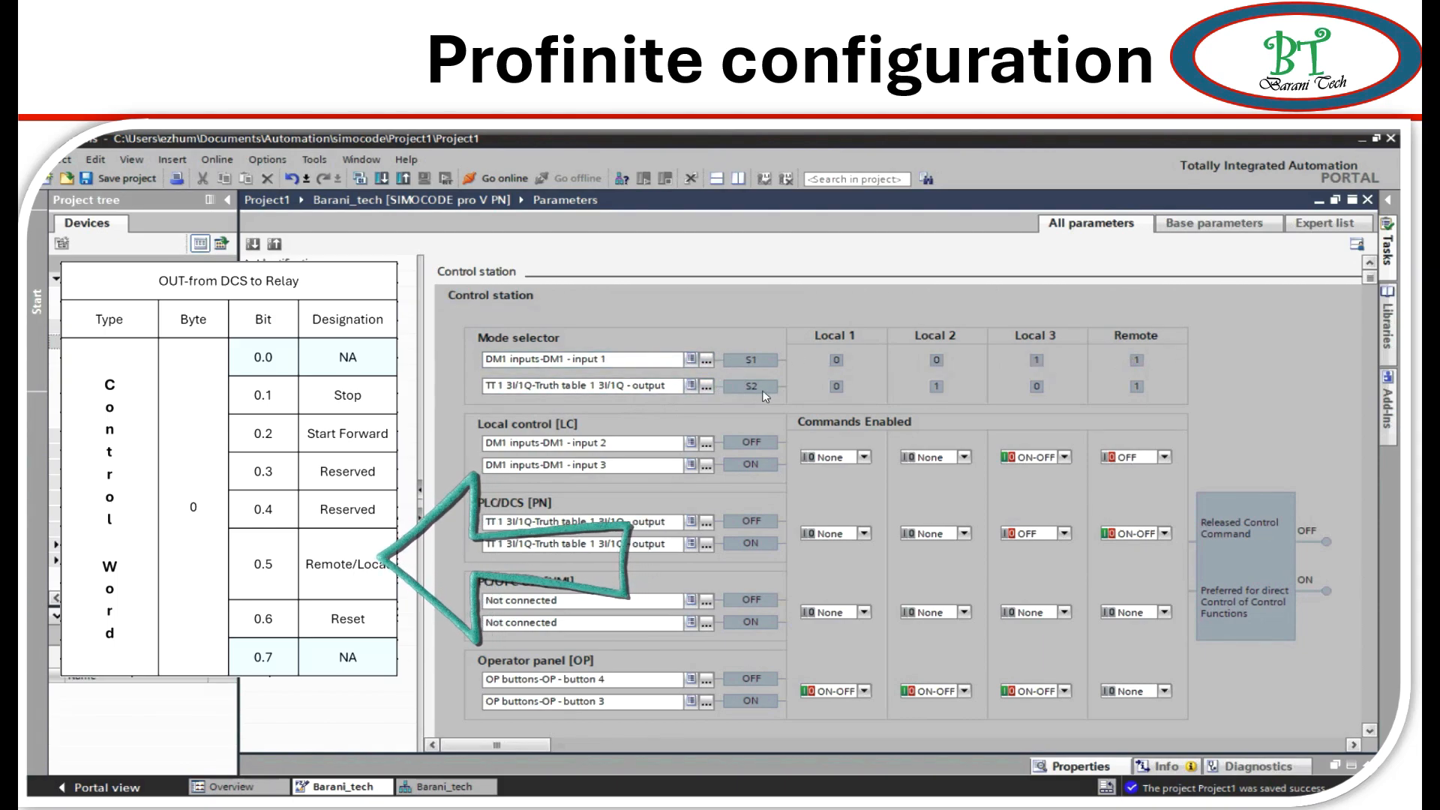
mouse_move(709, 385)
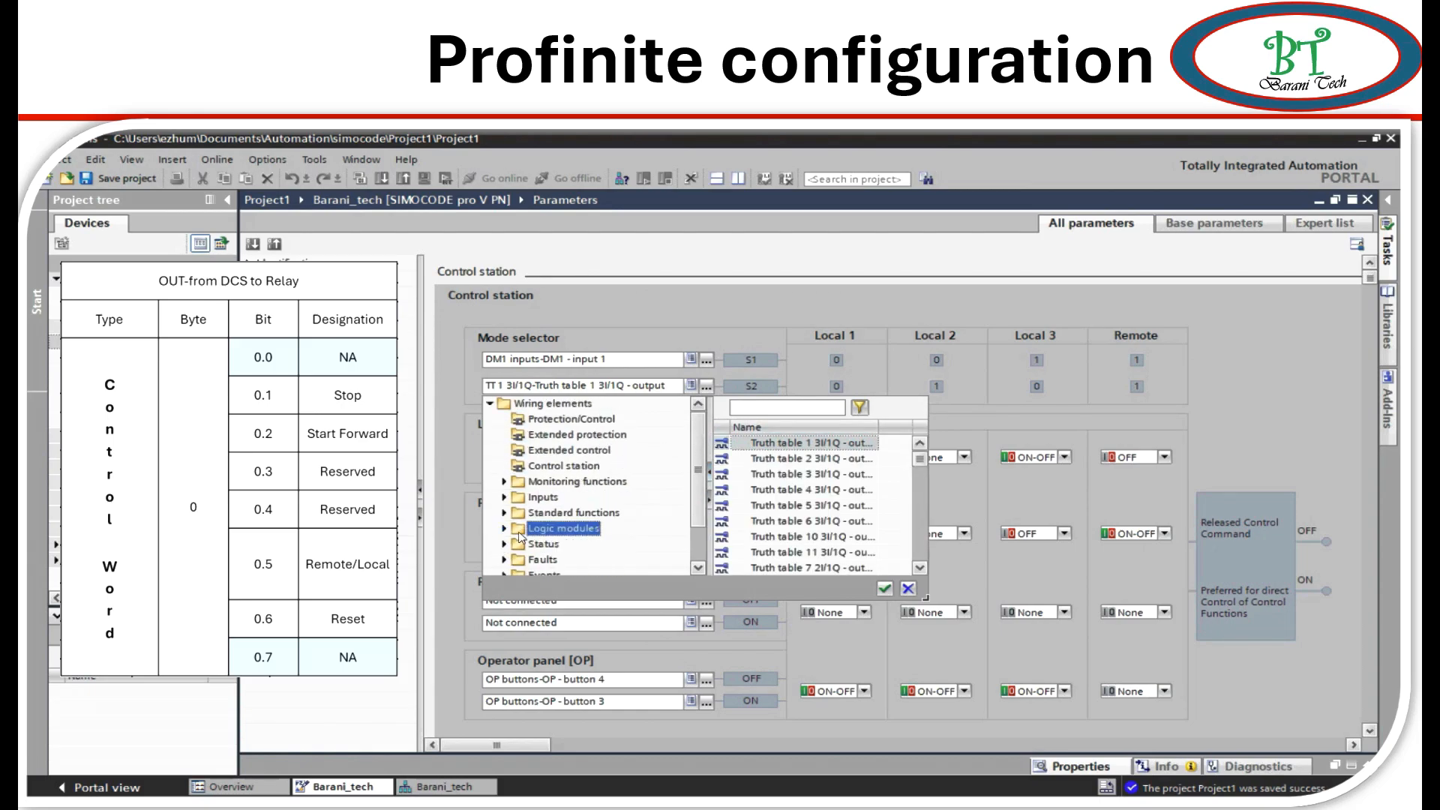
Wire mode selector S2 to cyclic receive byte 0, bit 0.5 (DCS remote/local).
scroll(down, 3)
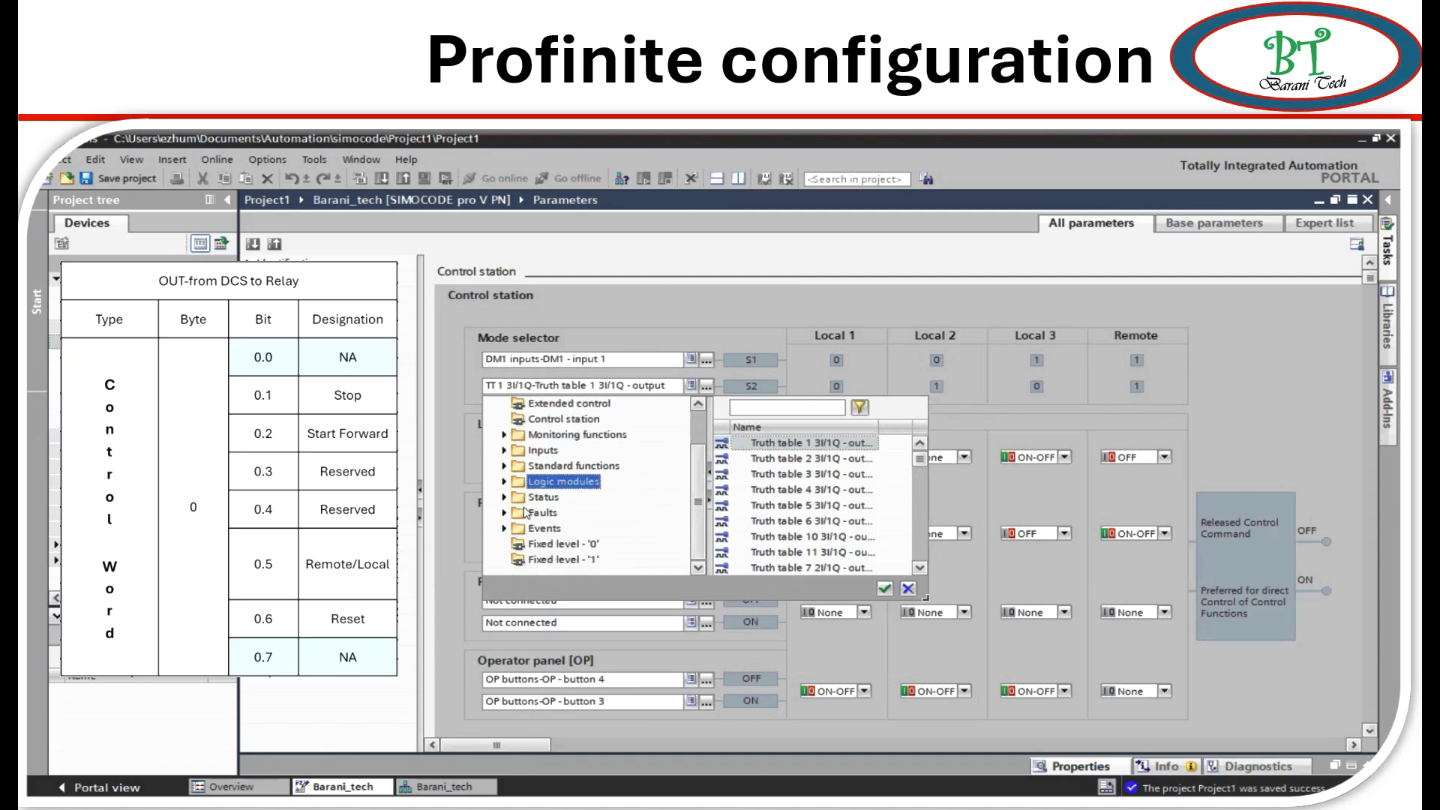
click(504, 450)
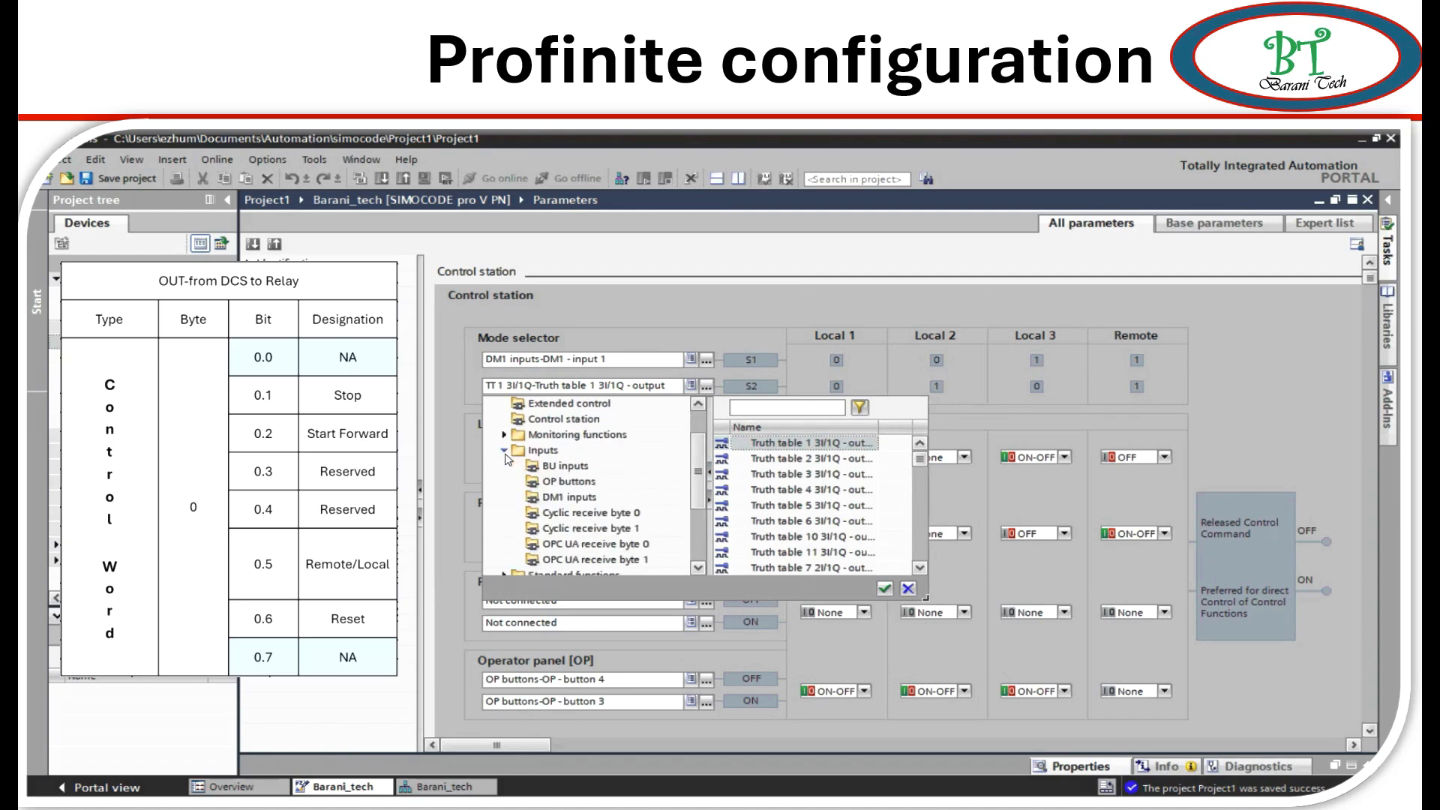
mouse_move(621, 526)
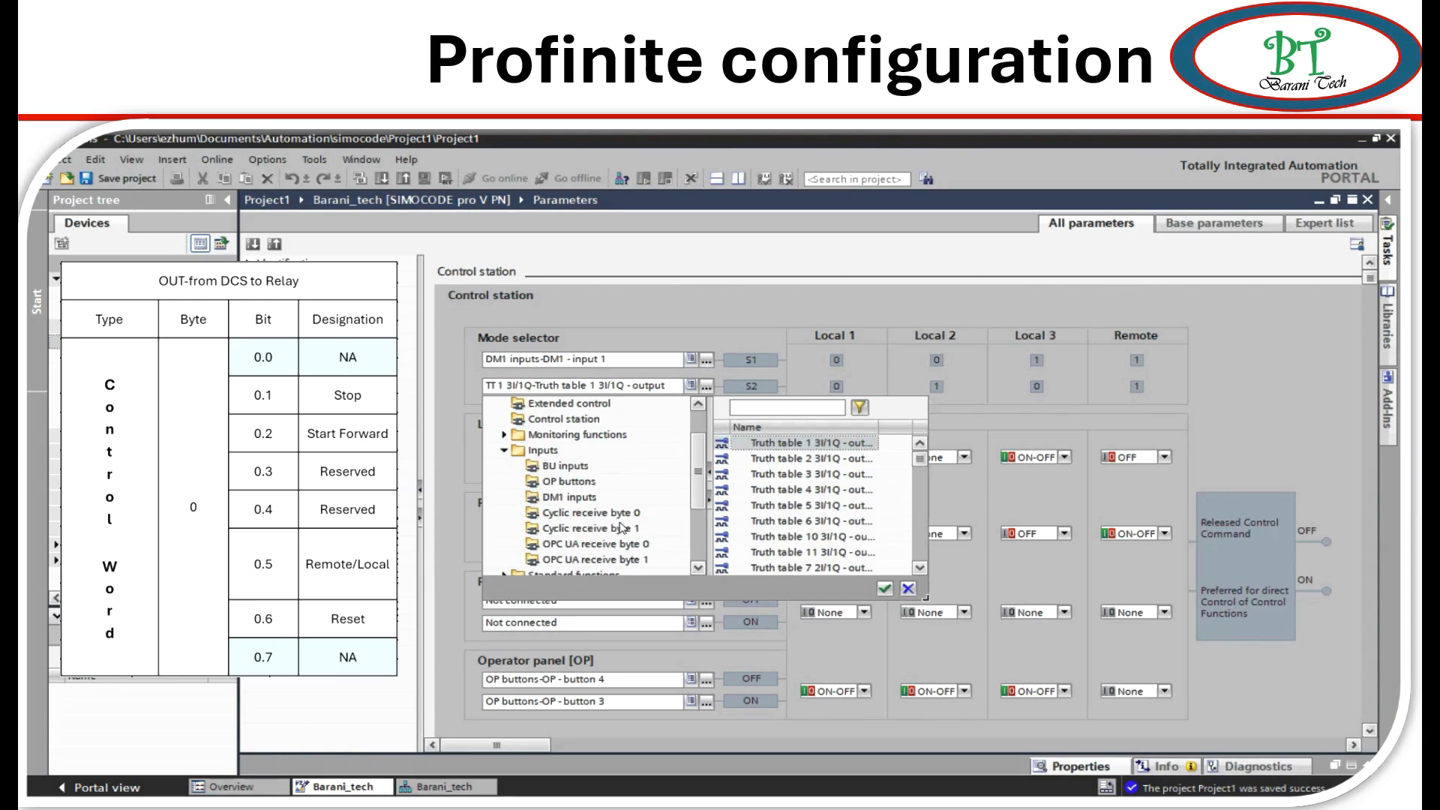
click(570, 512)
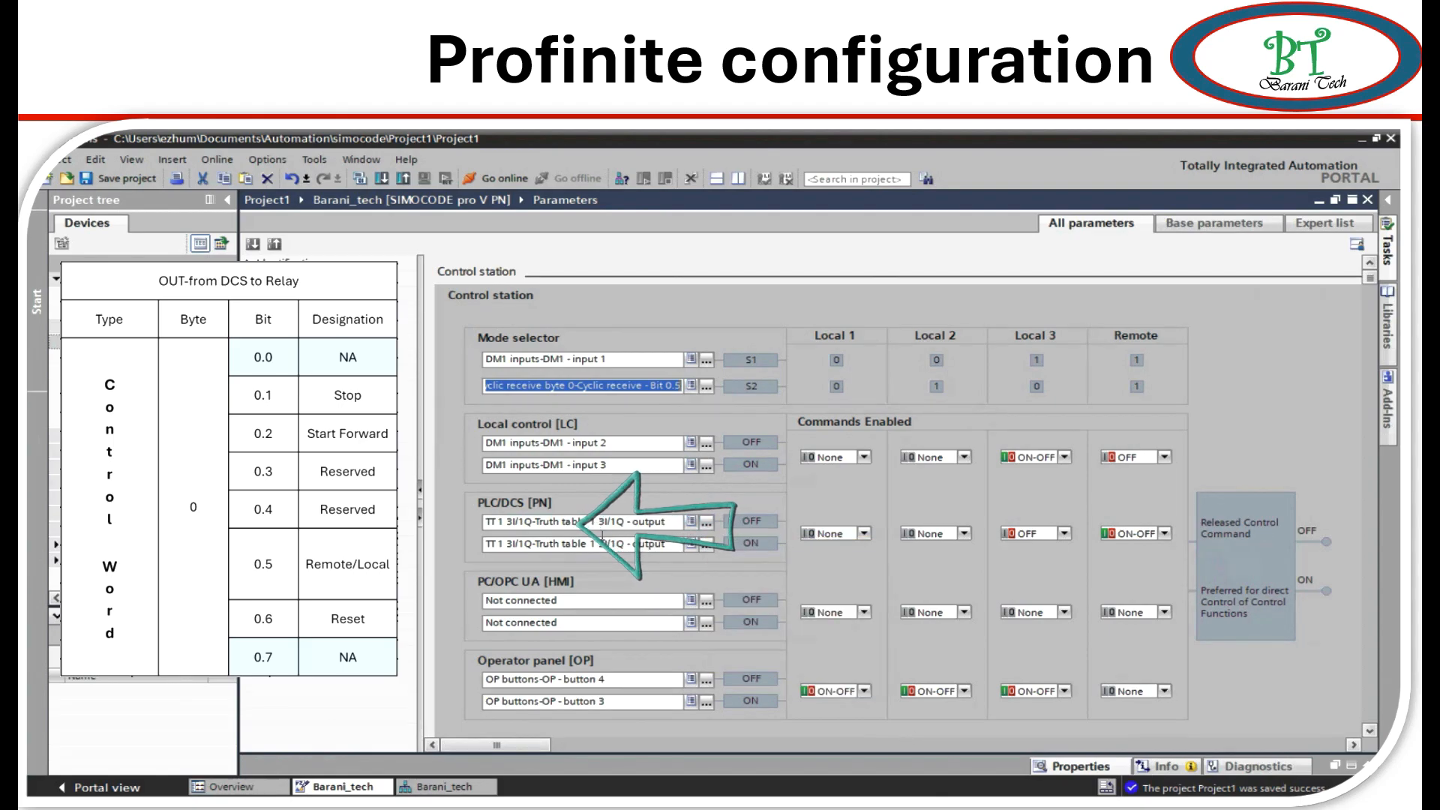
click(711, 522)
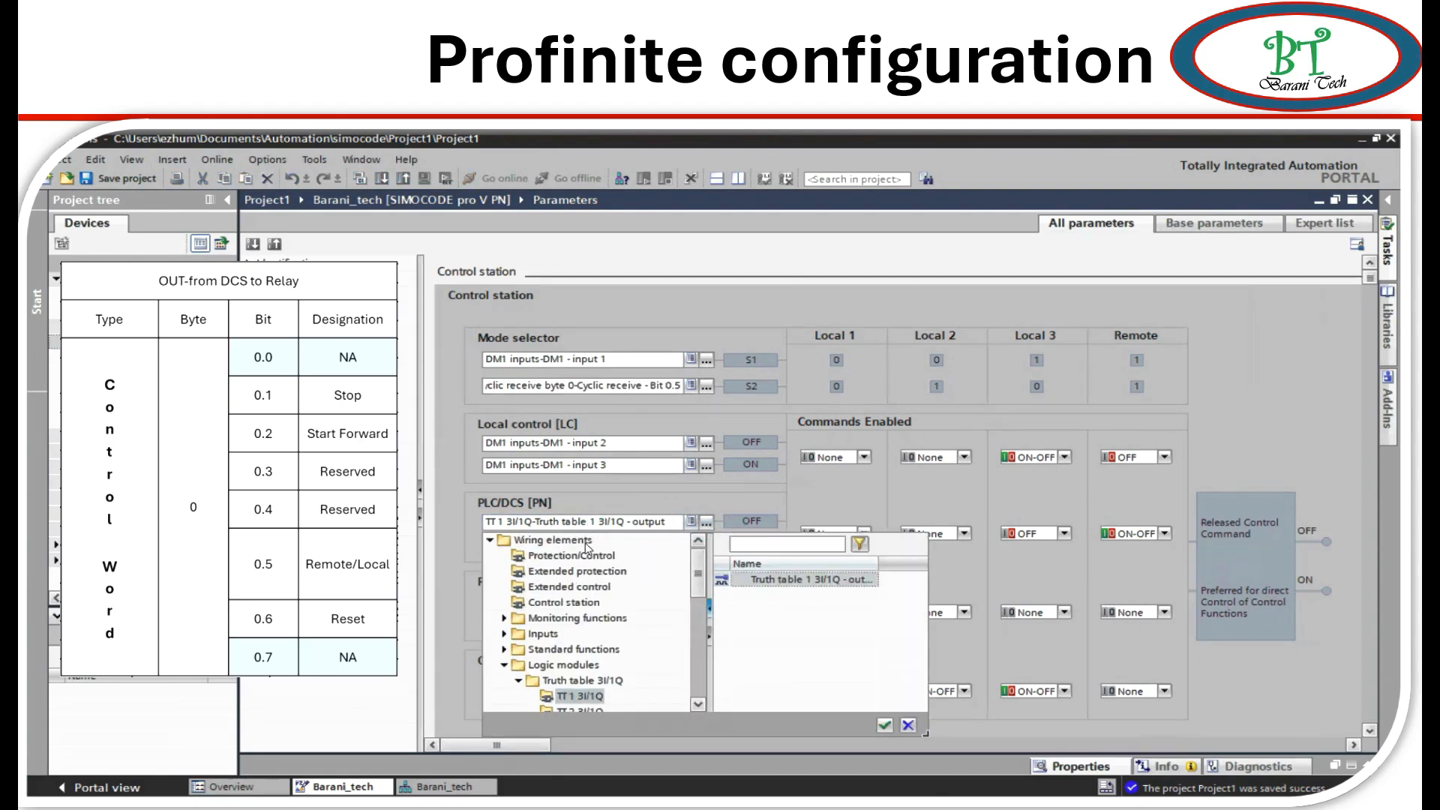
Map PLC/DCS [PN] OFF to receive Bit 0.1 and ON to Bit 0.2 of cyclic byte 0.
click(580, 680)
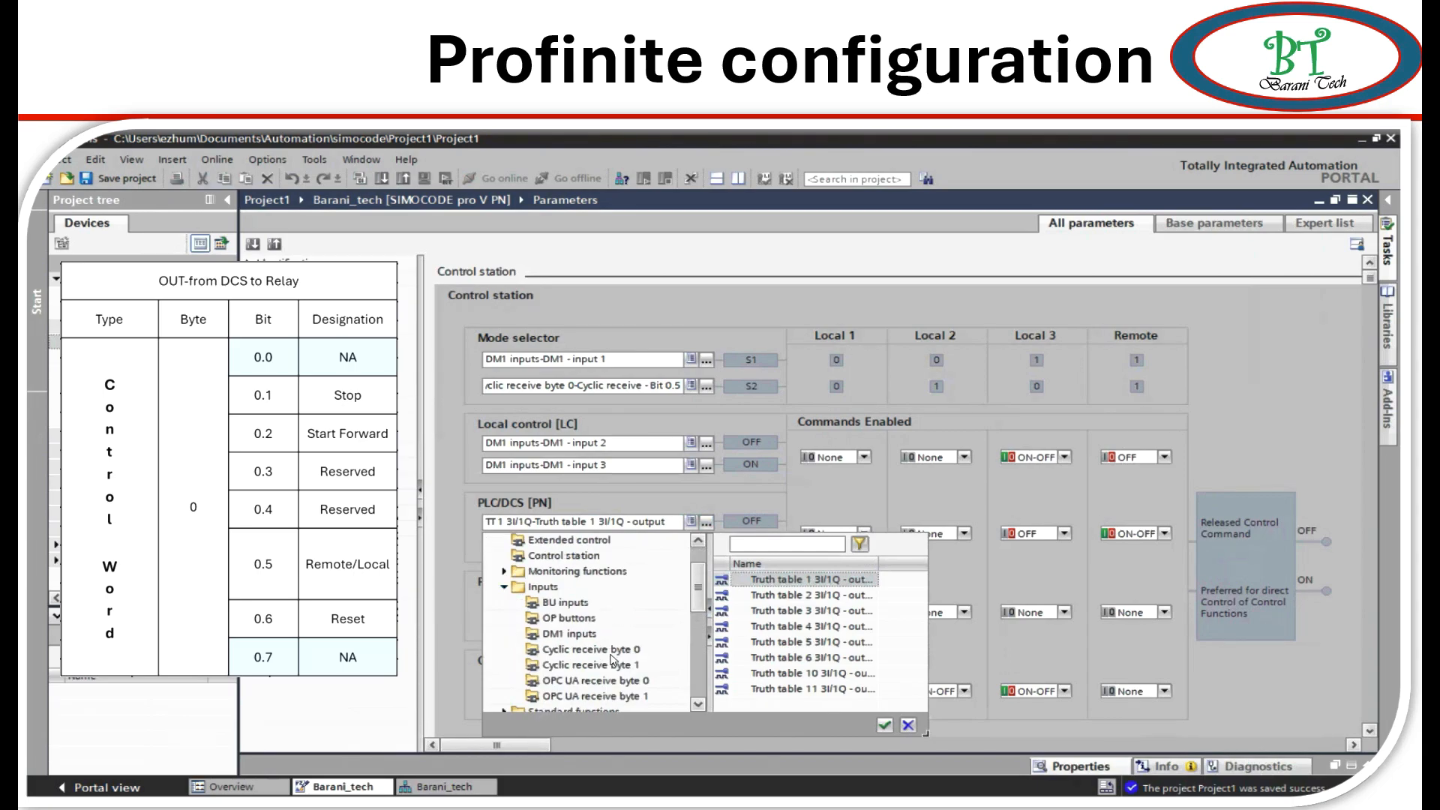
click(582, 650)
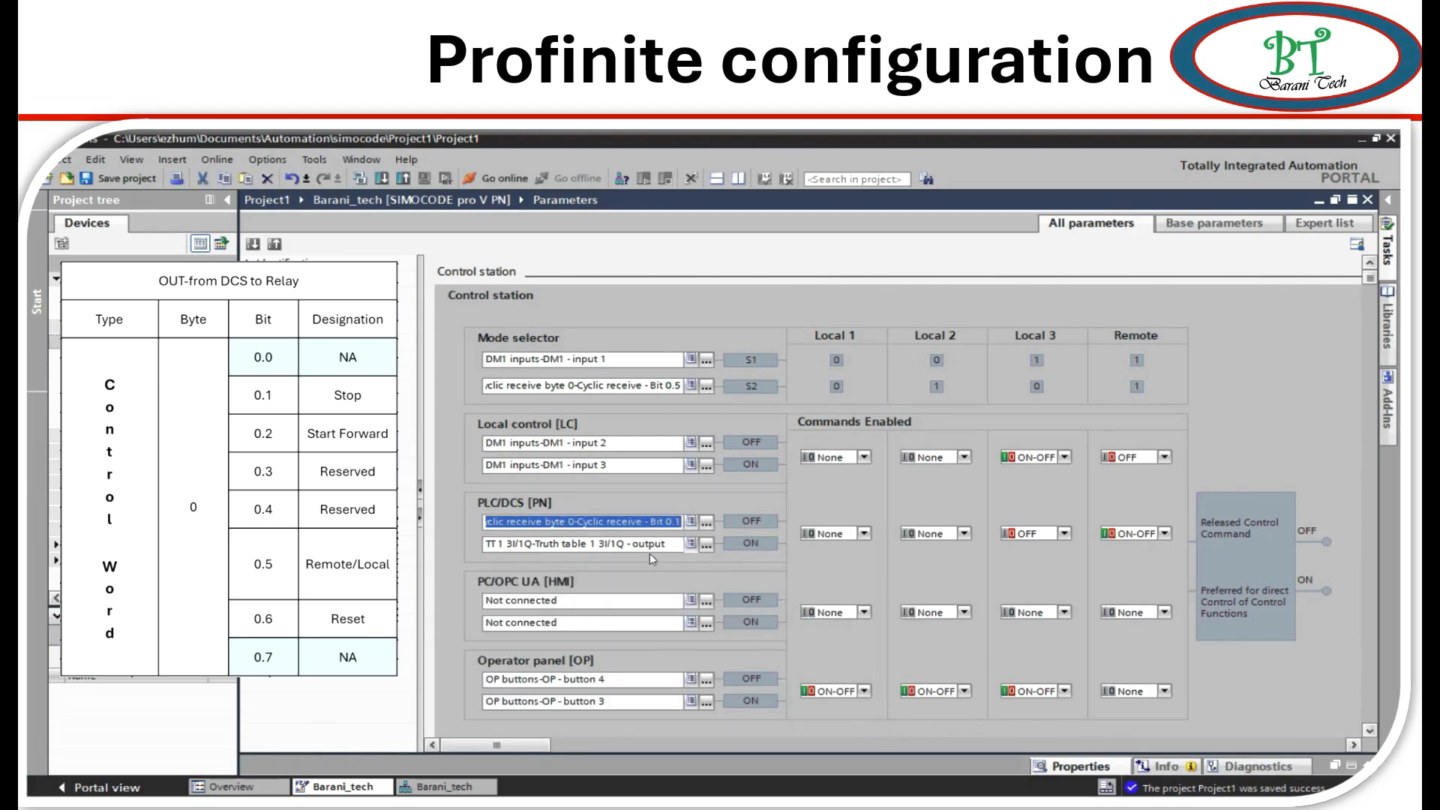
mouse_move(723, 548)
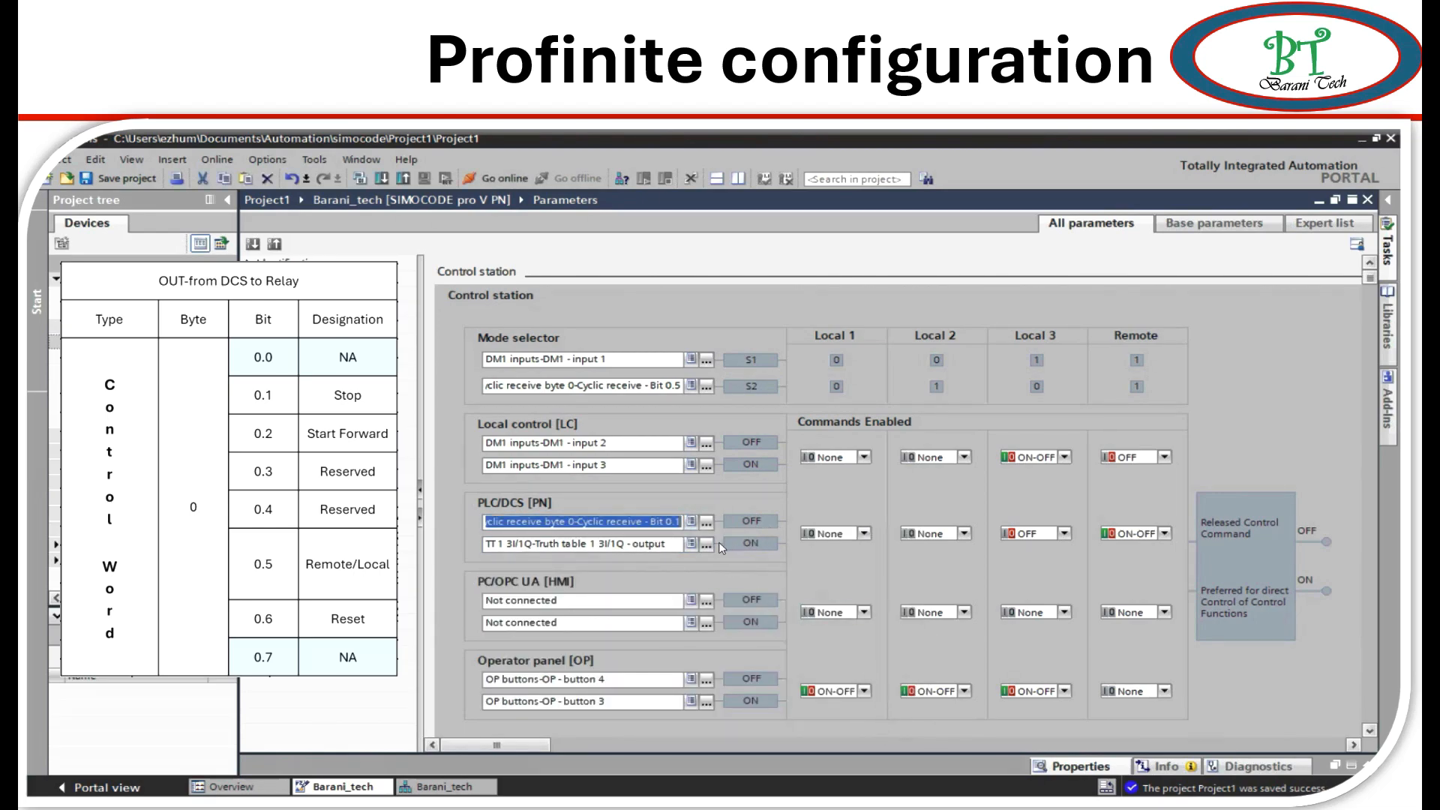
click(705, 544)
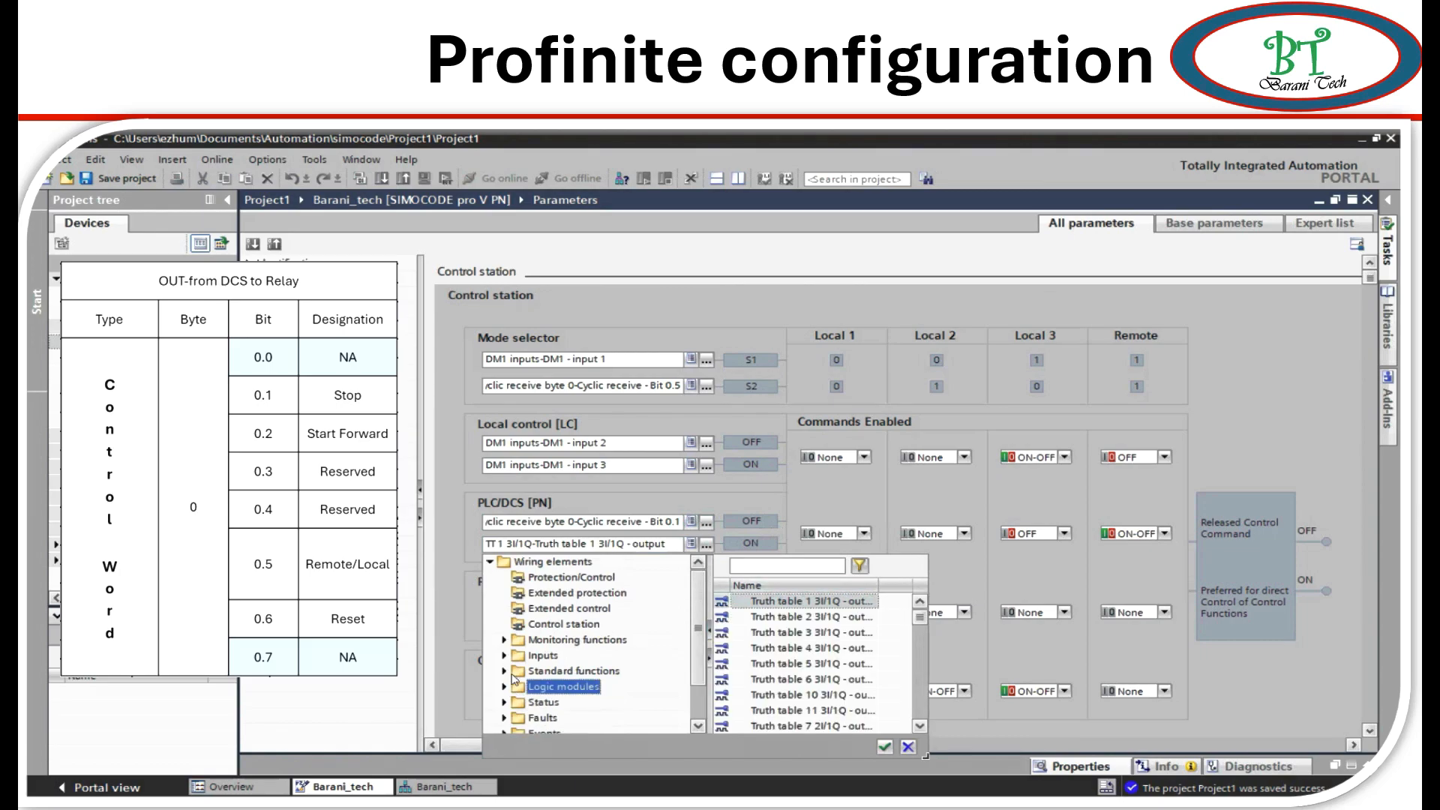
click(506, 631)
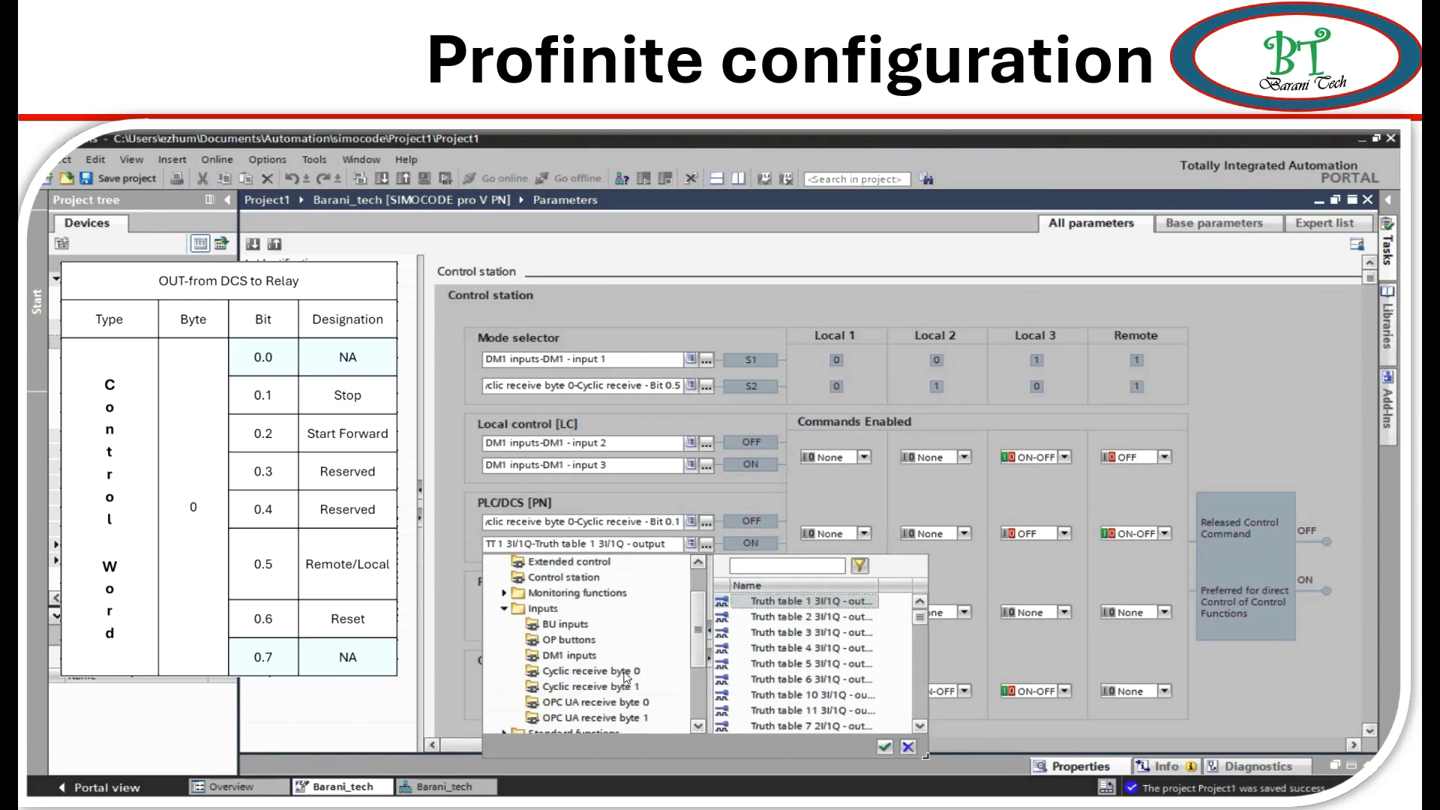
click(561, 680)
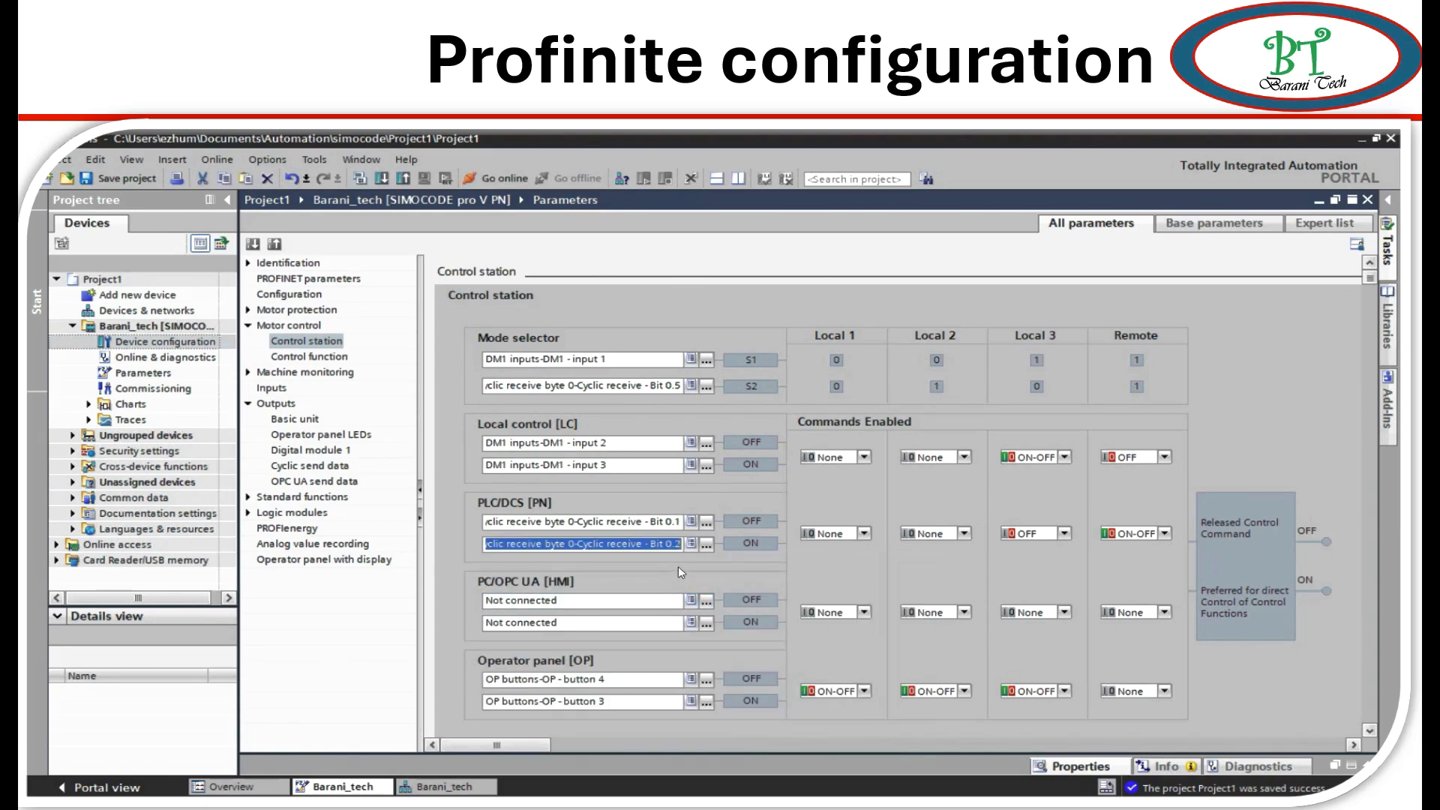
mouse_move(794, 625)
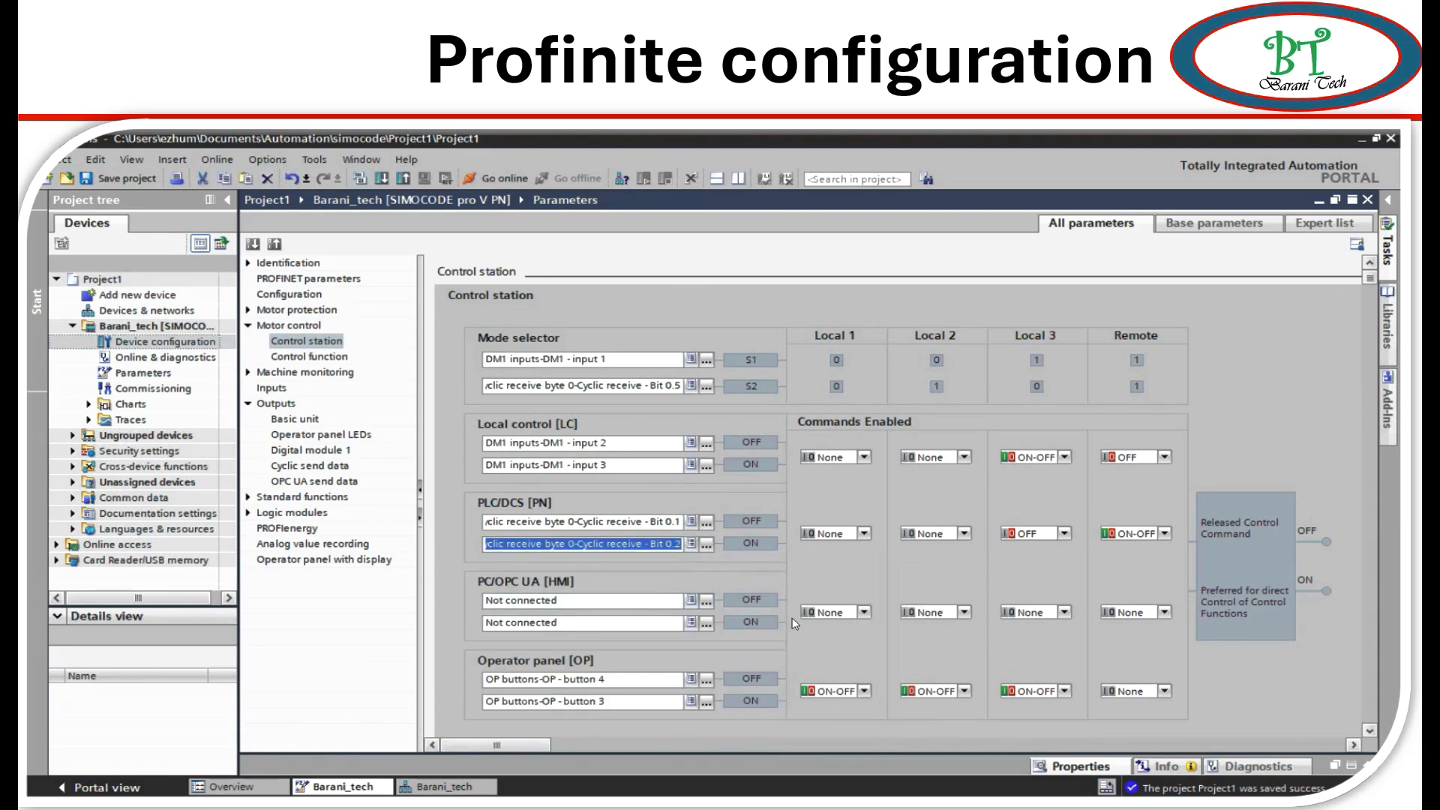
mouse_move(439, 409)
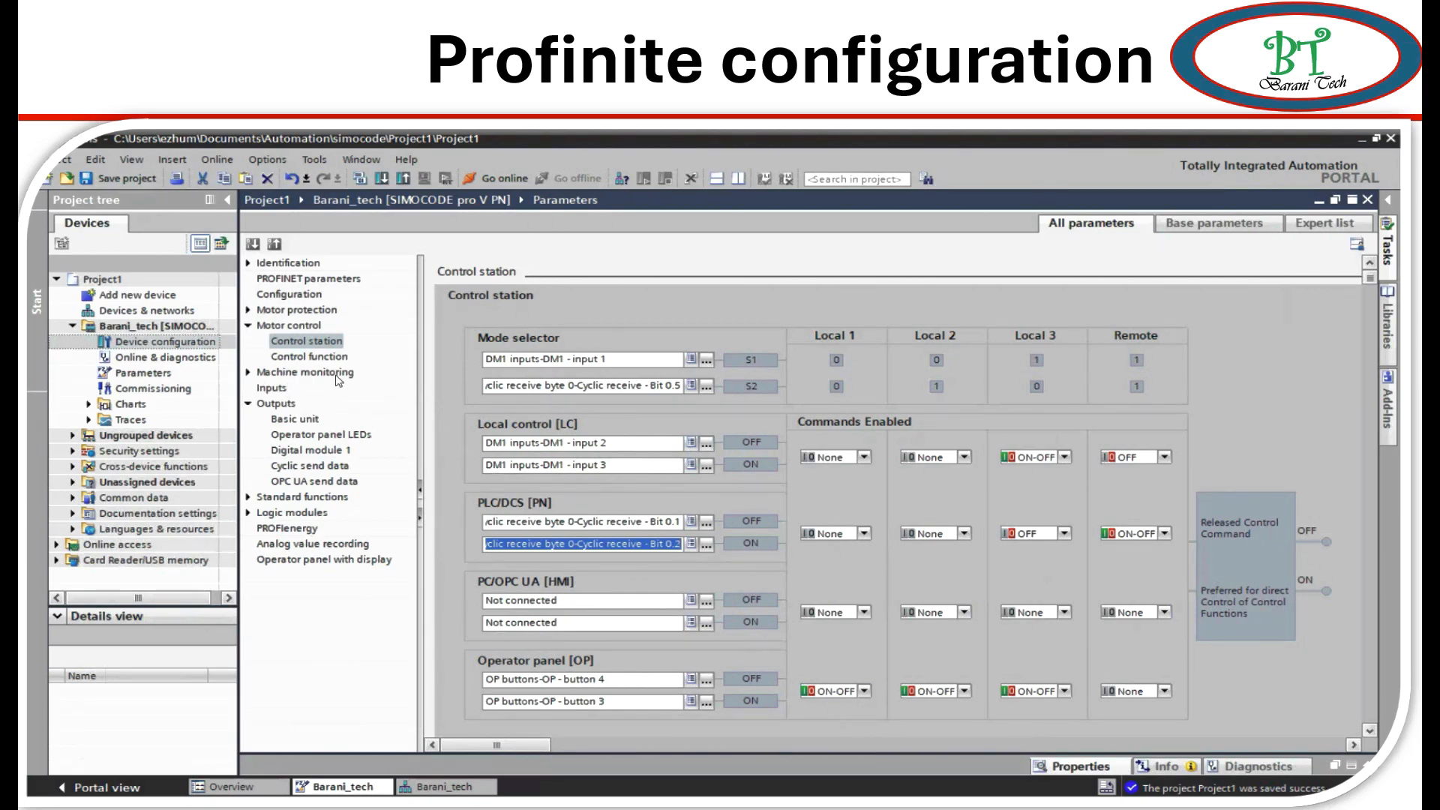
mouse_move(338, 381)
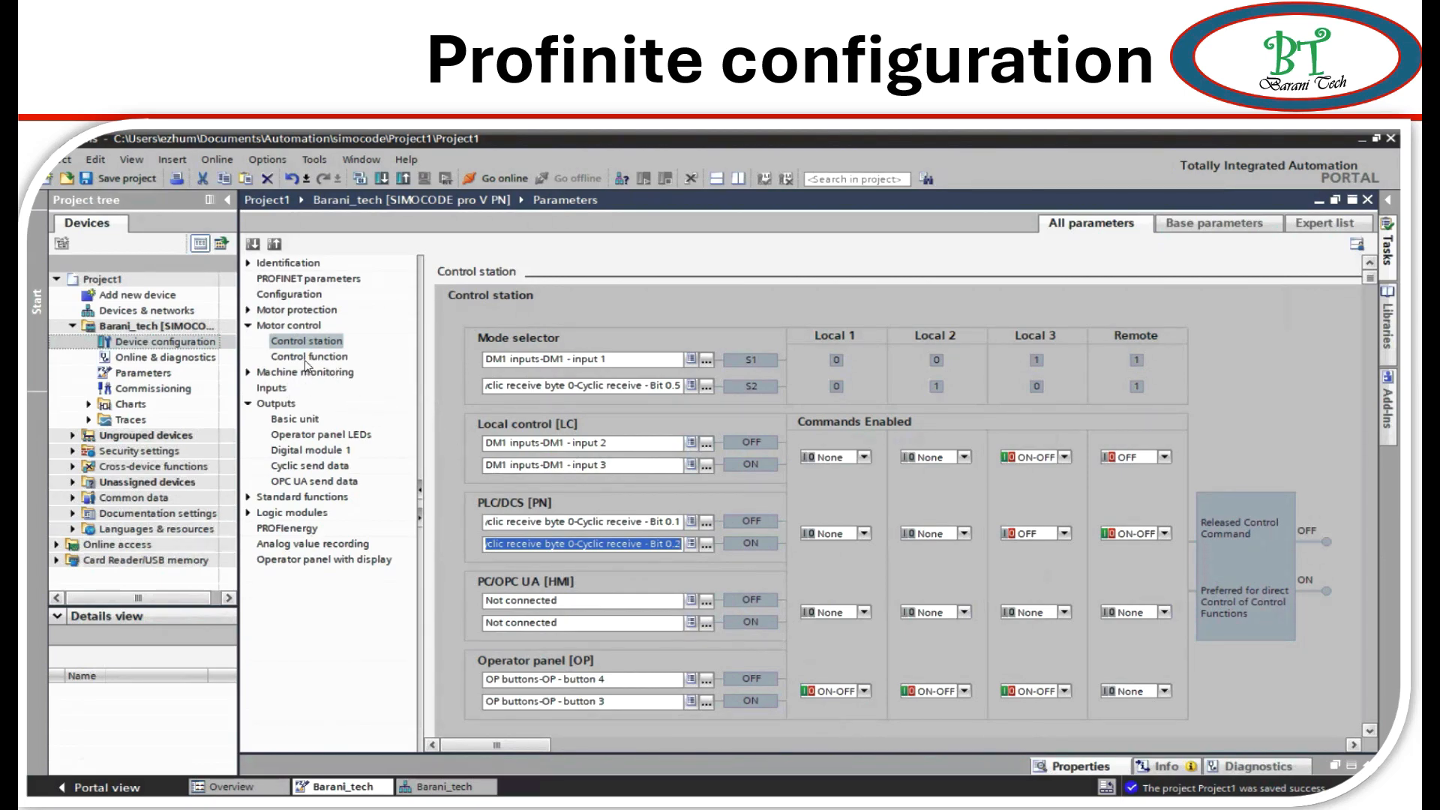
mouse_move(295, 400)
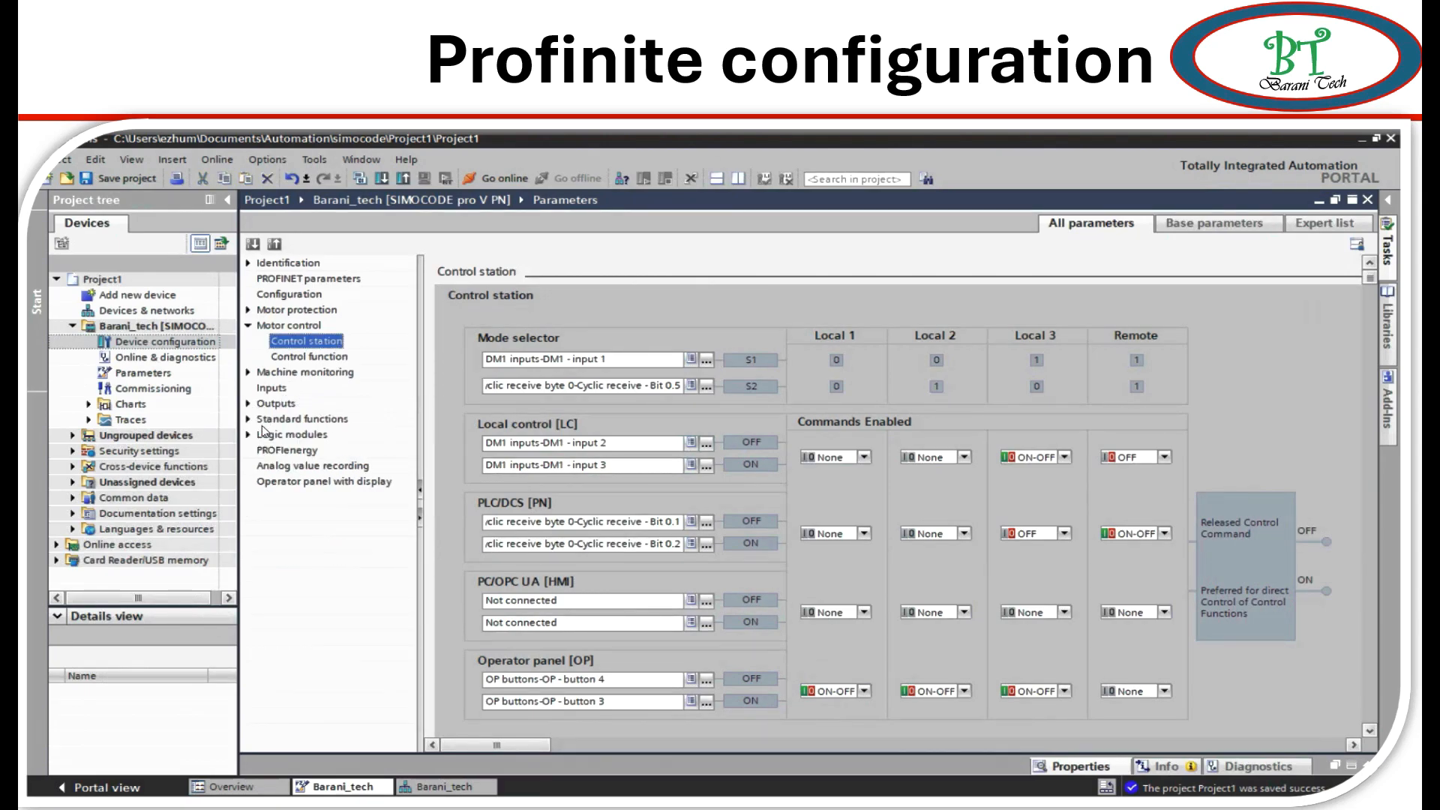
Under Standard functions > Test/Reset, assign Reset 1 to cyclic receive byte 0, Bit 0.6.
click(248, 420)
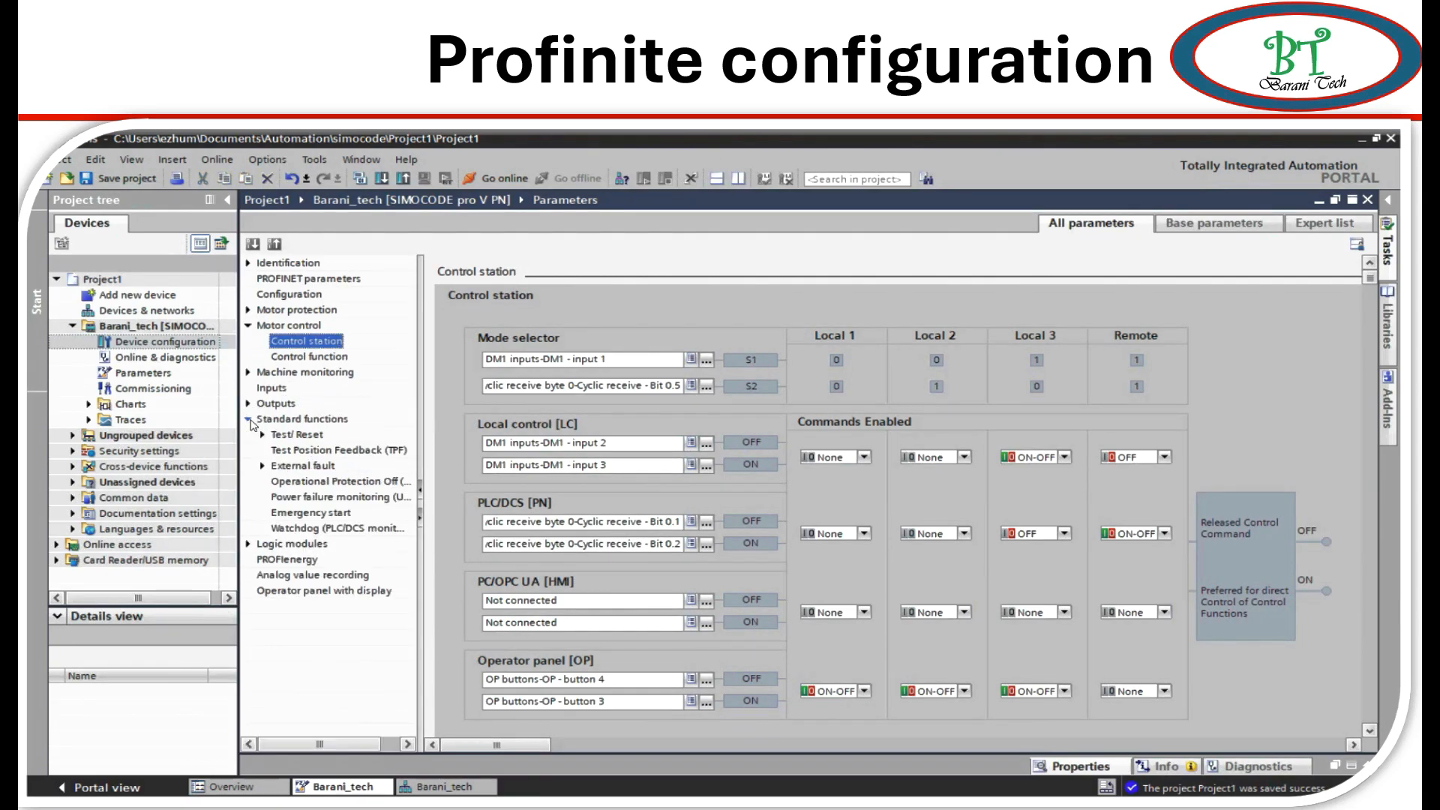
click(265, 434)
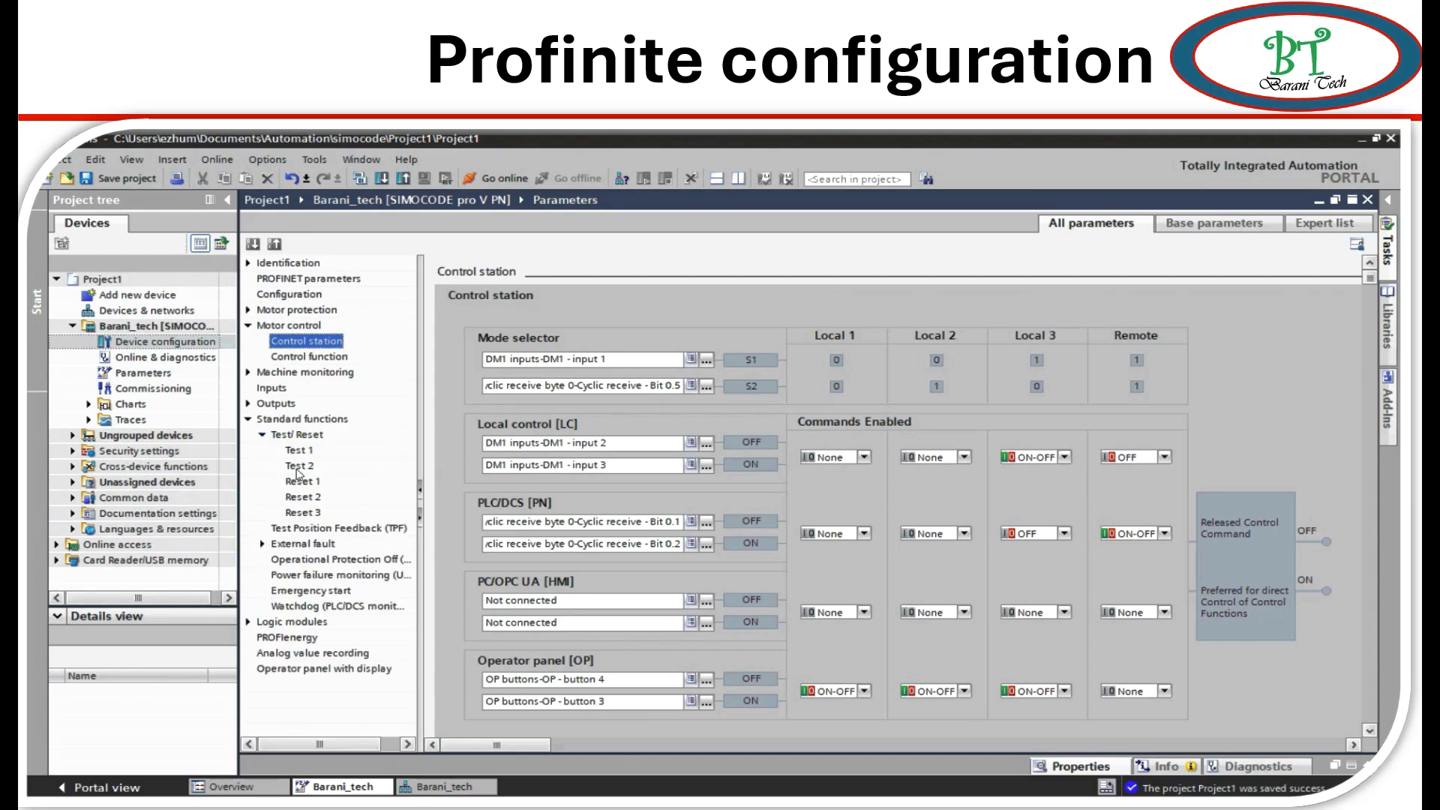
click(300, 480)
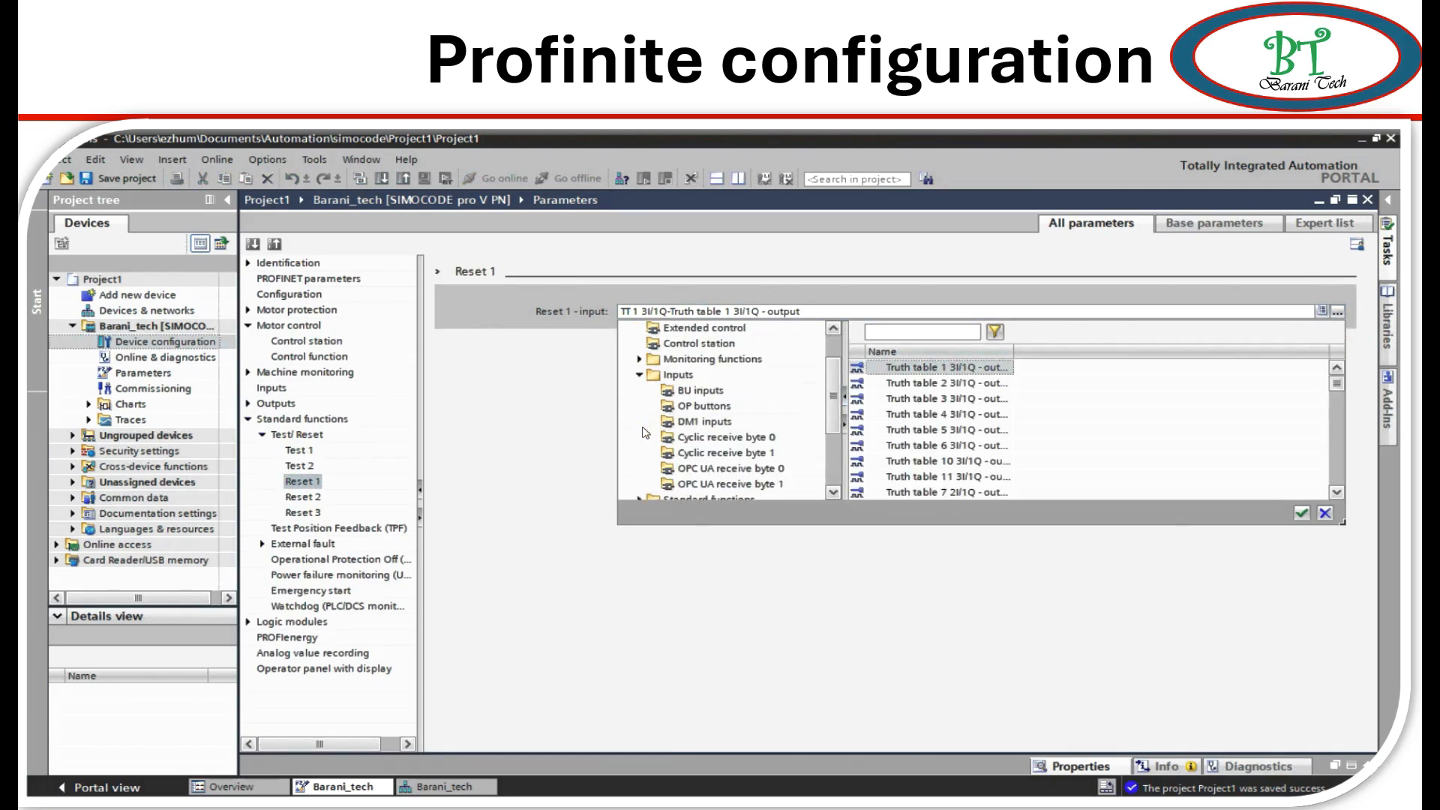
click(712, 438)
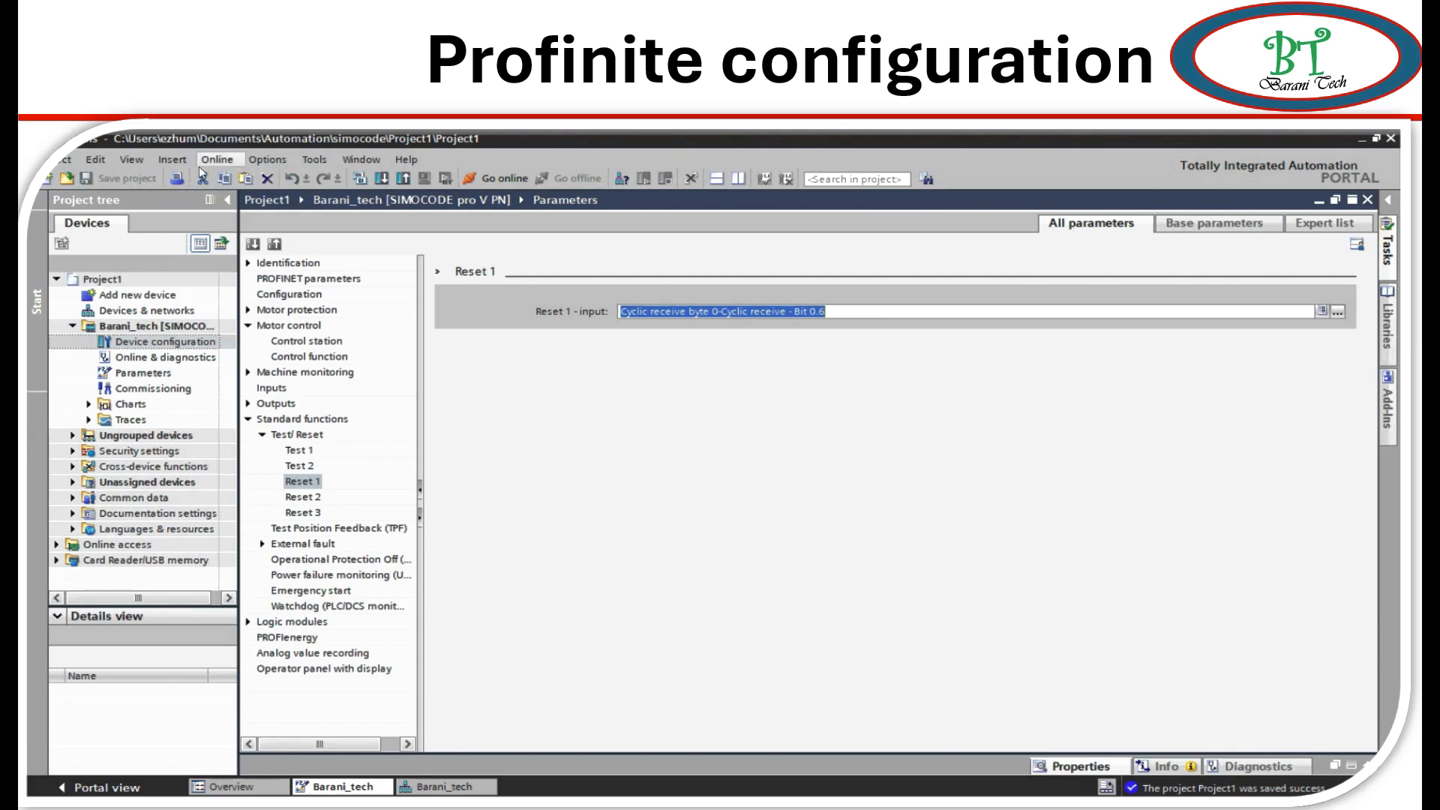
Open the Online menu in the menu bar.
click(217, 160)
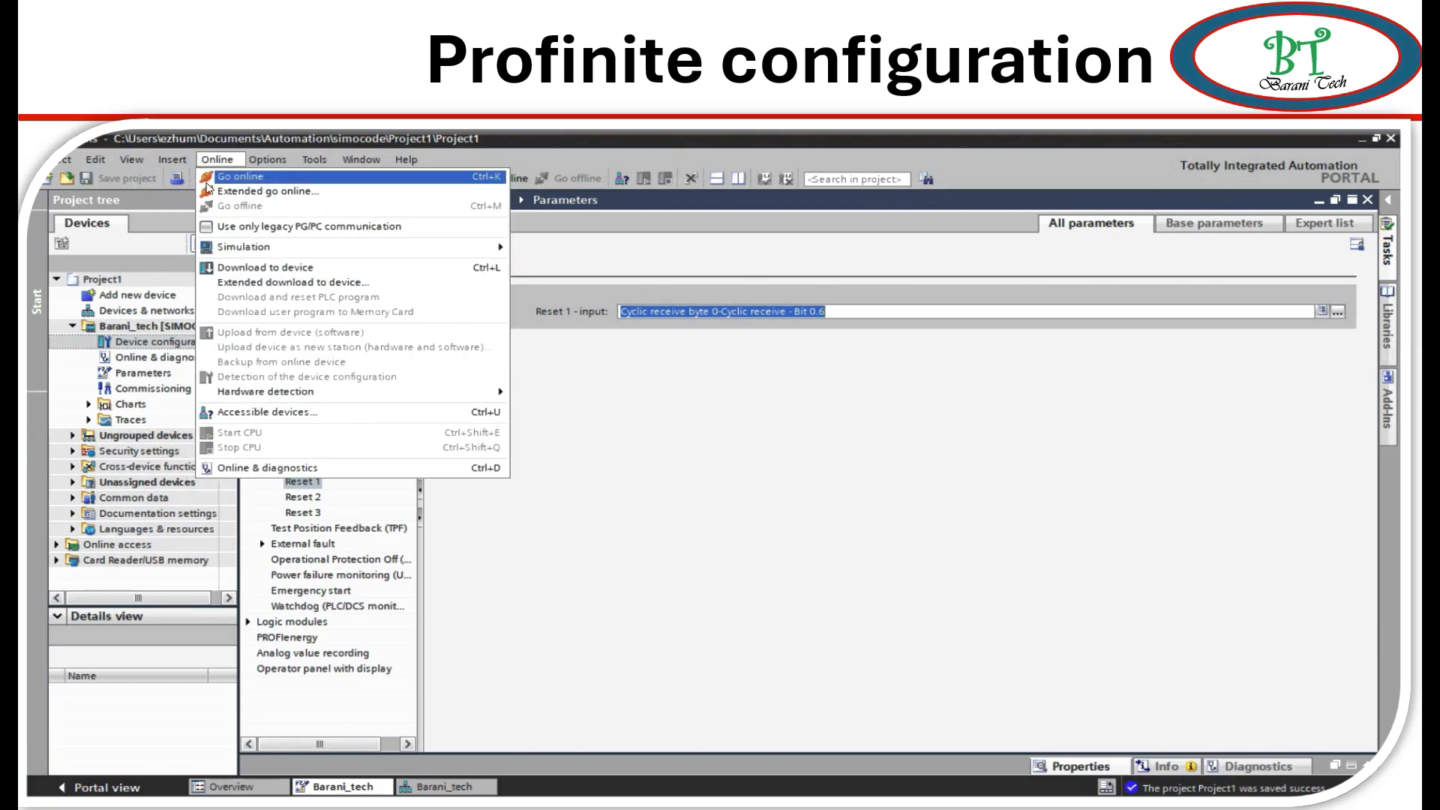